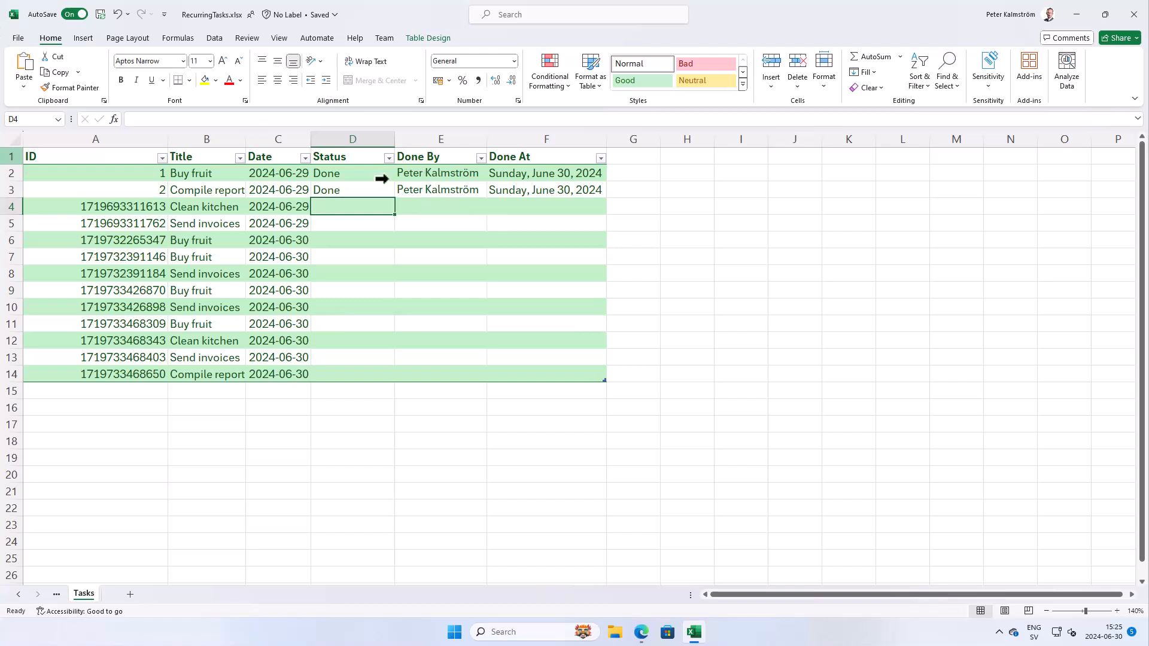
- Snap Excel beside the app and check Clean kitchen's Done status, completer and 2024-06-30 date
left_click(849, 307)
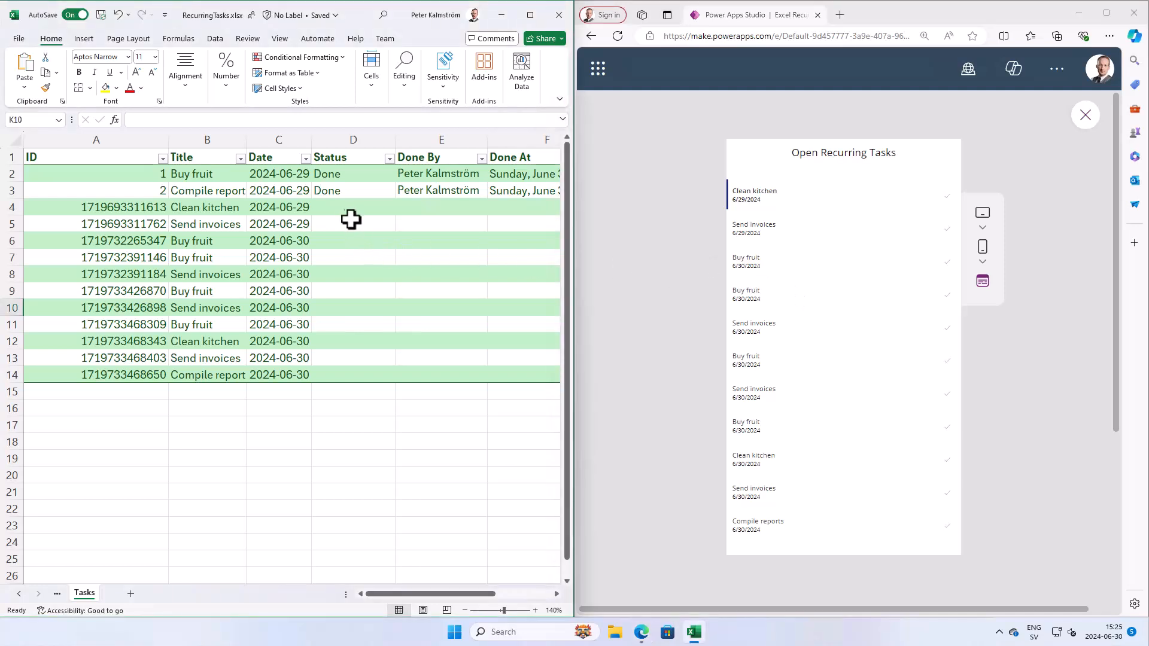
mouse_move(918, 217)
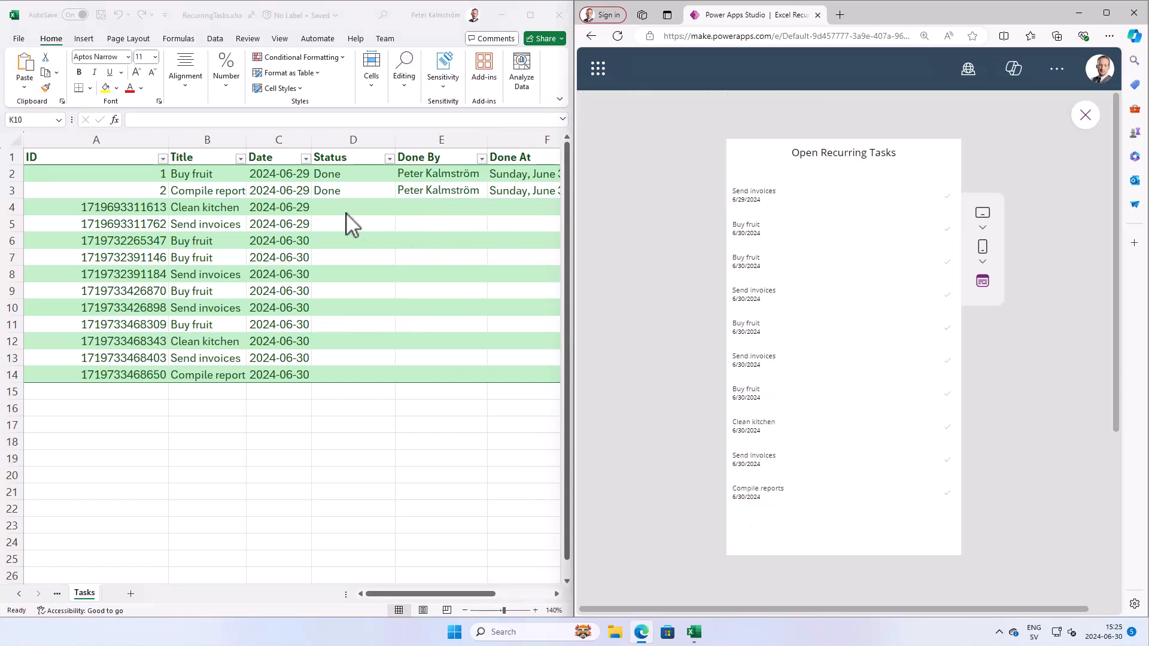
mouse_move(909, 209)
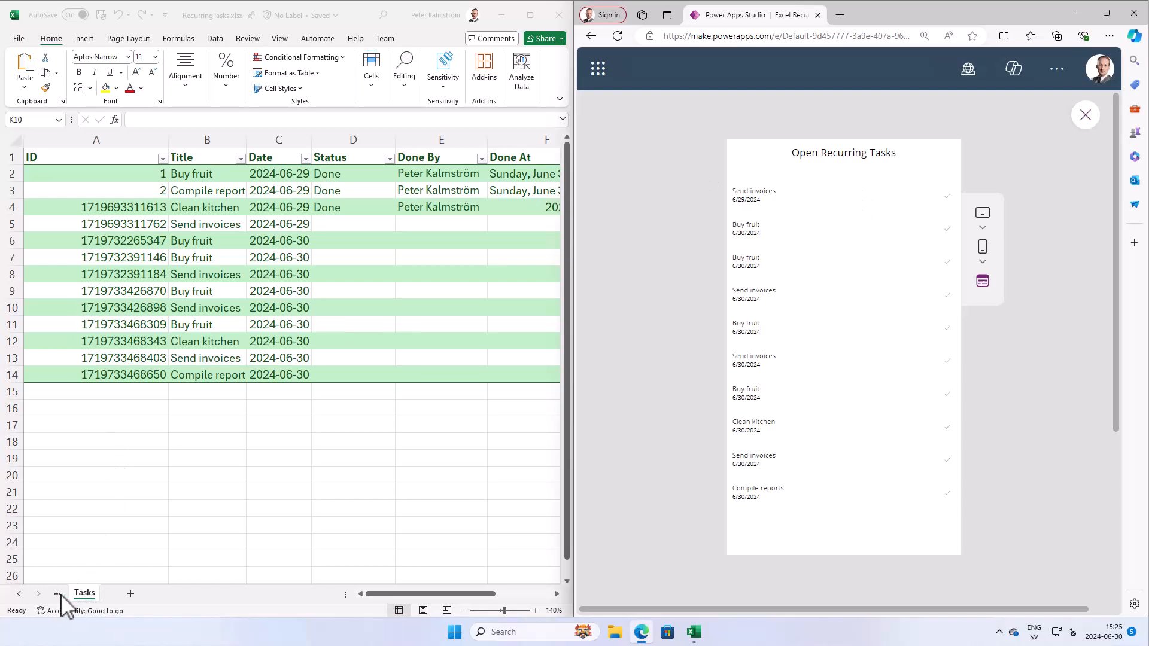
left_click(94, 593)
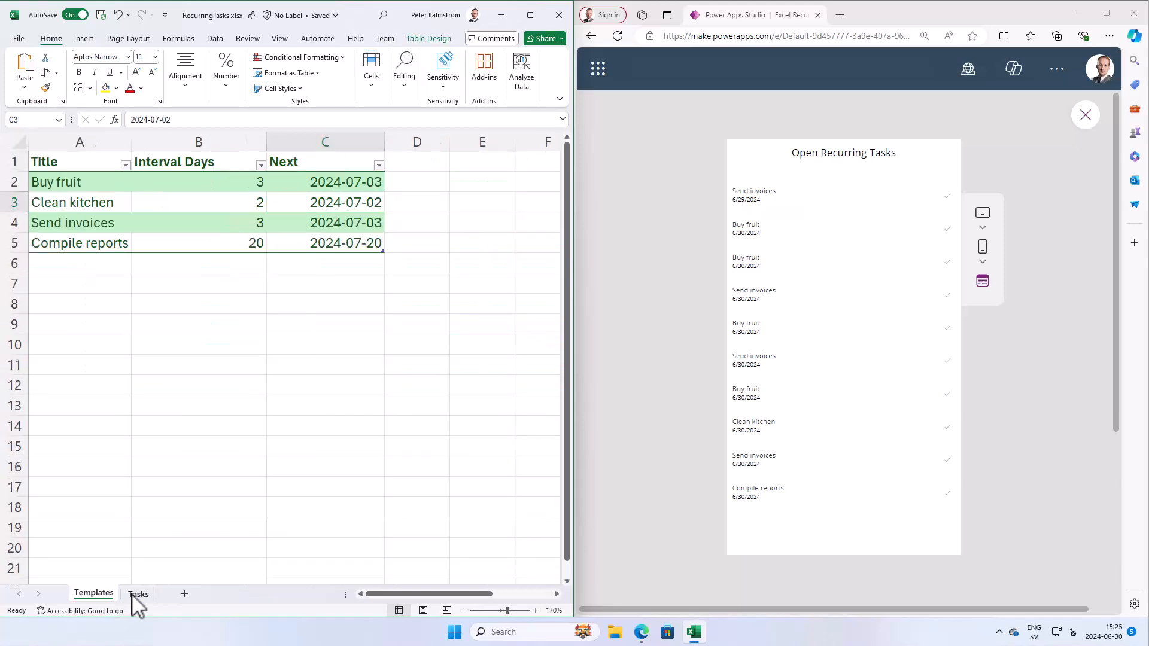
left_click(325, 202)
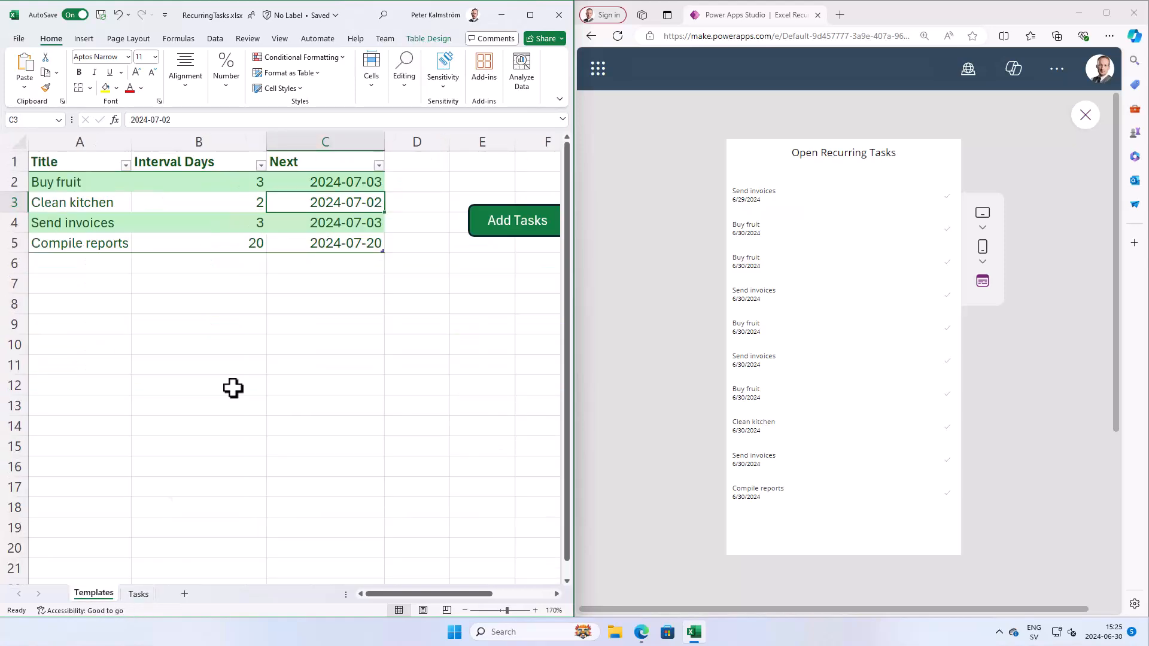
left_click(138, 593)
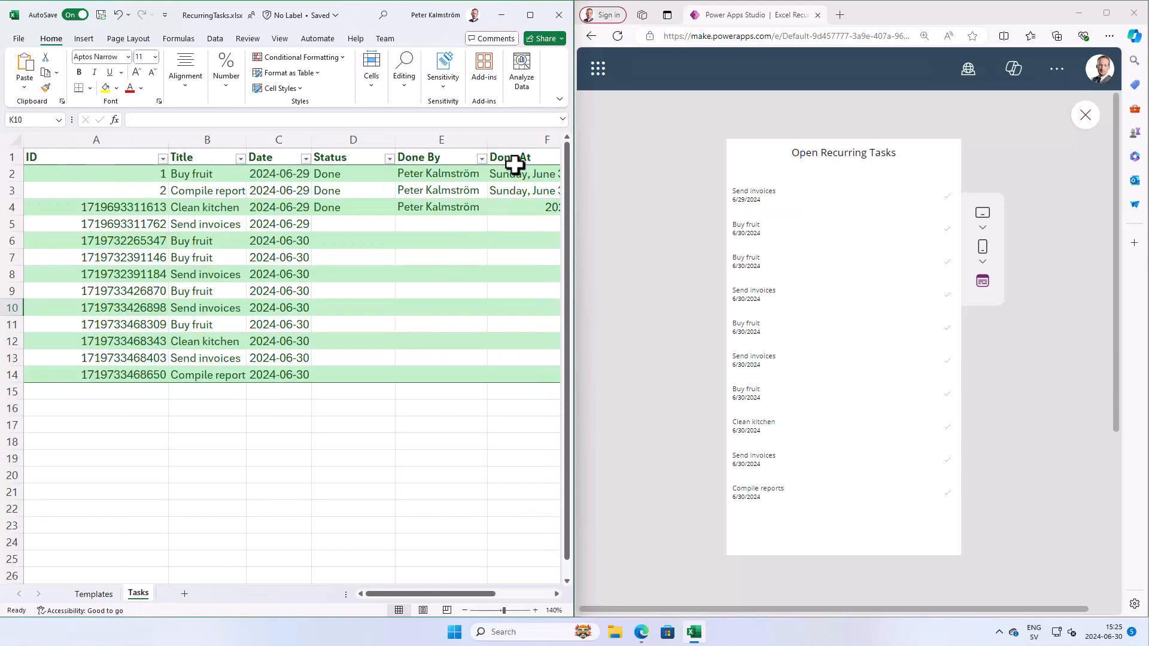
left_click_drag(520, 174, 520, 190)
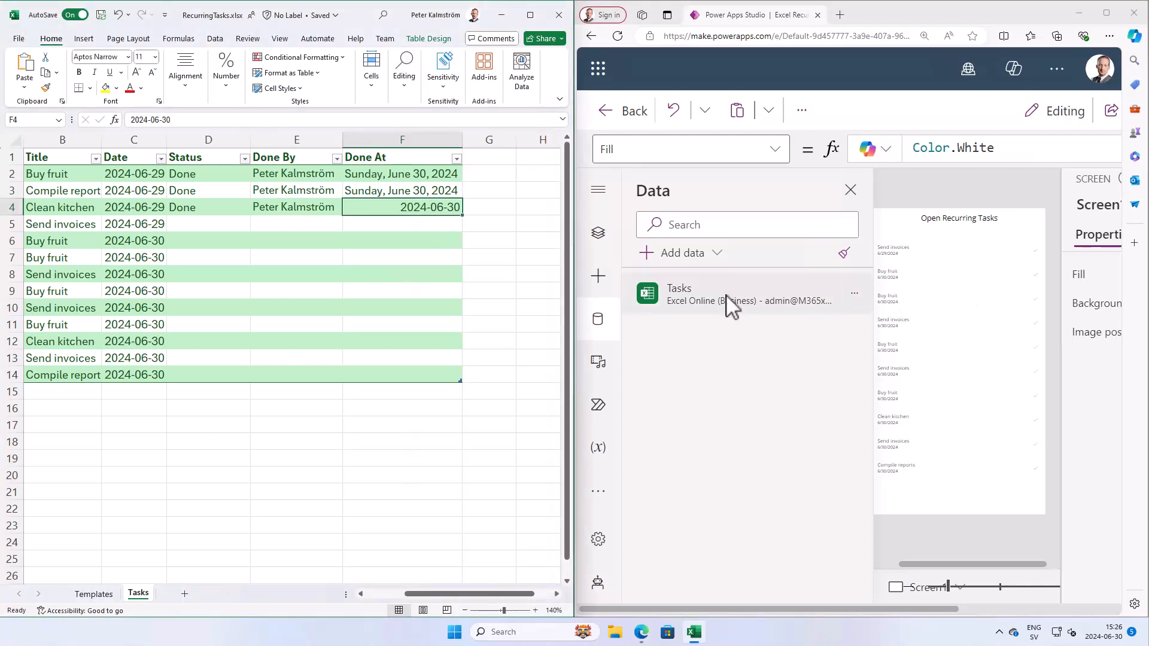
left_click(959, 366)
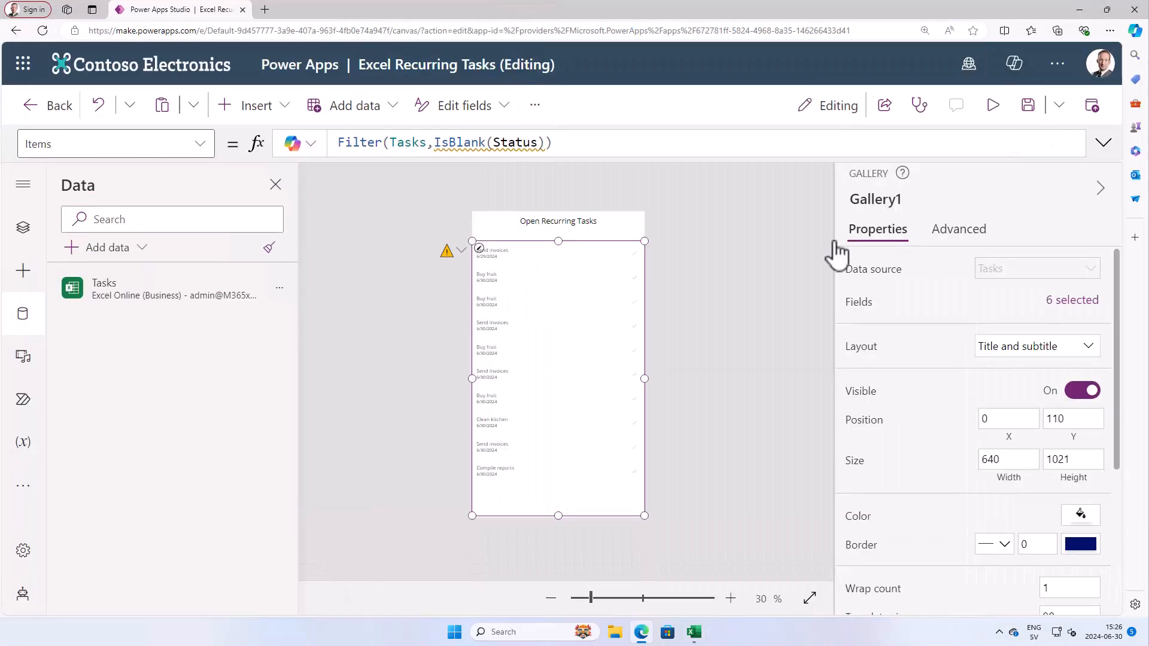
left_click(634, 255)
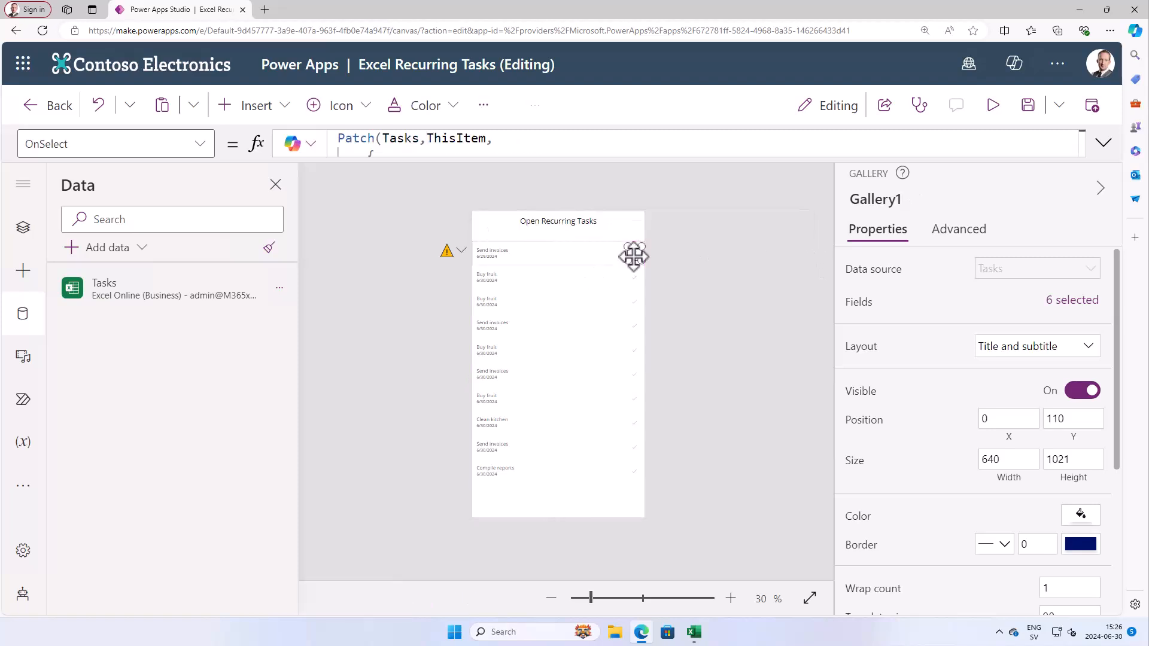
left_click(633, 256)
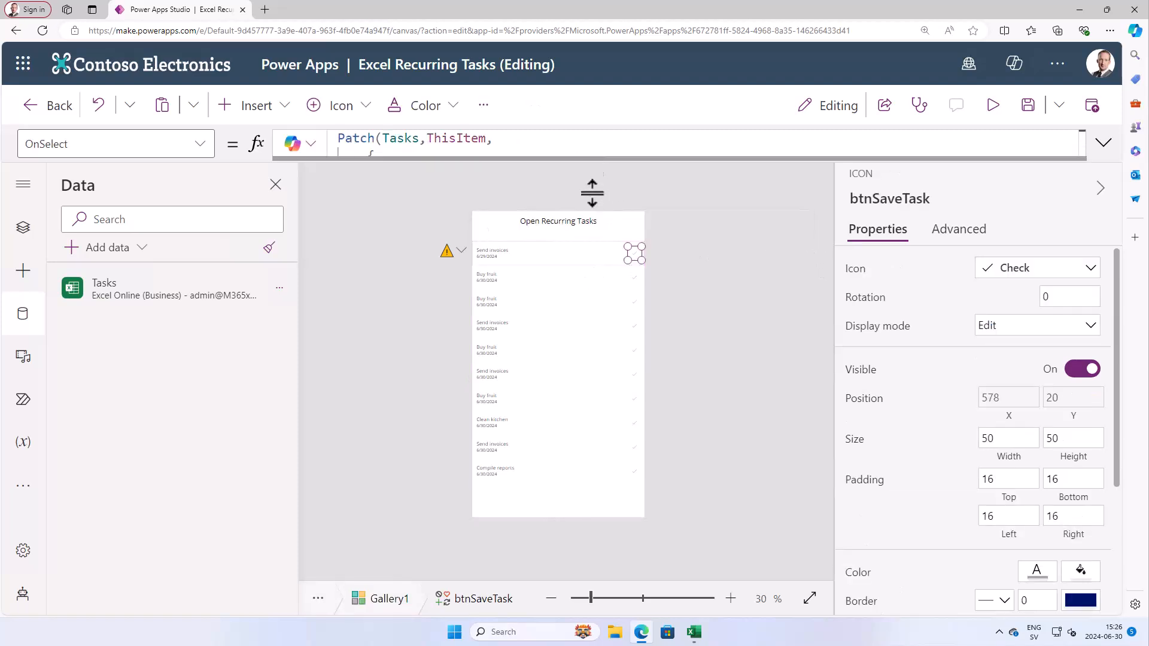
left_click(1103, 143)
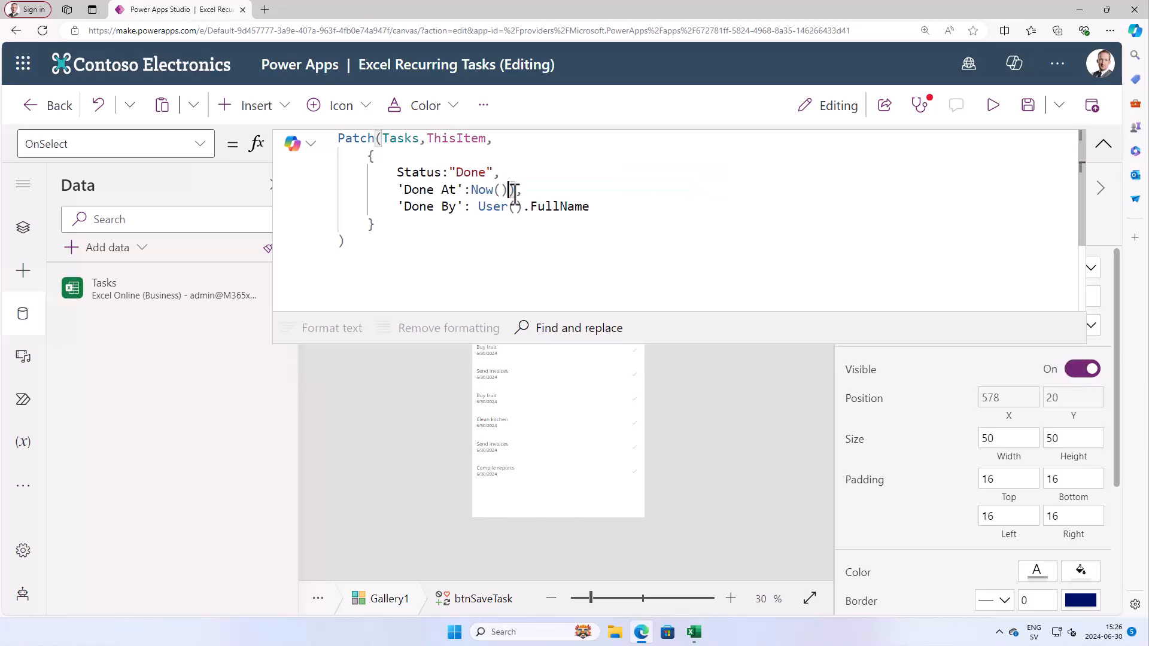
double_click(558, 206)
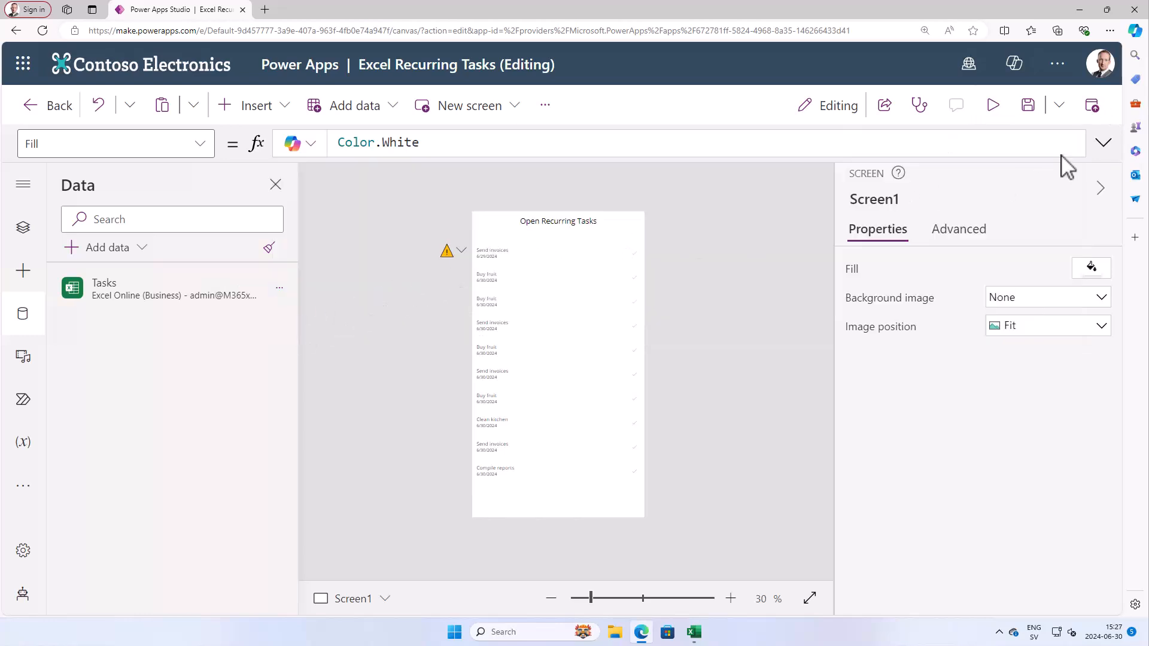
mouse_move(992, 105)
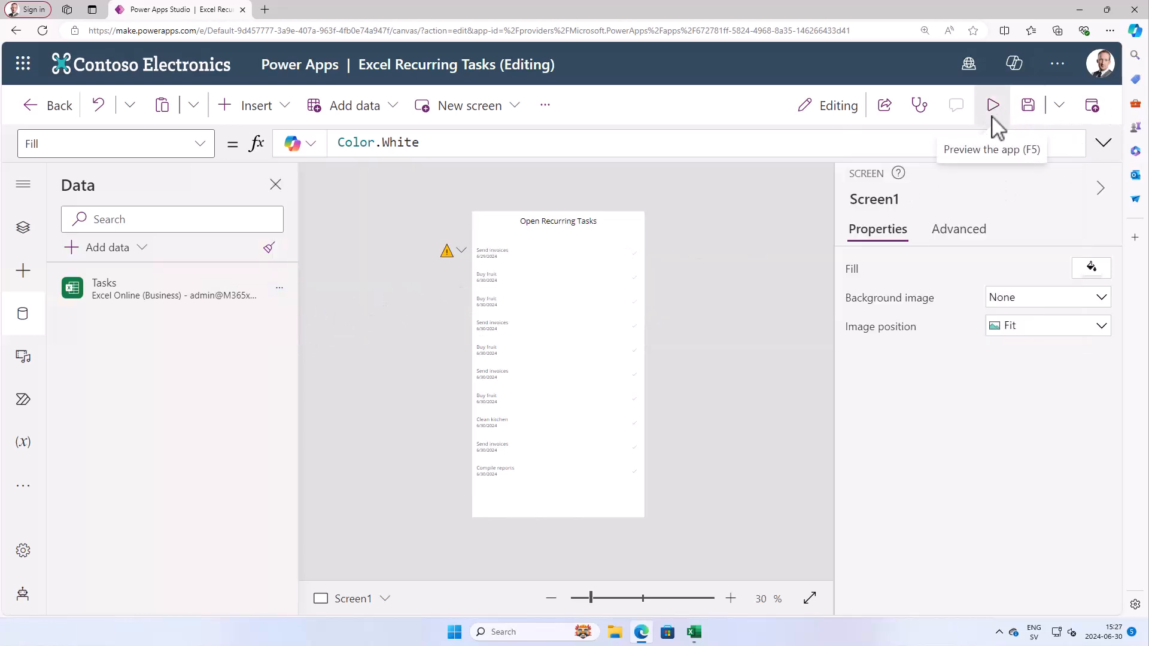
- Maximize Excel and enter a Minutes Worked header in G1, right of Done At
left_click(993, 105)
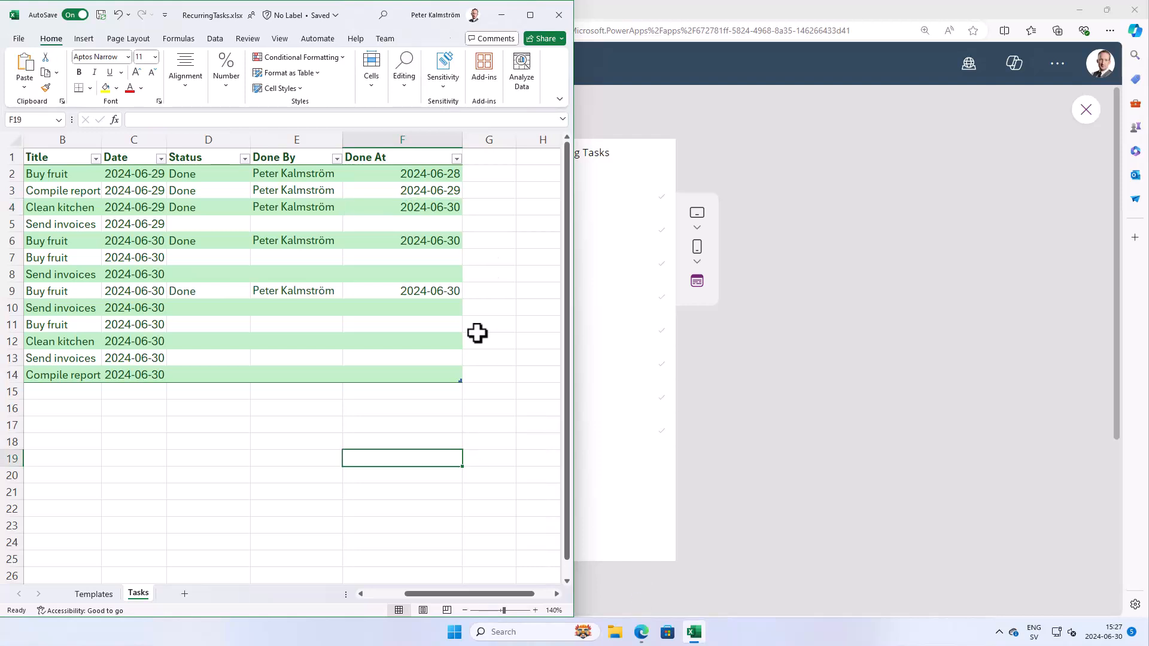
left_click(529, 14)
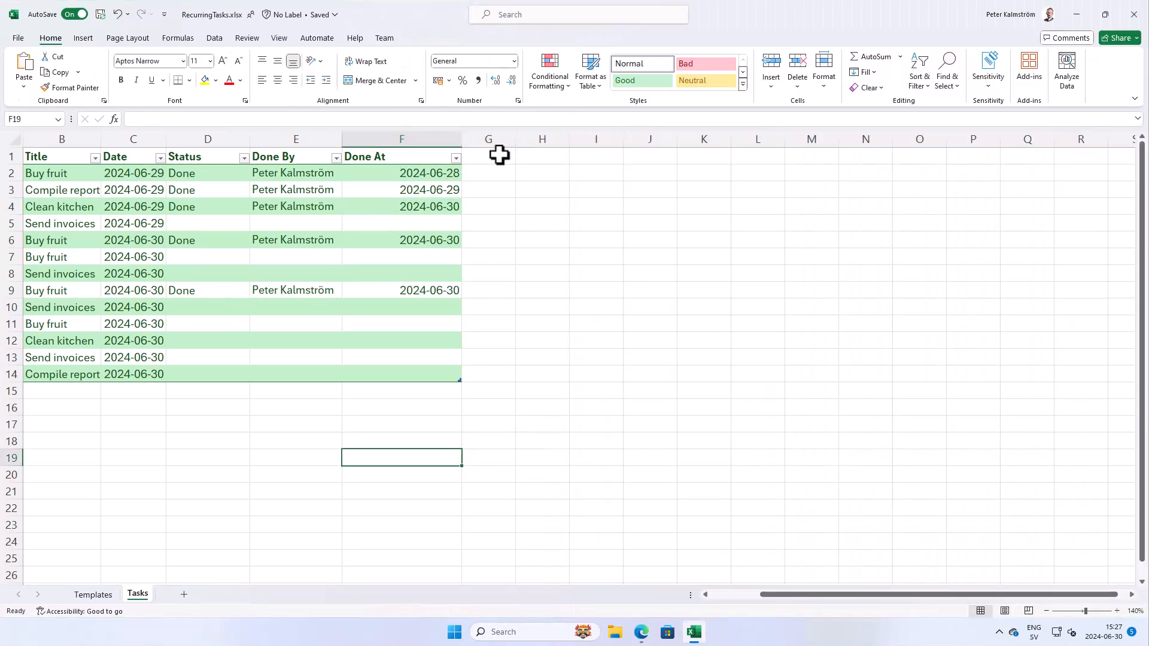
left_click(488, 156)
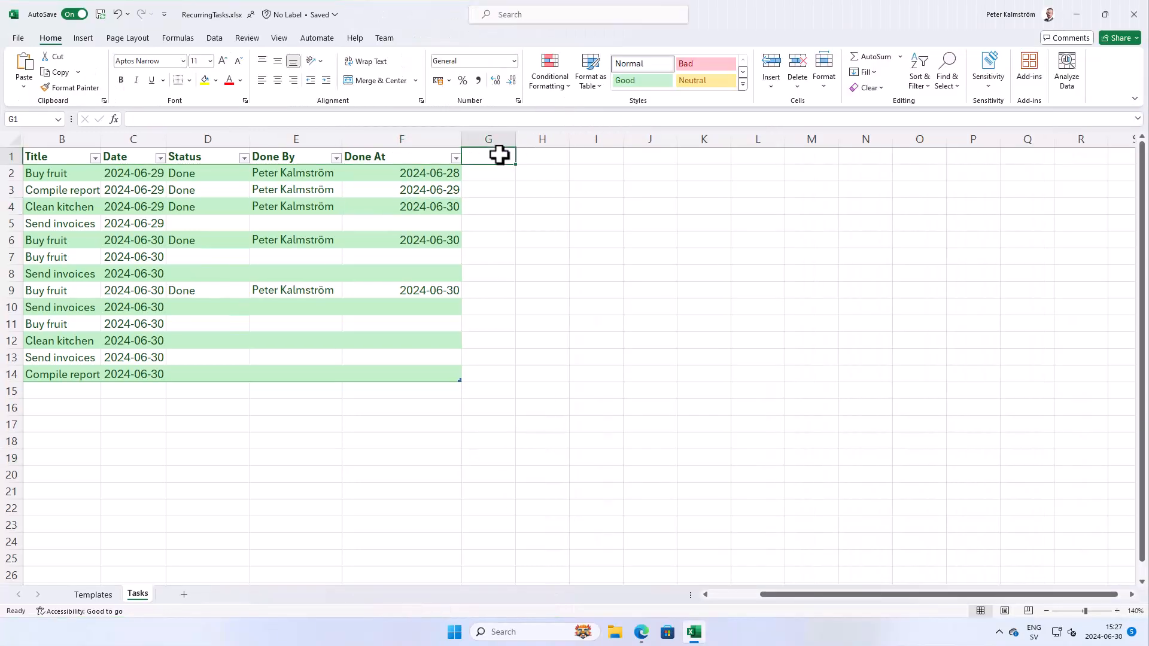
type("Minutes Worked")
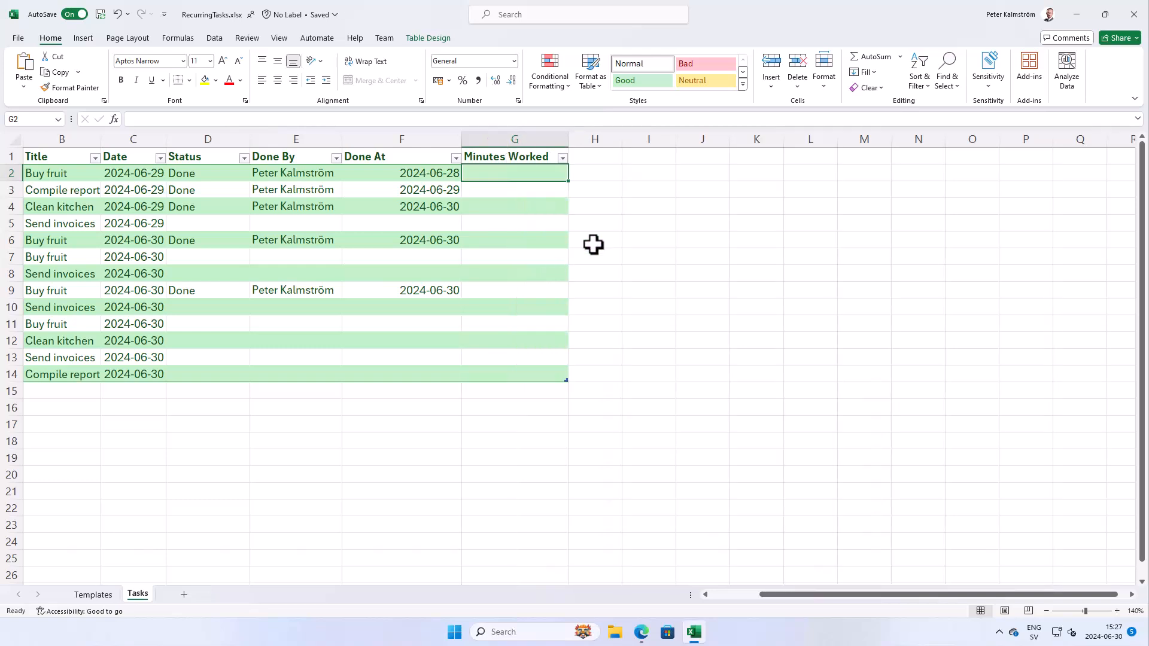
mouse_move(164, 565)
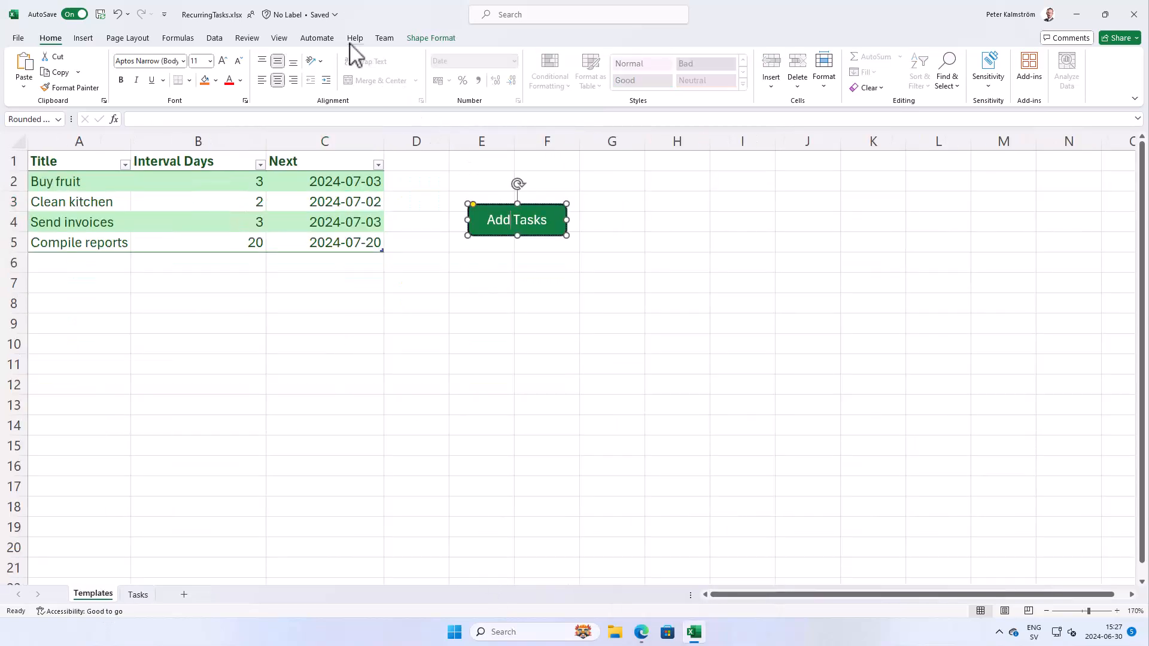
- Open the AddTasks script's code from the Templates sheet
left_click(317, 37)
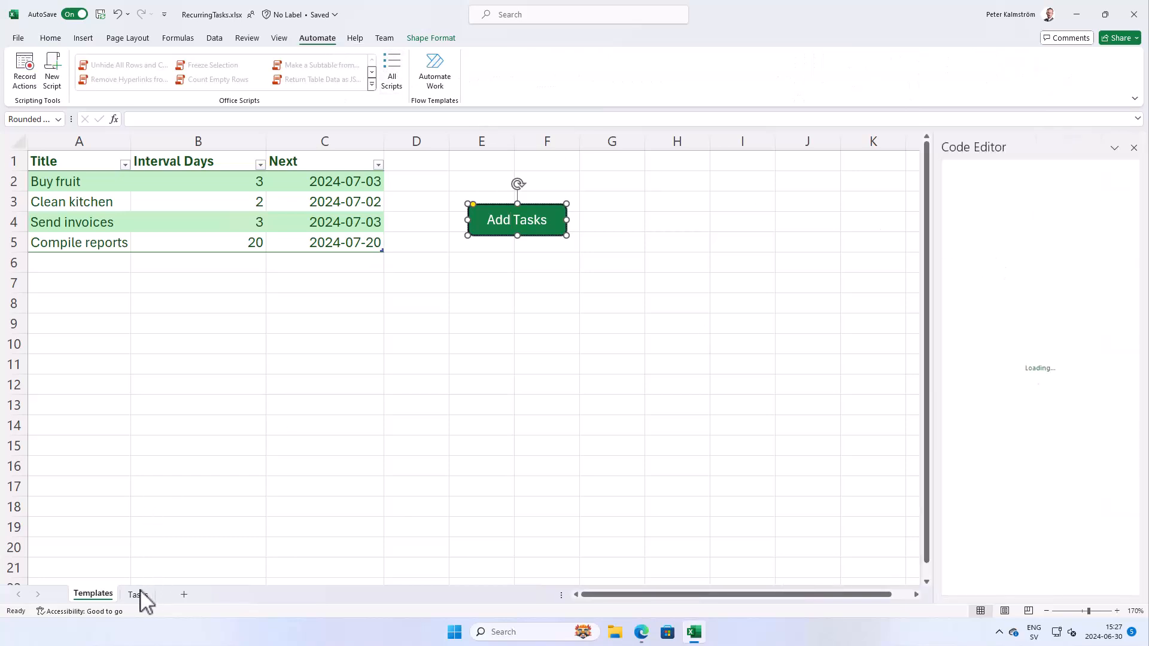
left_click(137, 593)
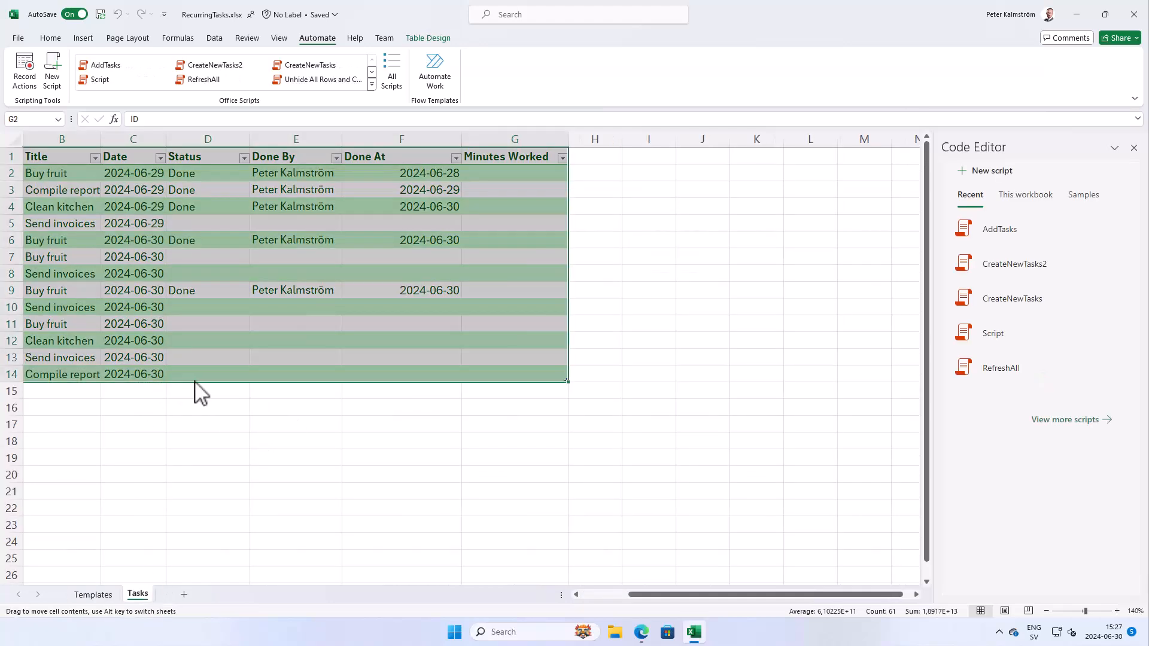
left_click(208, 374)
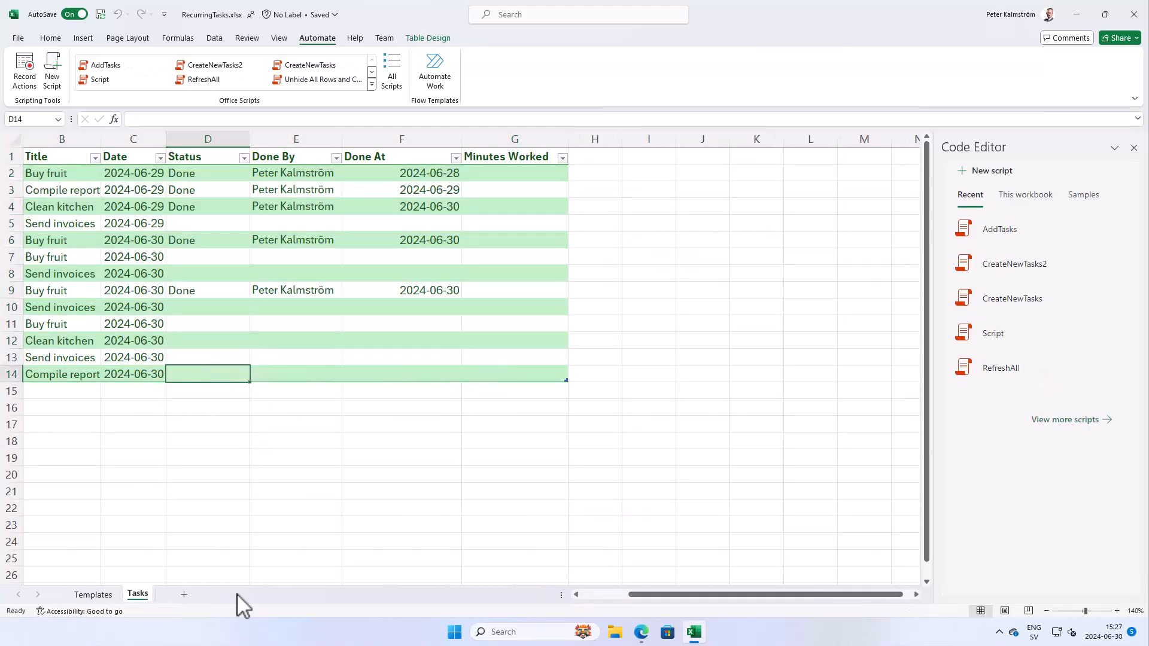
left_click(93, 594)
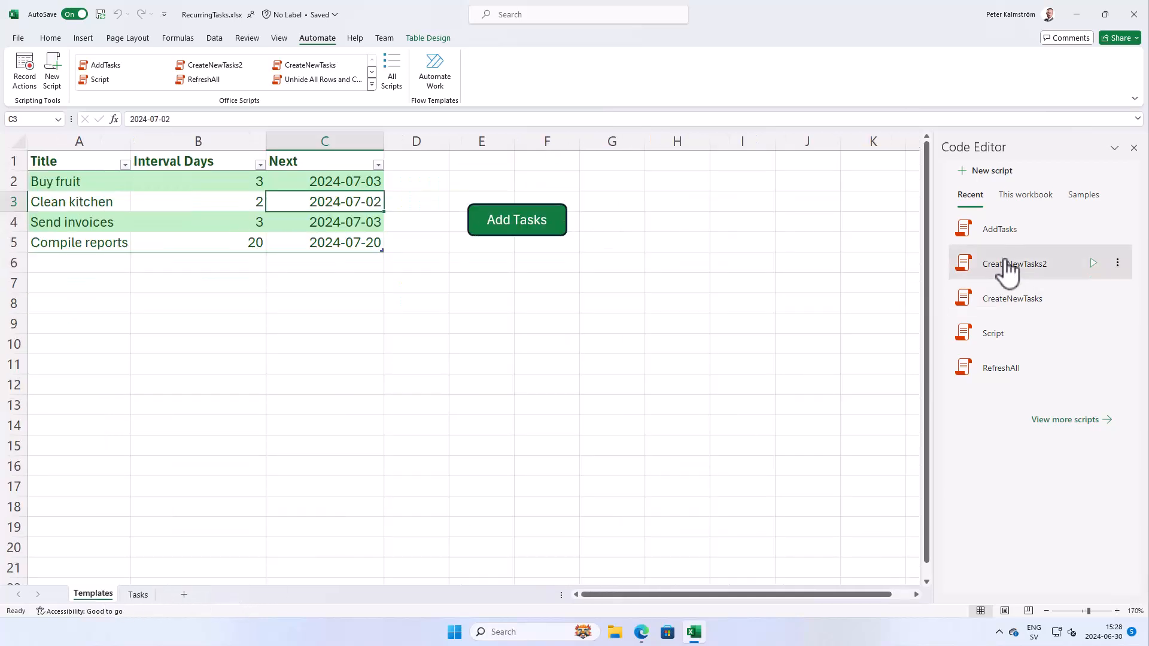
left_click(999, 229)
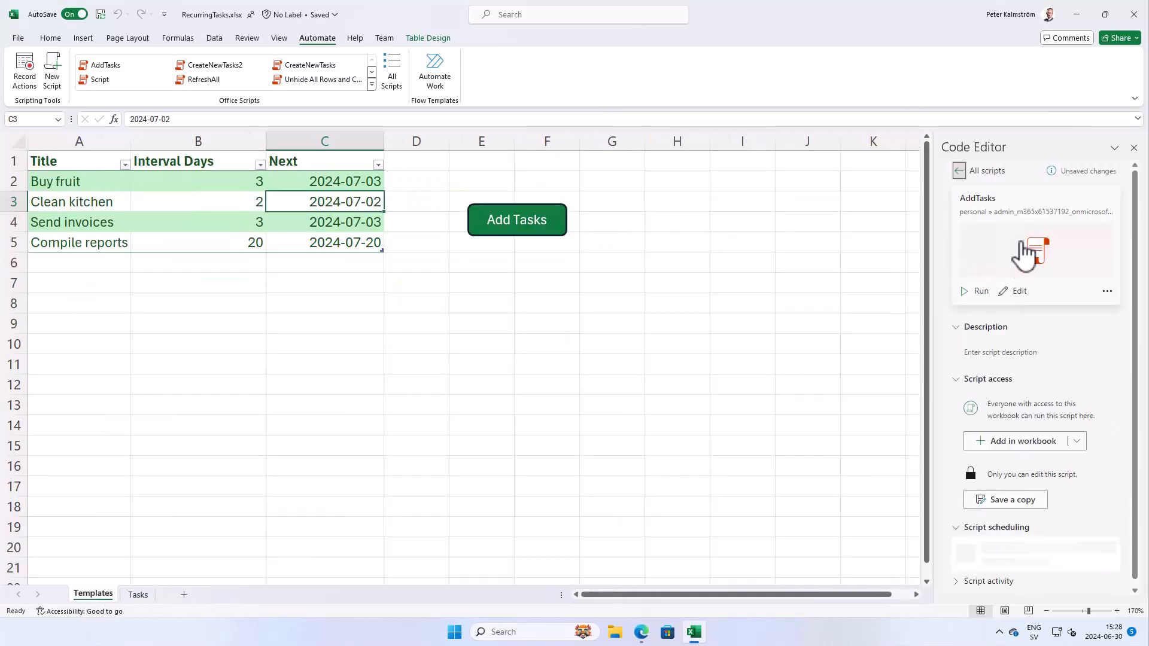
left_click(1019, 290)
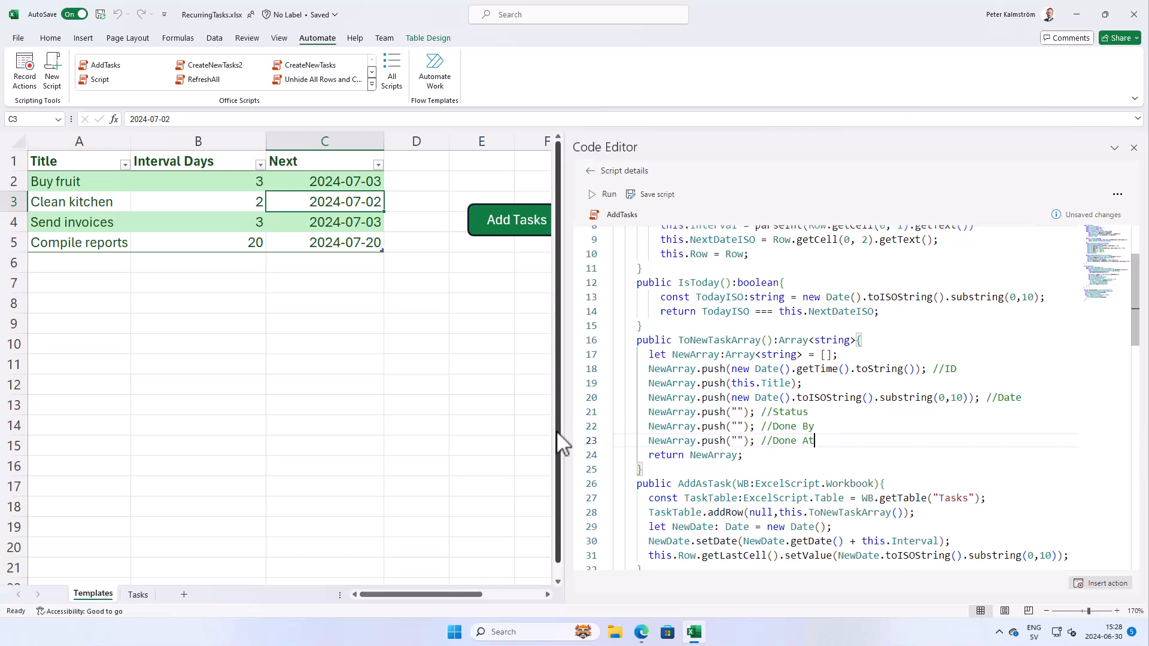
- Add a Minutes Worked push with a "0" default to the script
key("enter")
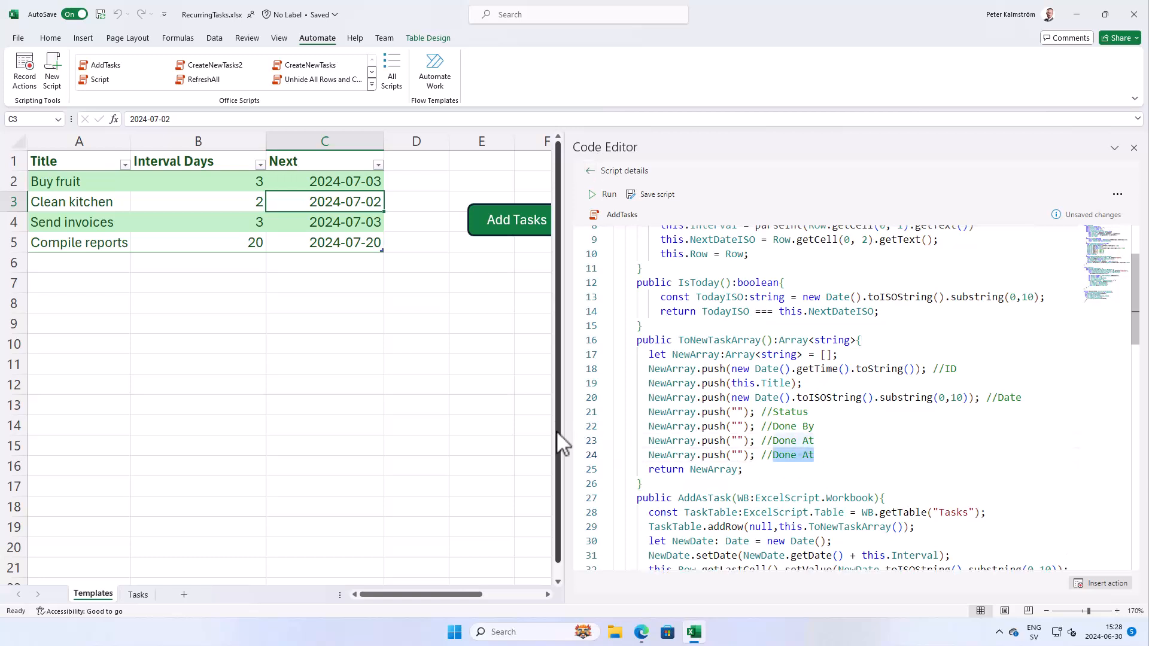
type("Minutes")
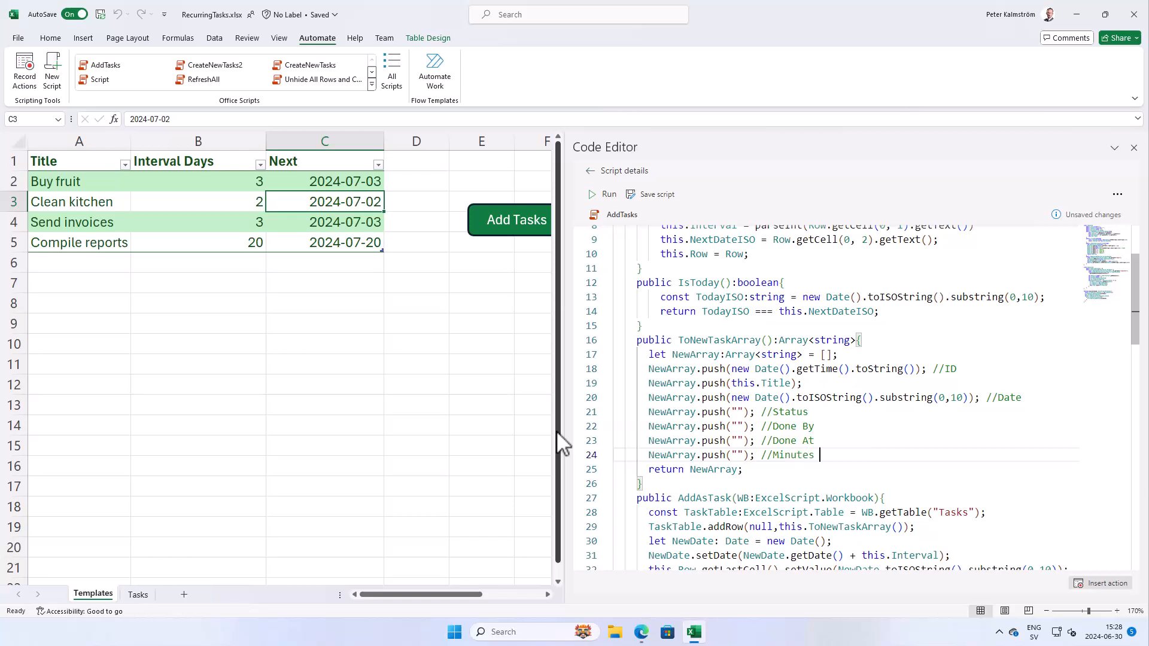
type("Worked")
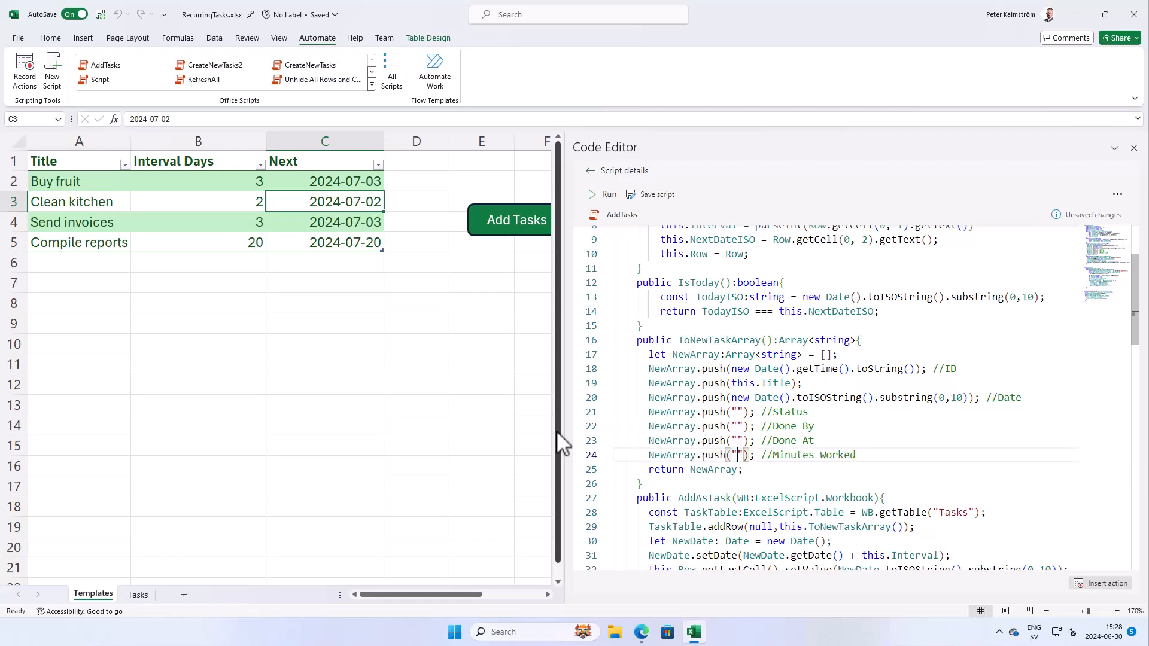
type("0")
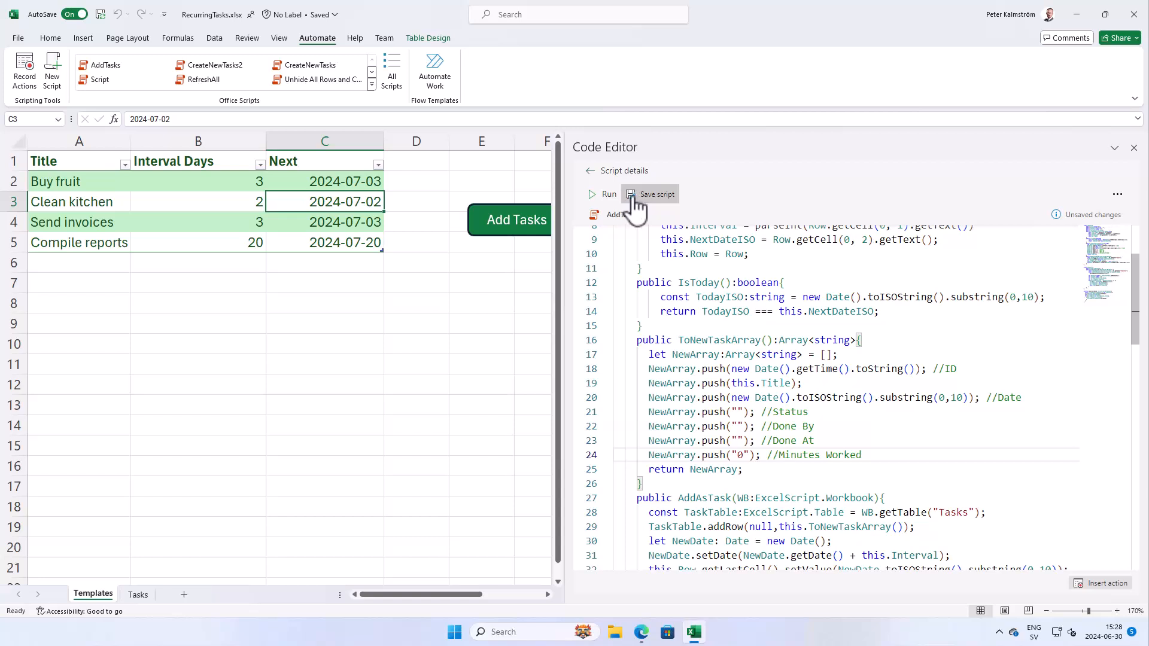
- Save the script, set the Next dates to 2024-06-30, and run Add Tasks
left_click(653, 194)
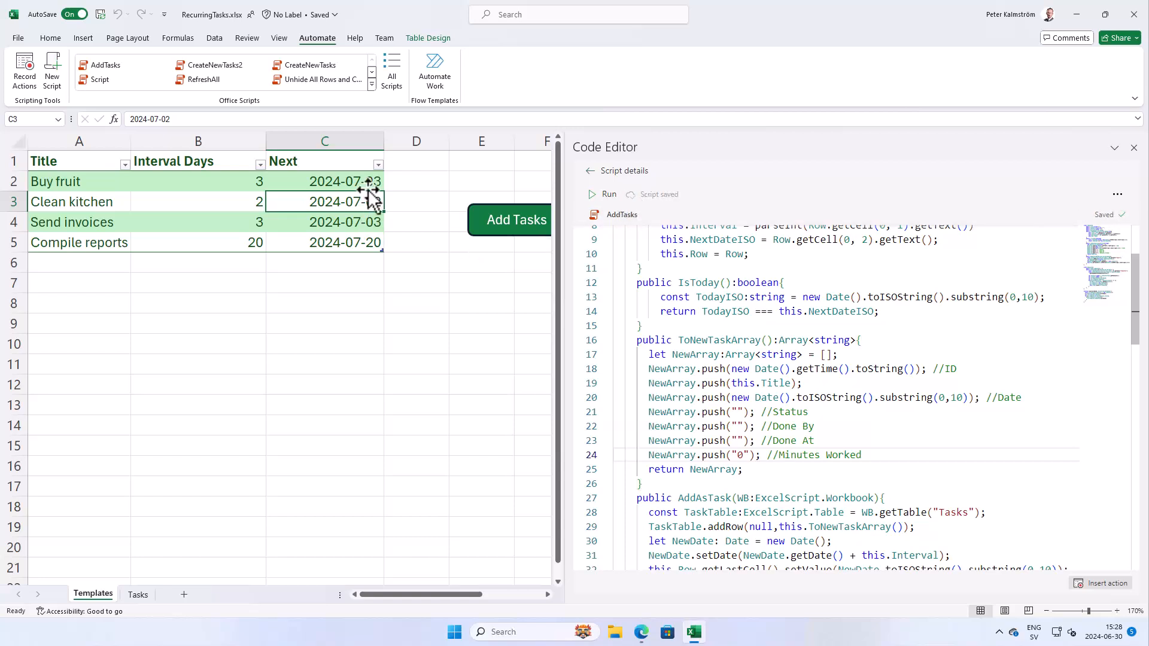
left_click(324, 181)
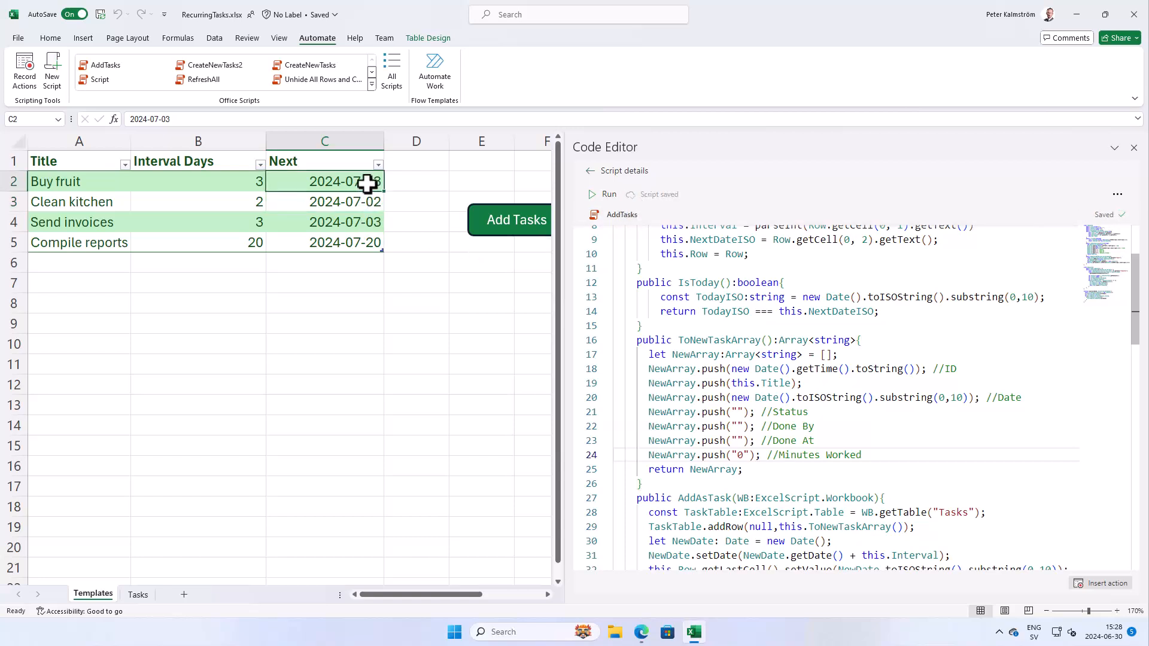
mouse_move(154, 118)
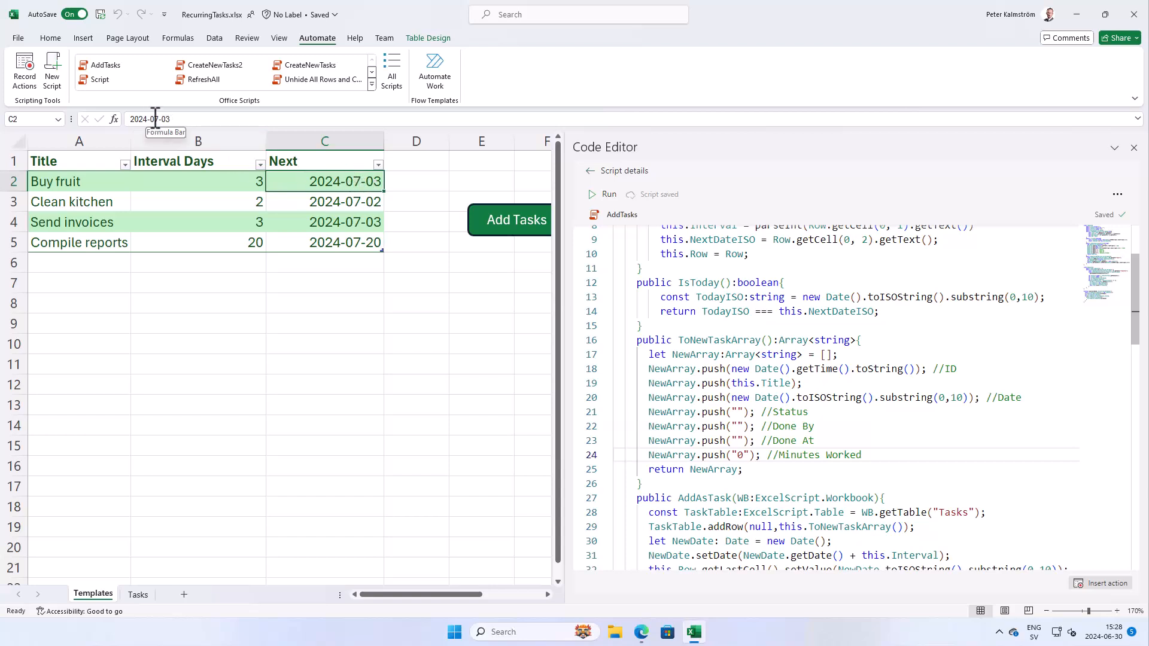
type("2024-06-")
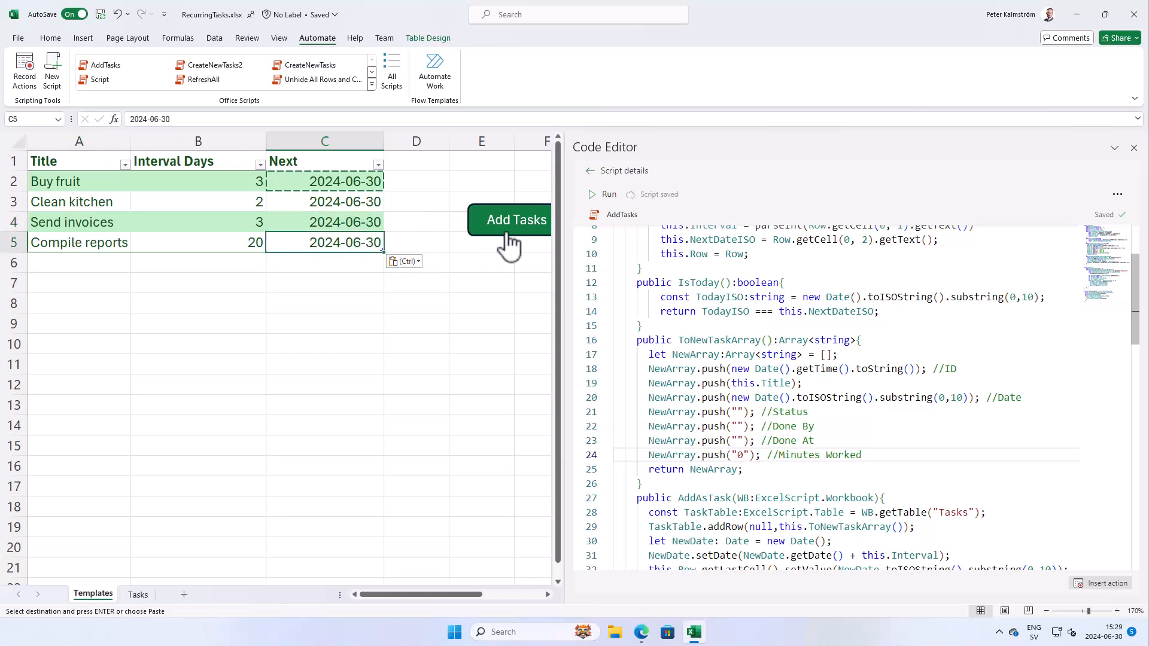
left_click(608, 194)
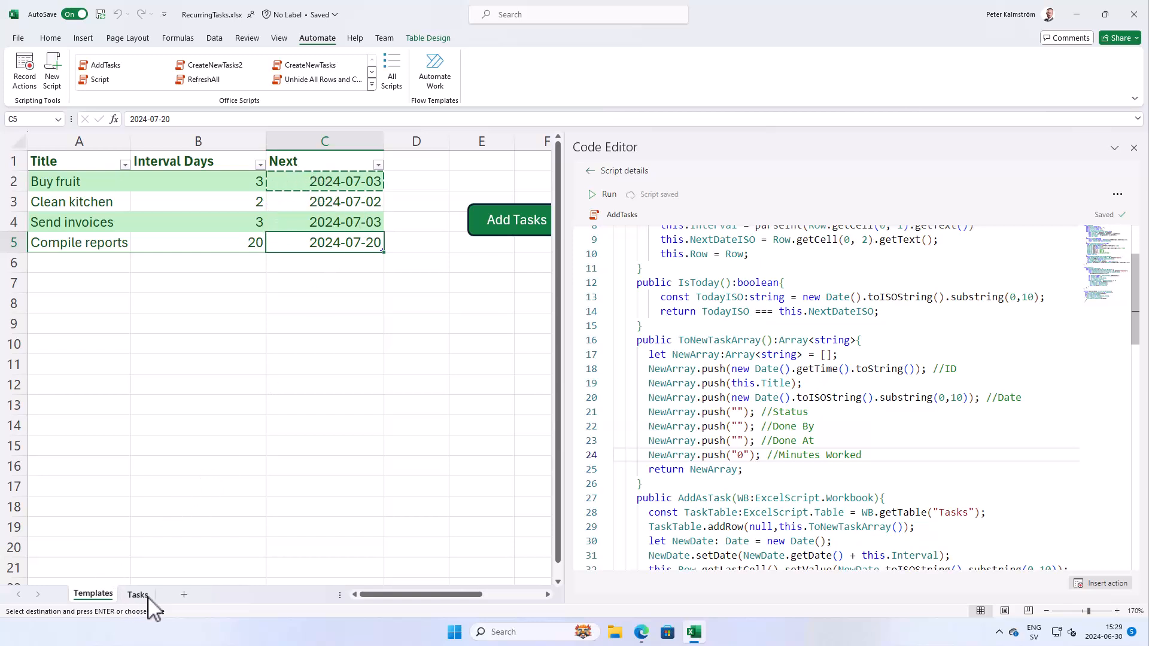
- Check the four new 0 Minutes Worked values in G15:G18 and close the Code Editor
left_click(137, 594)
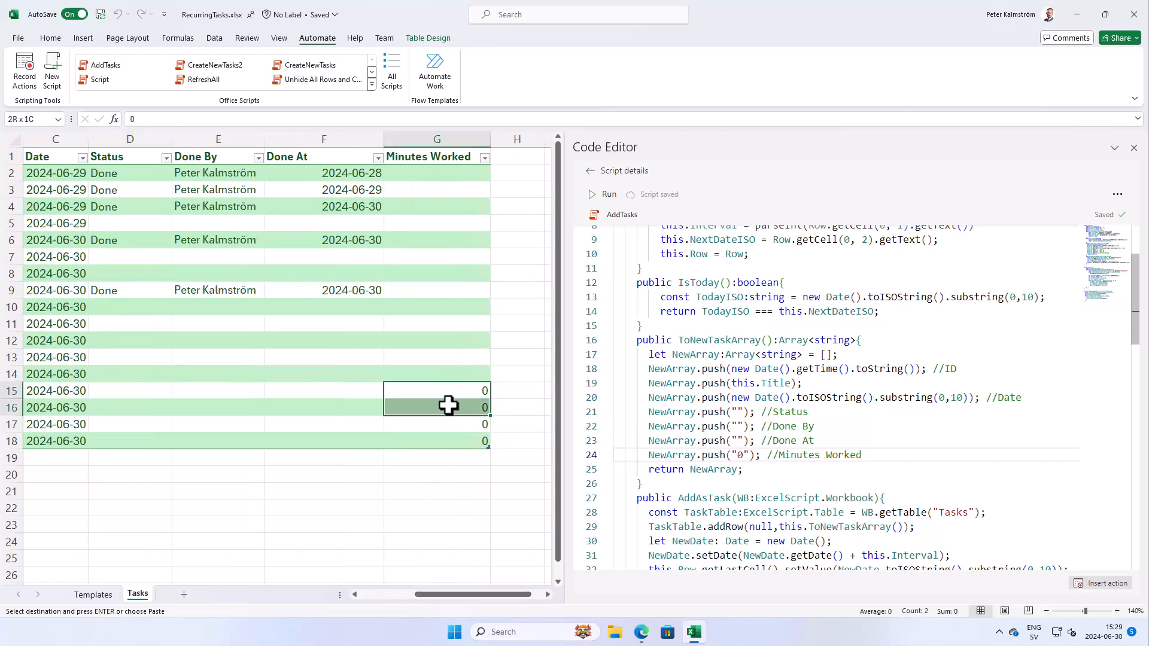
left_click_drag(437, 391, 437, 440)
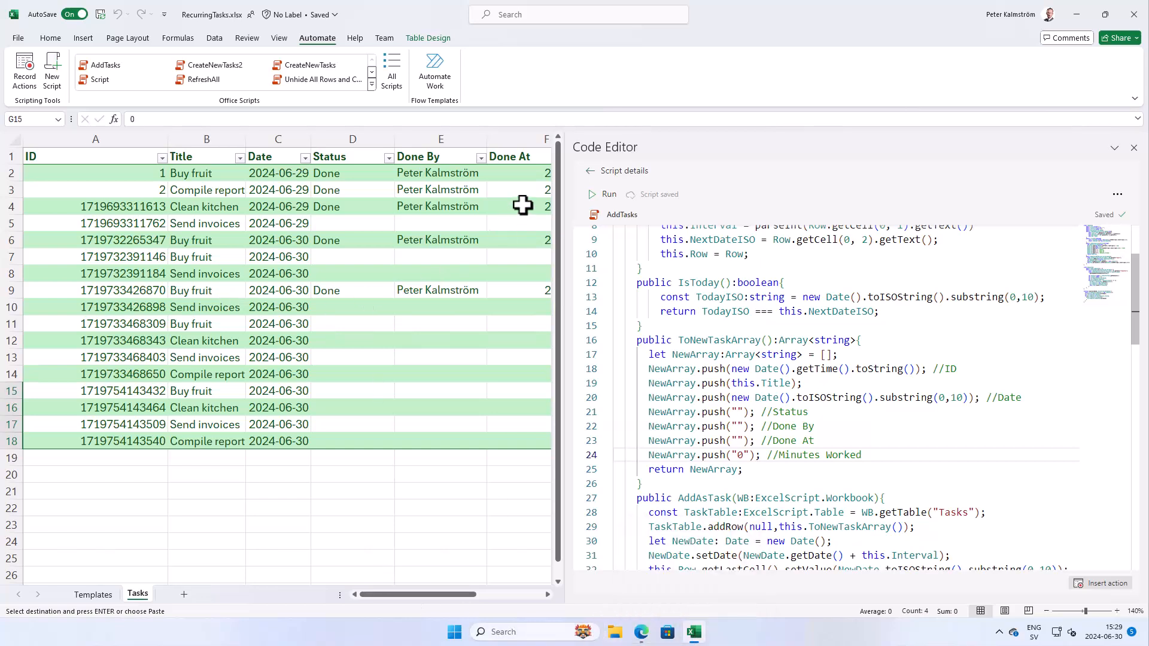
left_click(590, 171)
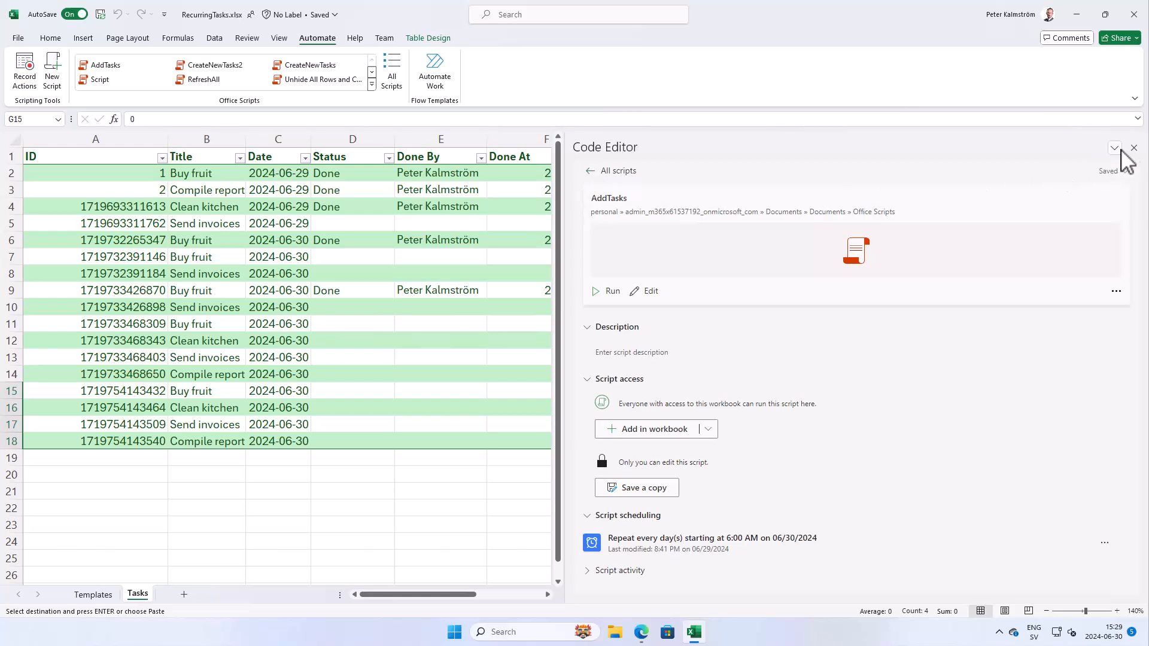
left_click(1133, 147)
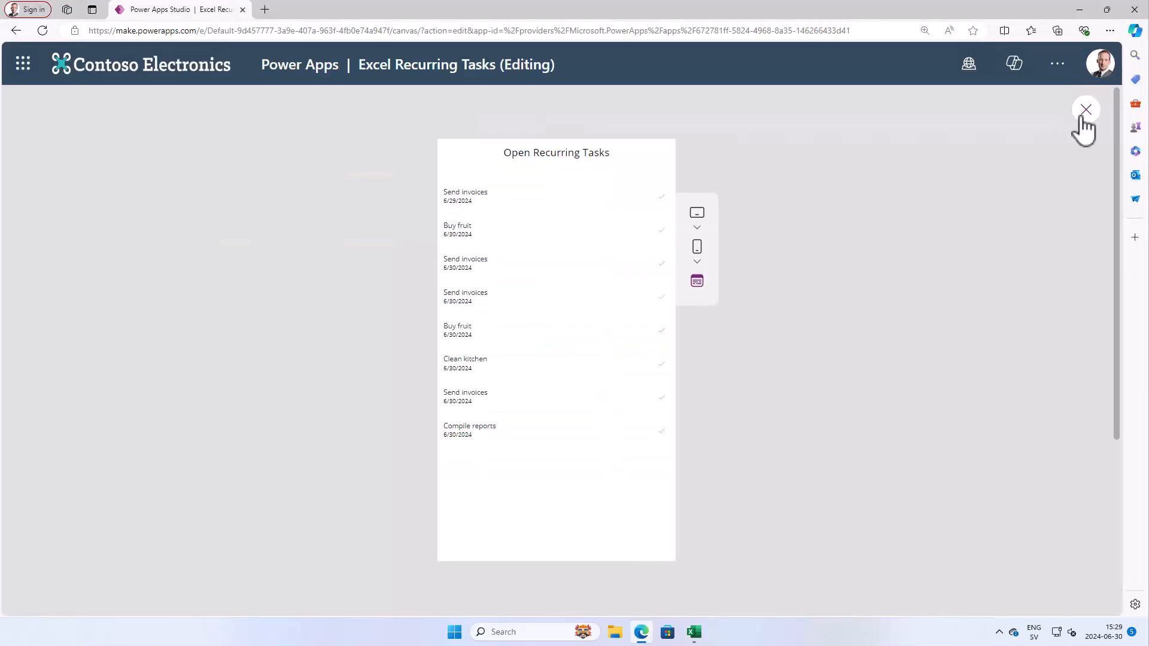
- Exit preview, refresh the Tasks data, and add a blank screen named MinutesWorked
left_click(1086, 109)
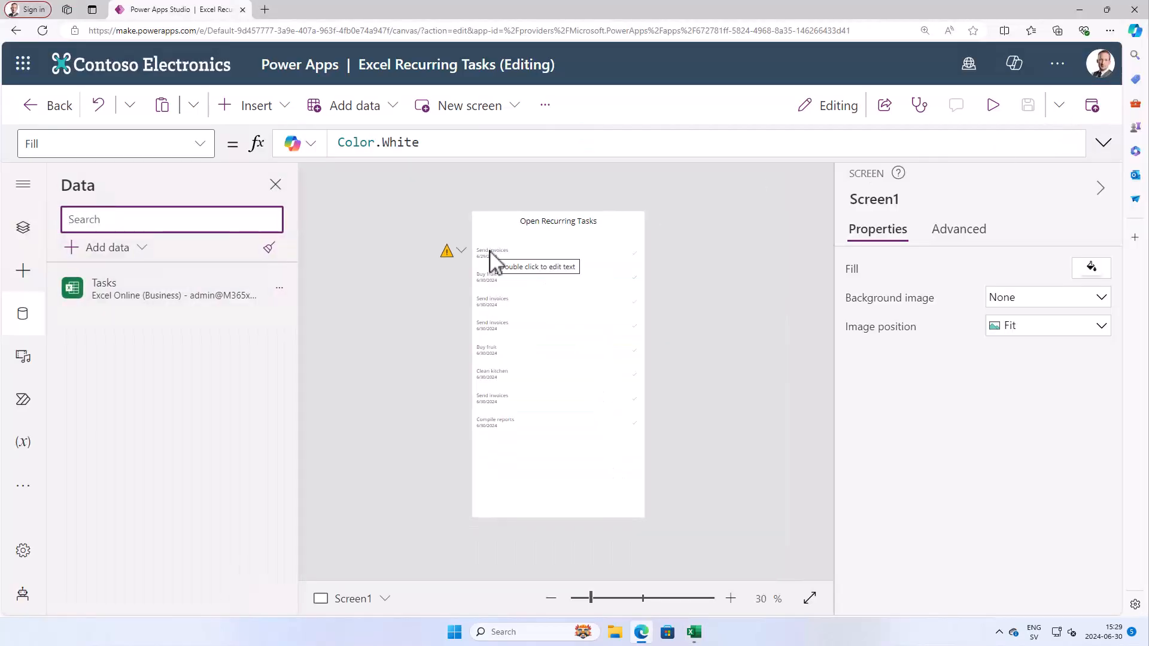
left_click(633, 254)
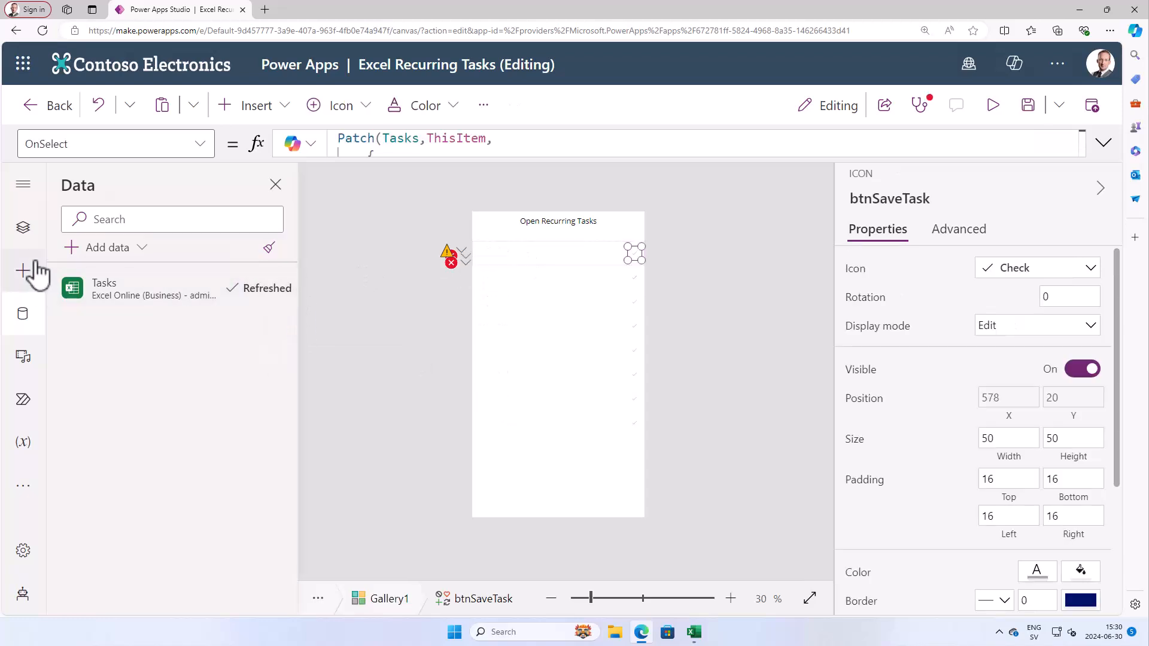
left_click(23, 227)
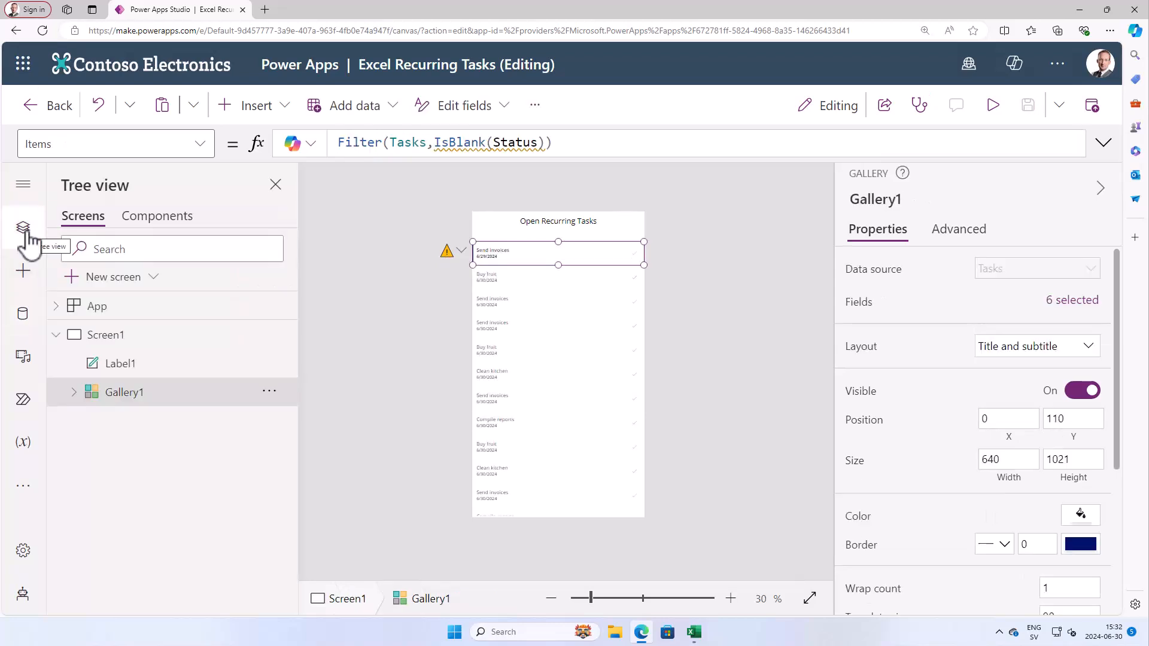
left_click(154, 277)
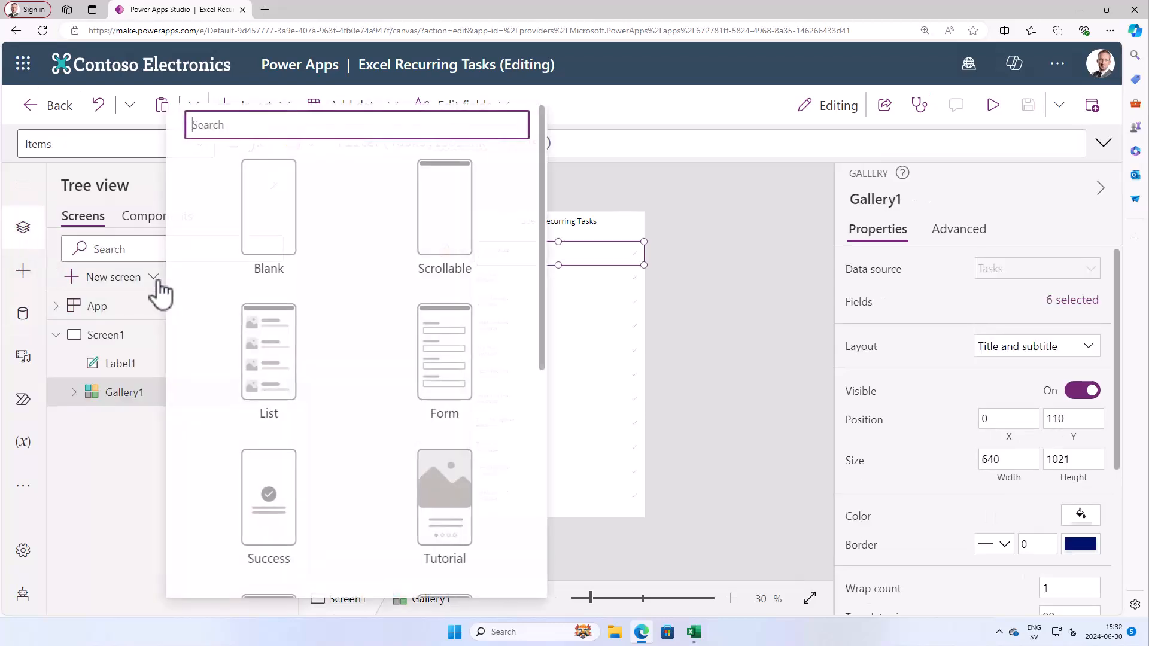
mouse_move(269, 213)
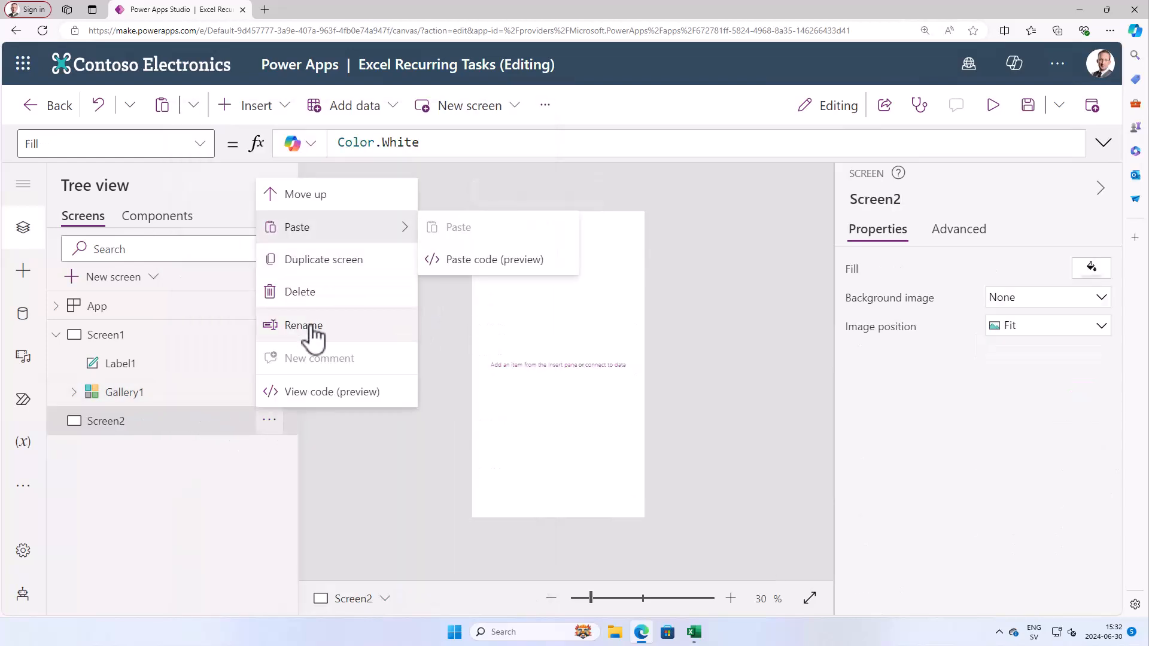
left_click(303, 325)
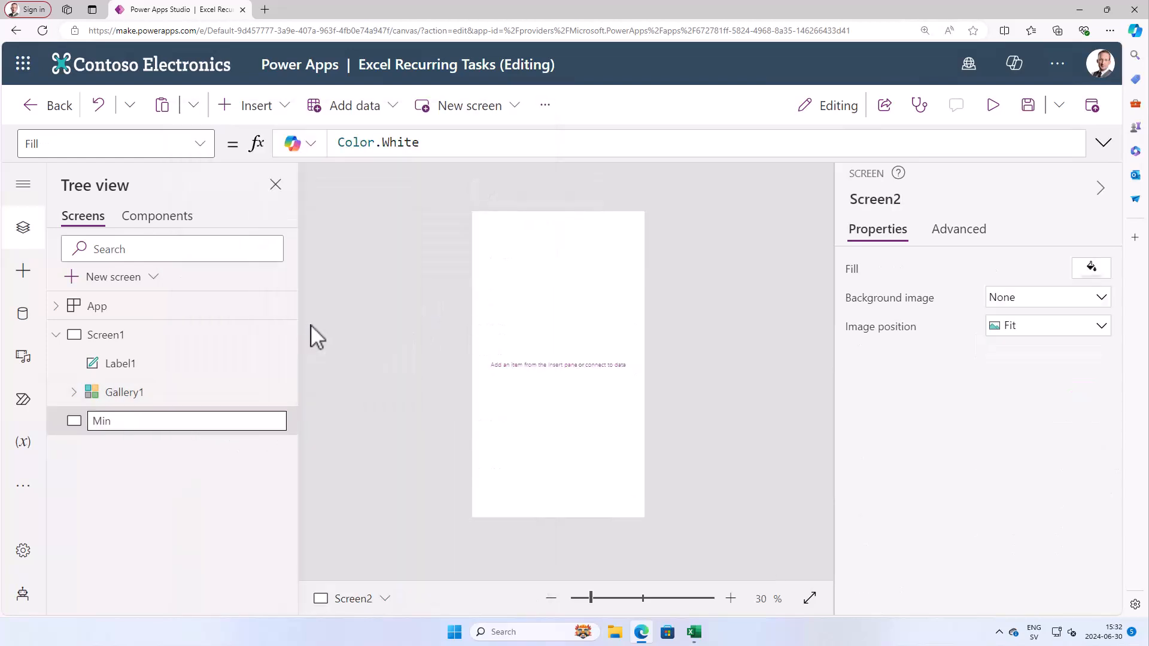
type("MinutesWorked")
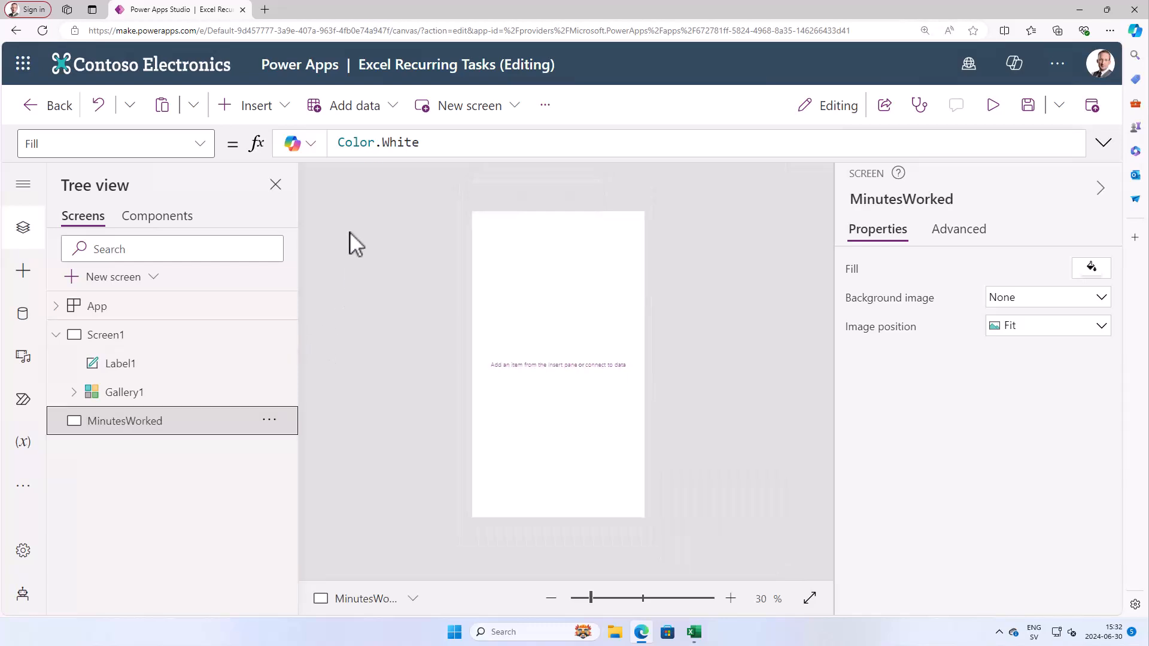
- Add a centered "Minutes Worked" text label with font size 25
left_click(256, 105)
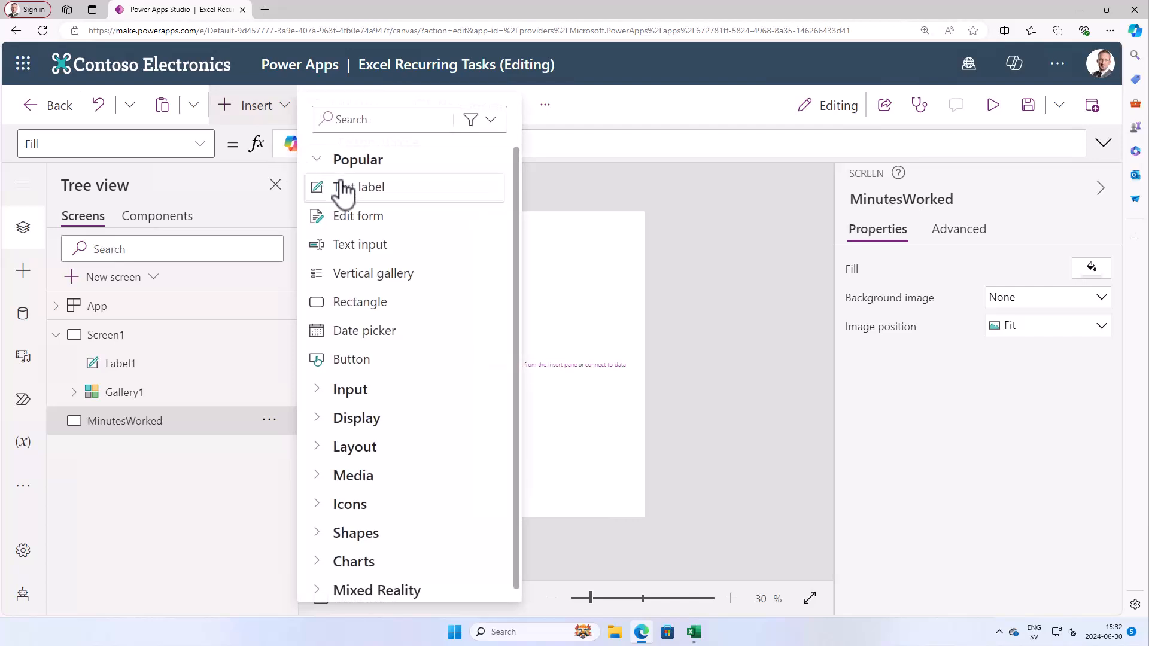
left_click(359, 186)
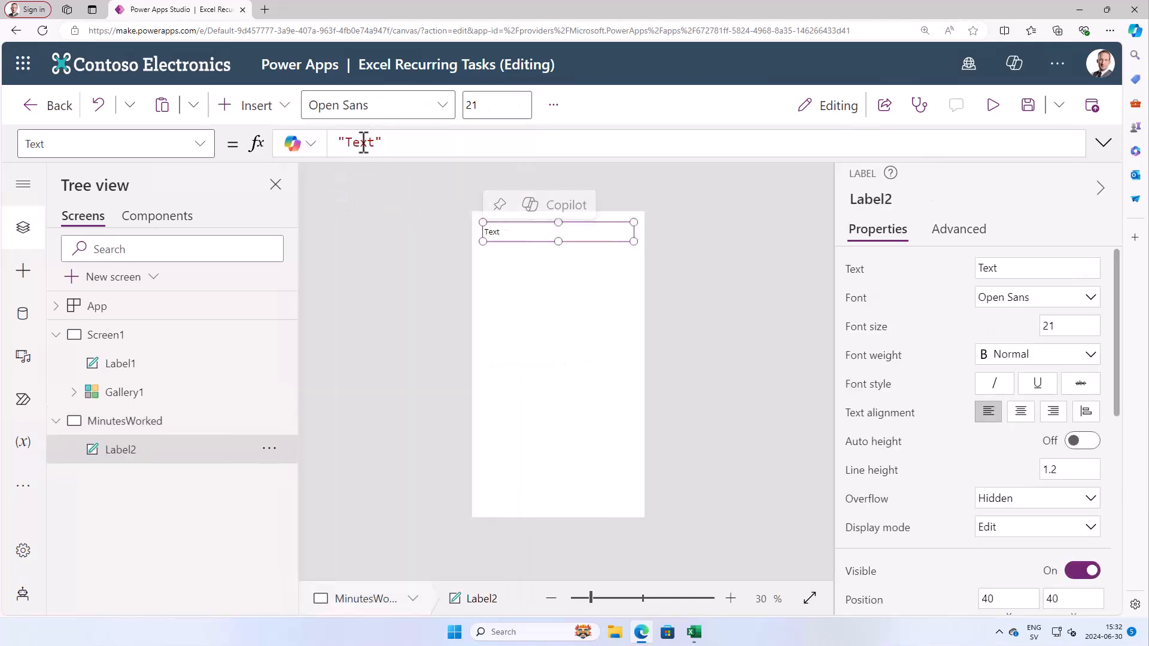
type("Minutes Worked")
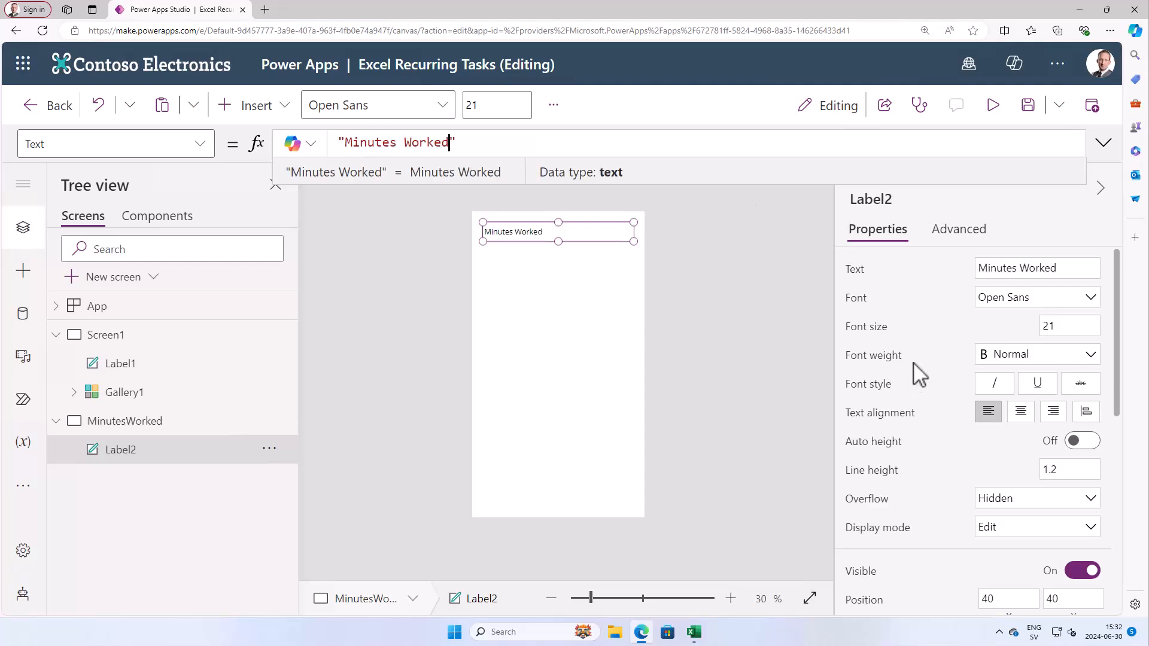
left_click(1020, 412)
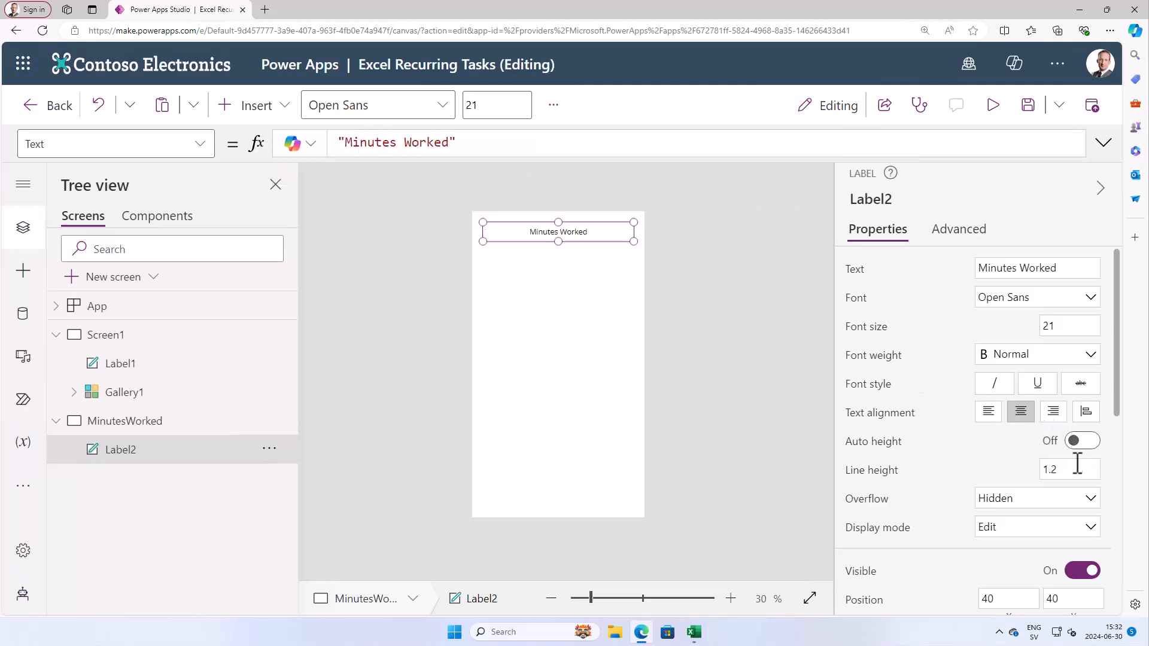
left_click(1069, 326)
type("25")
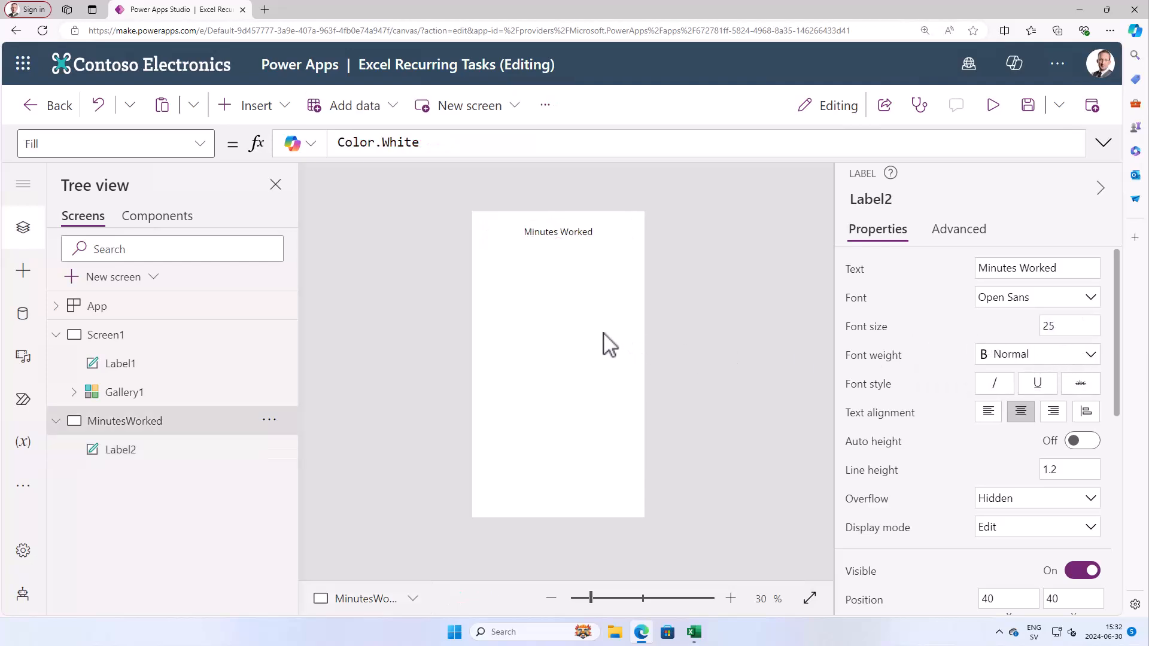
left_click(256, 104)
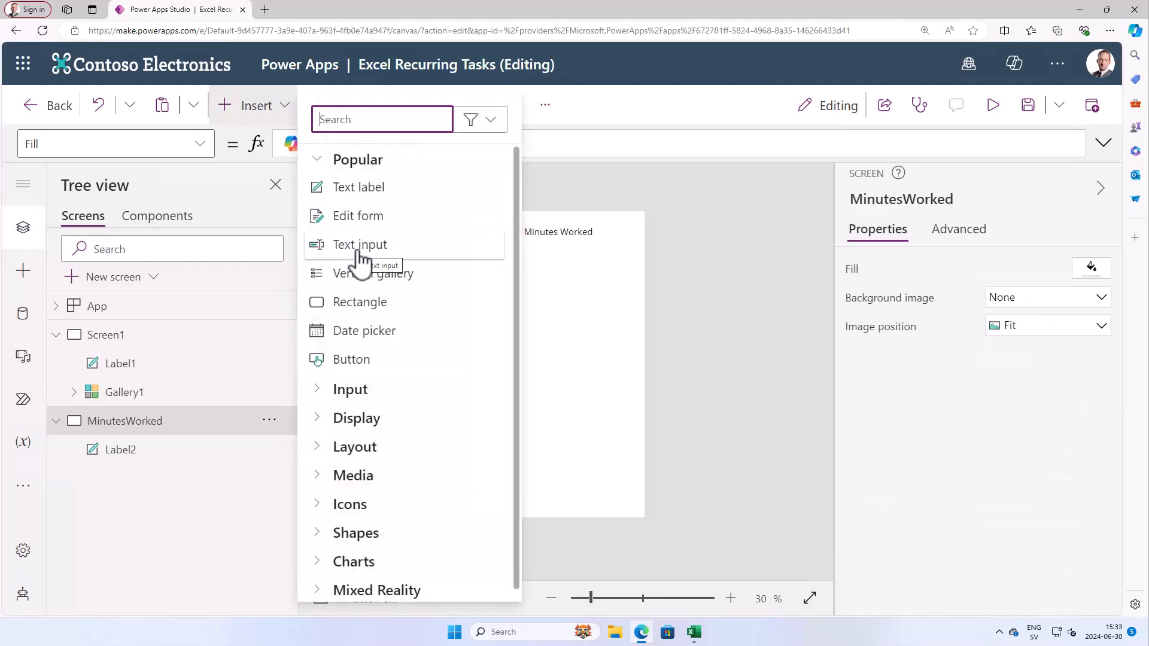
mouse_move(385, 282)
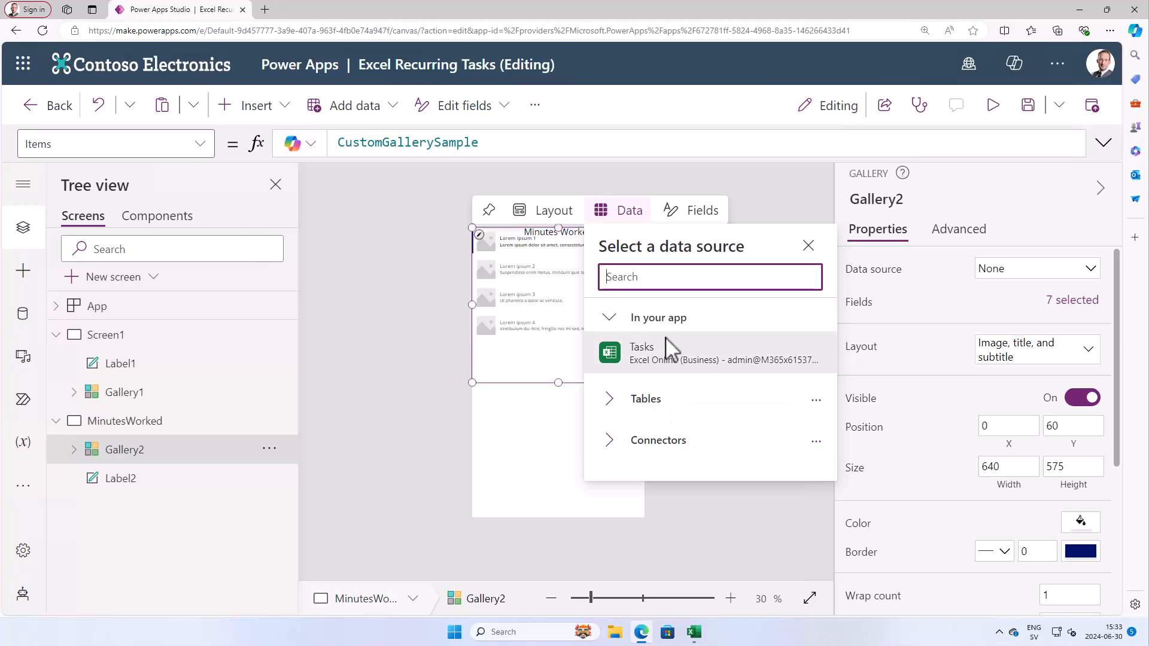
- Dismiss the data source chooser and select the new gallery's Items formula
left_click(807, 245)
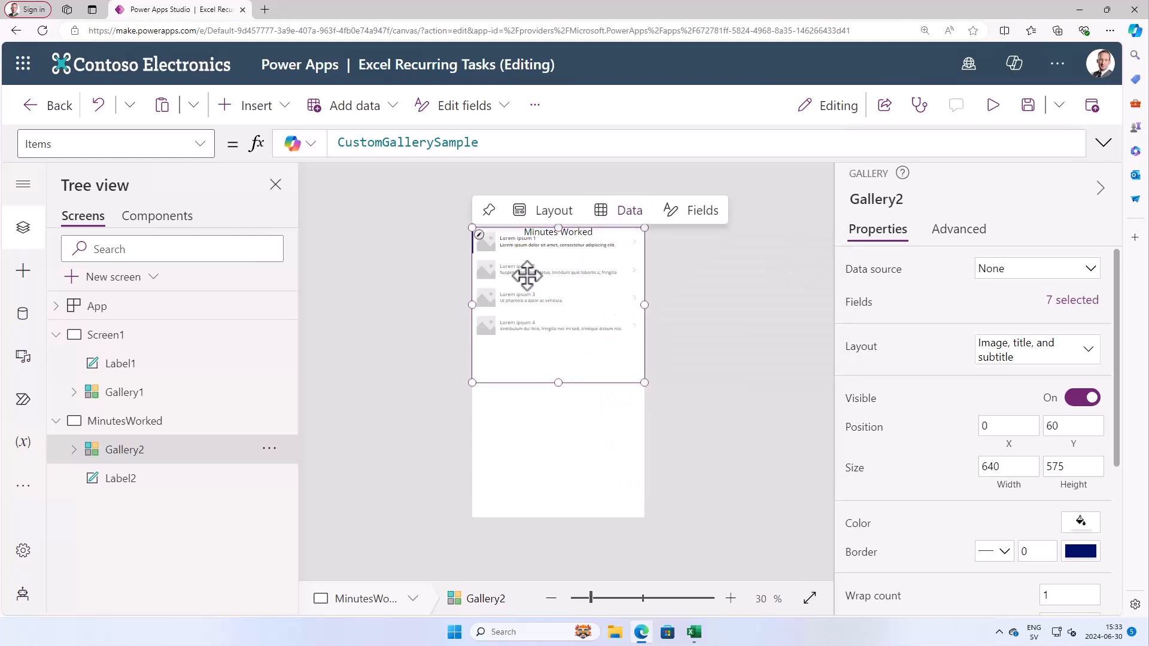
left_click(407, 143)
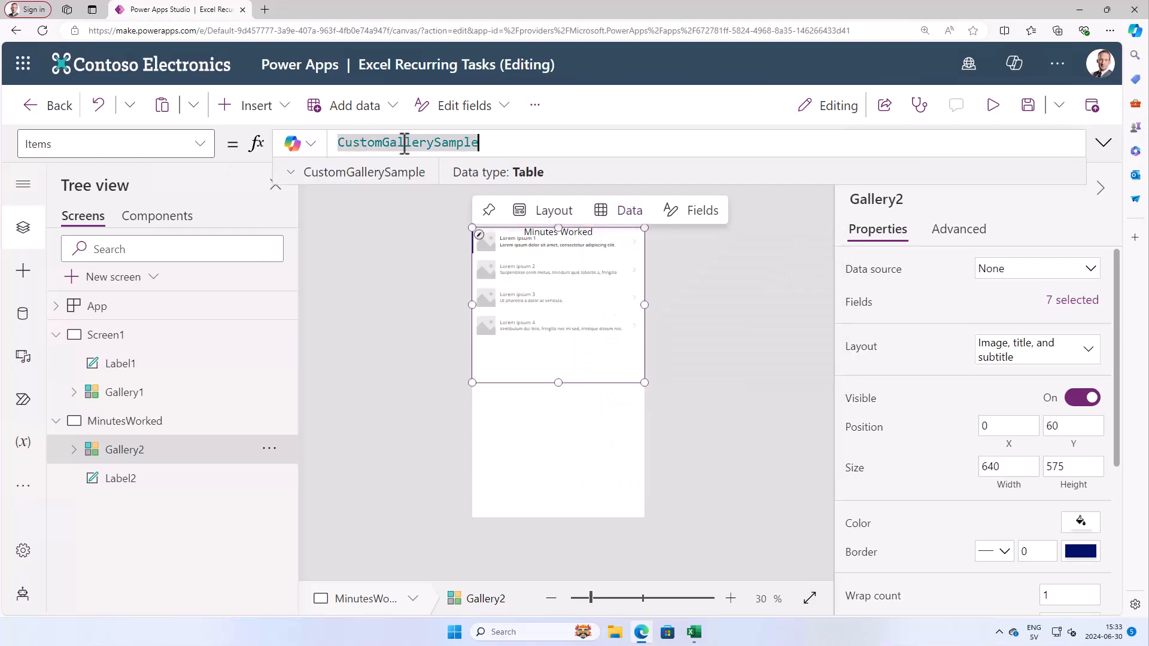
- Set Gallery2's Items to Table of Minutes 10, 20, 30, 45, 60, 120, 240
type("Table(")
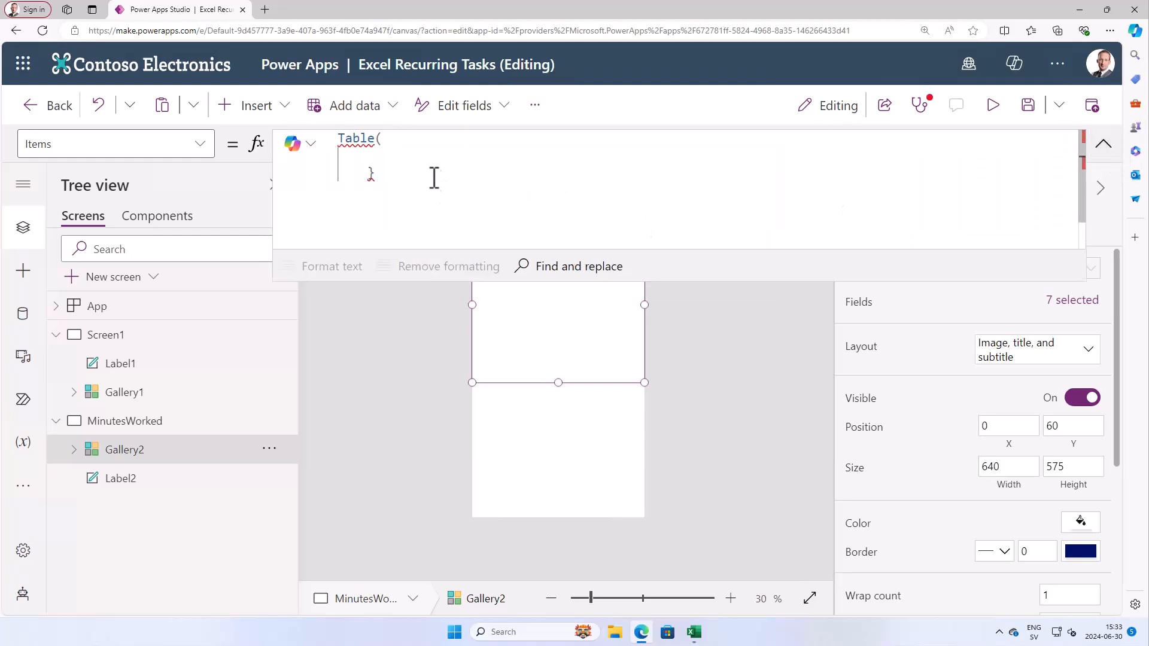
type("Minutes:10")
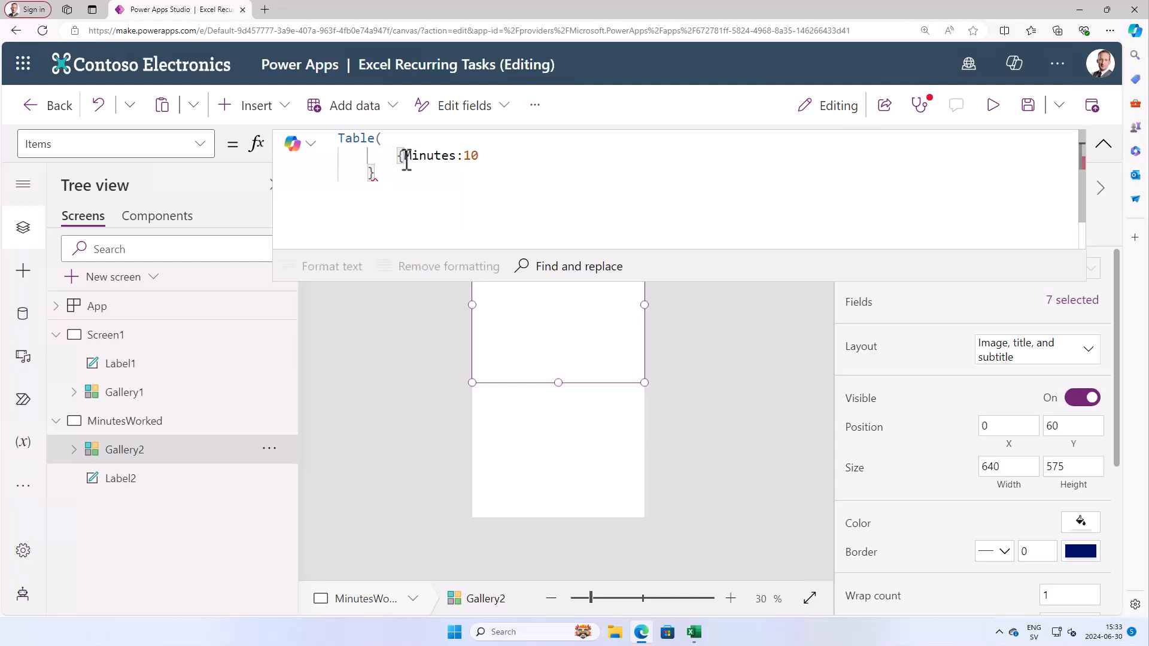
type(",")
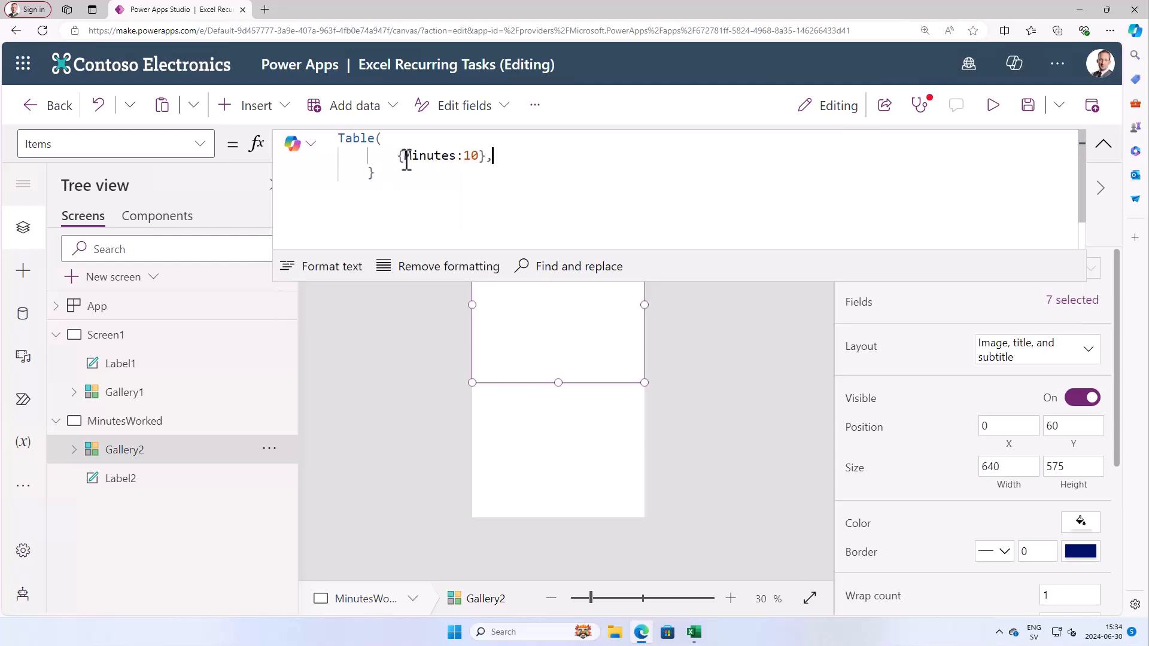
type("{Minutes:10},")
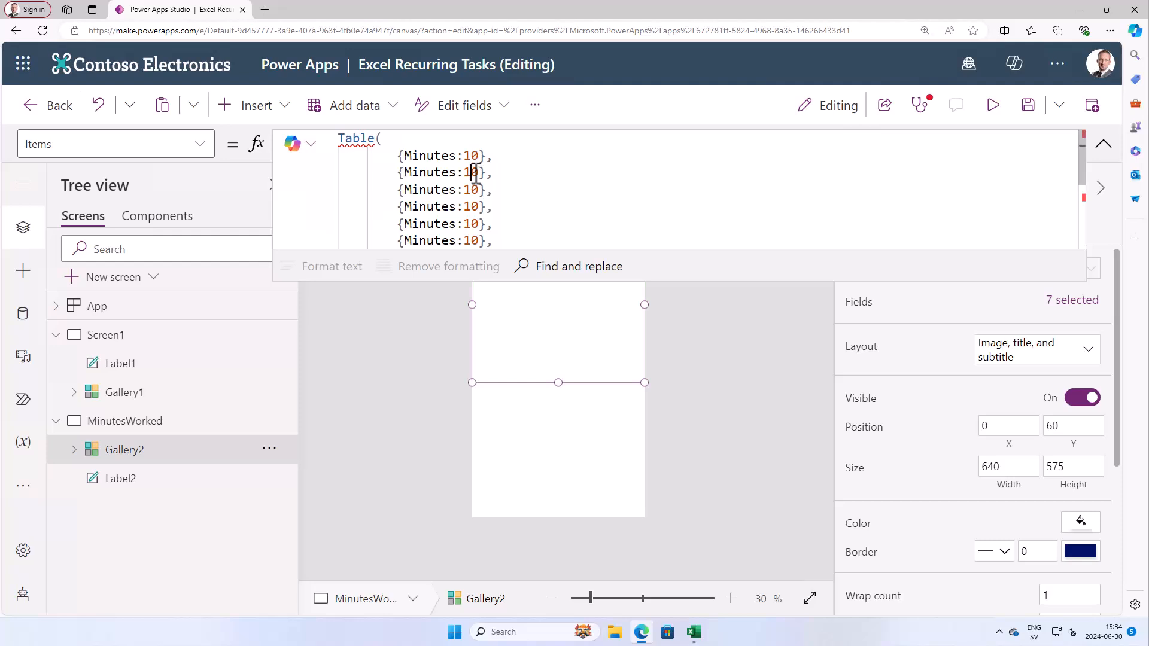
type("2")
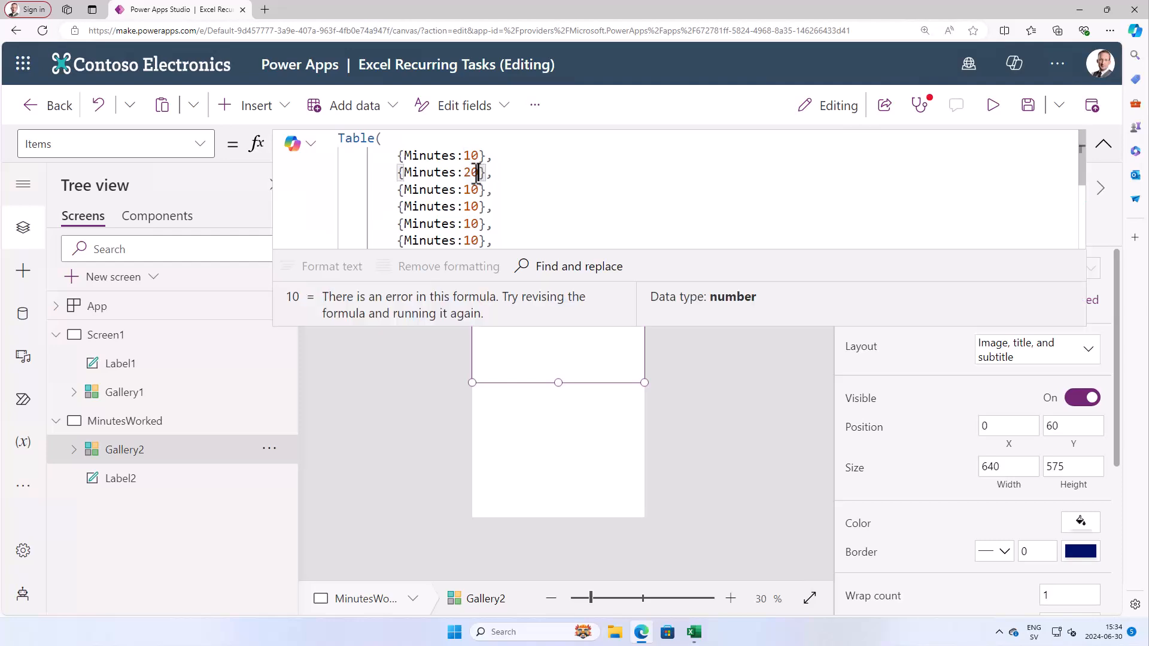
type("30")
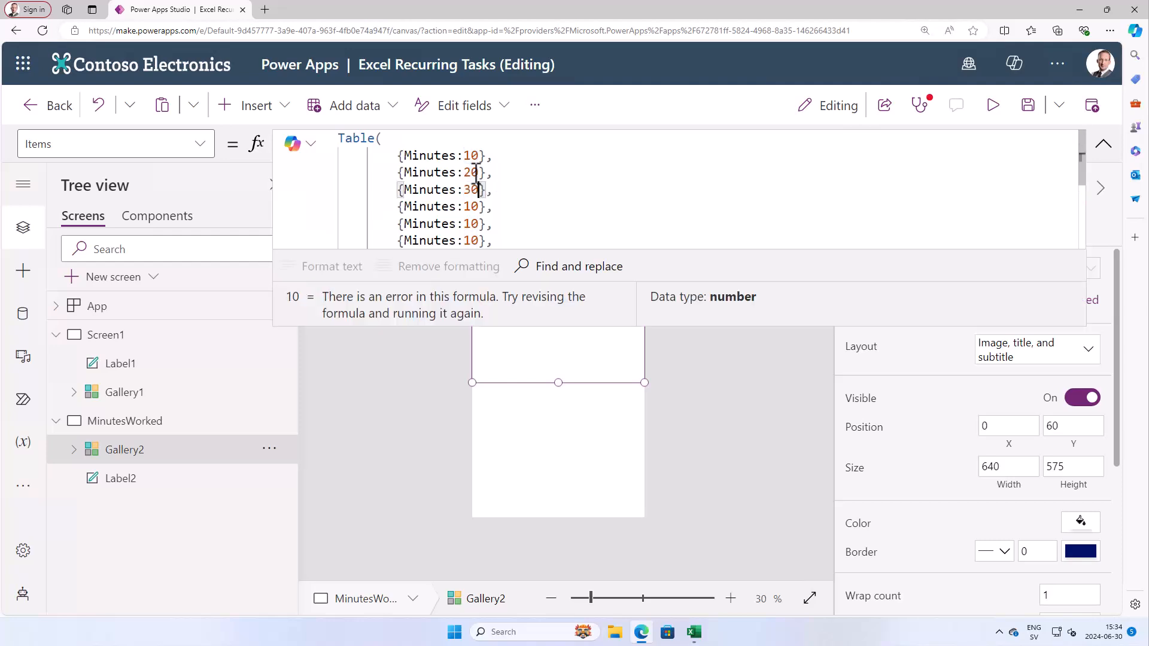
type("45")
left_click(444, 223)
type("6")
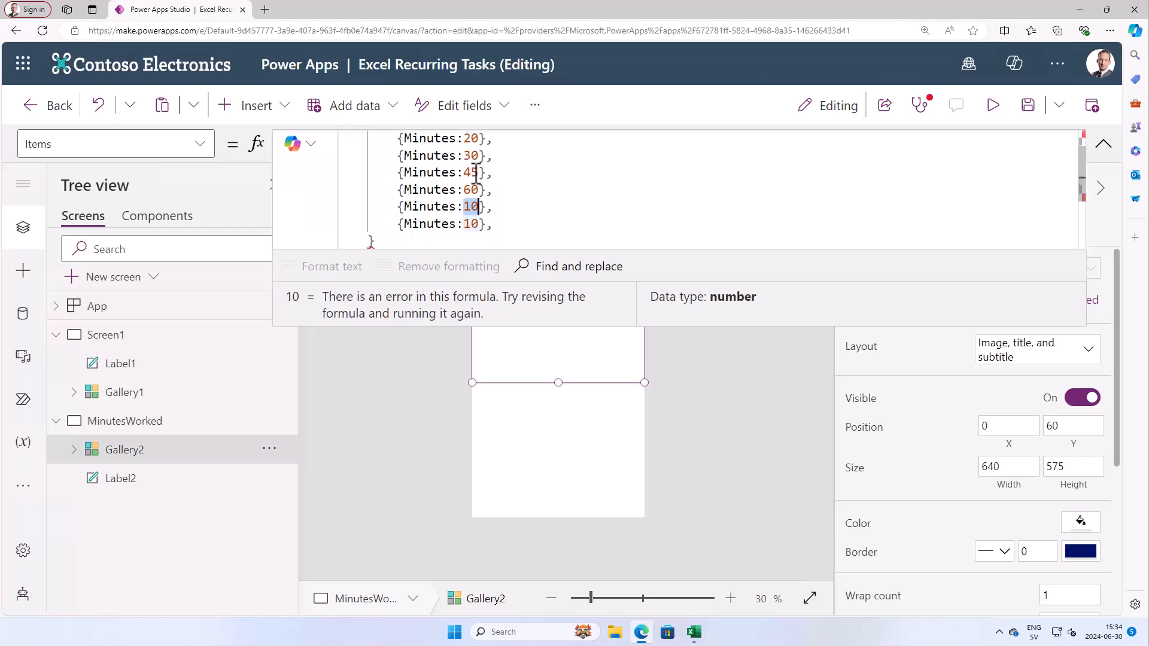
type("120")
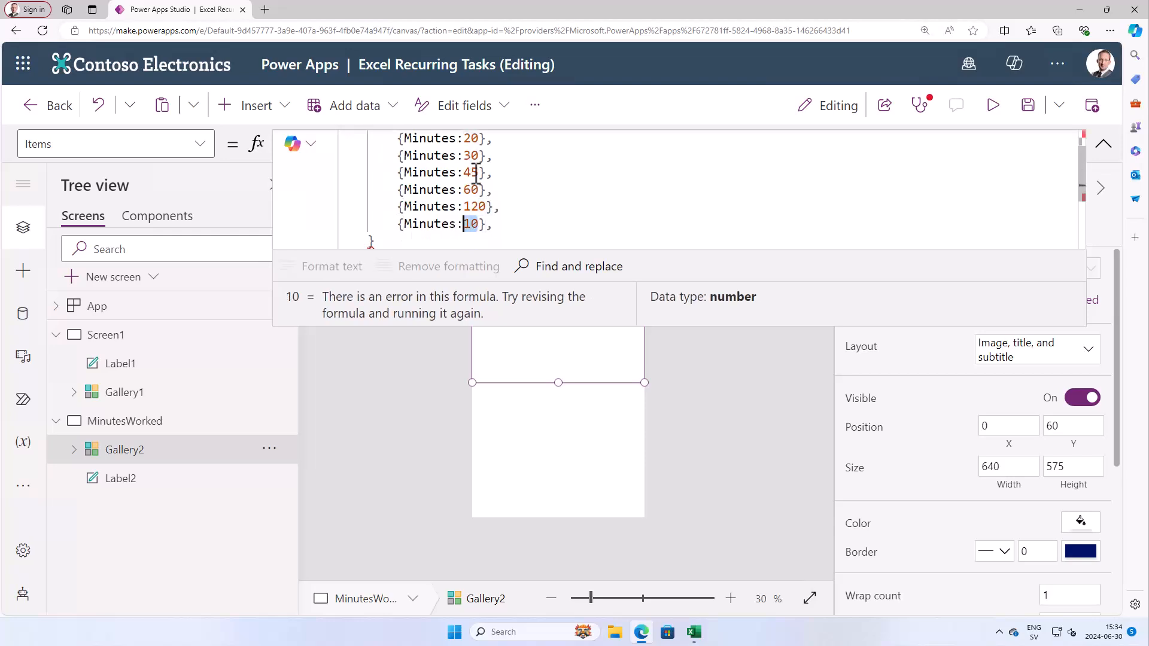
type("240")
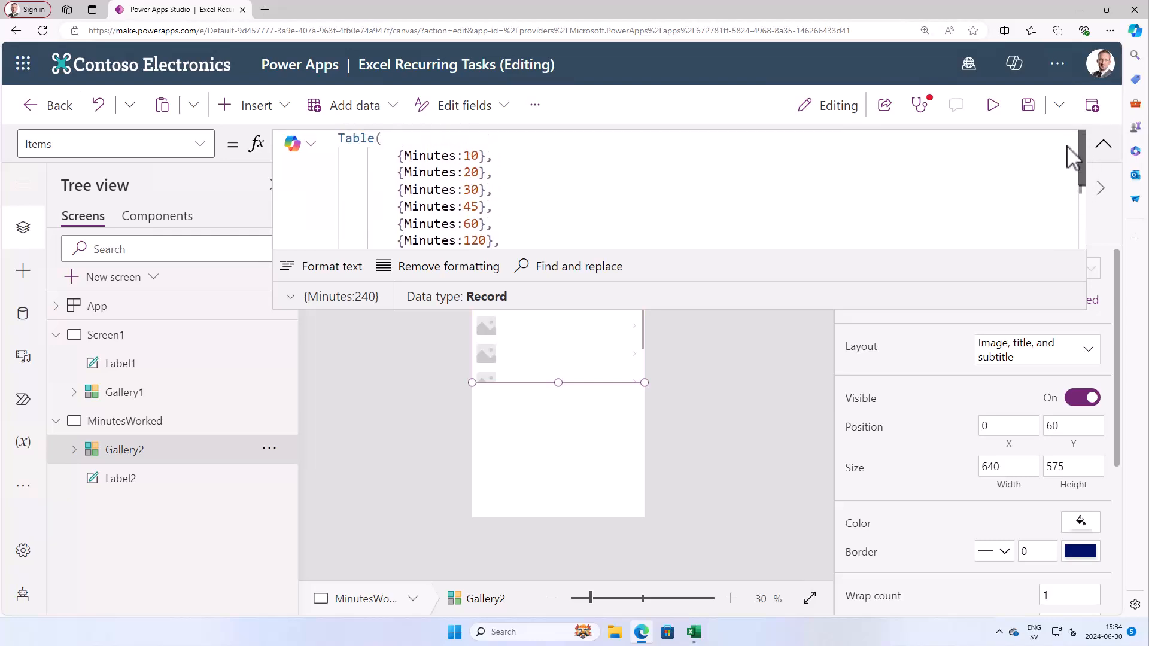
left_click(920, 105)
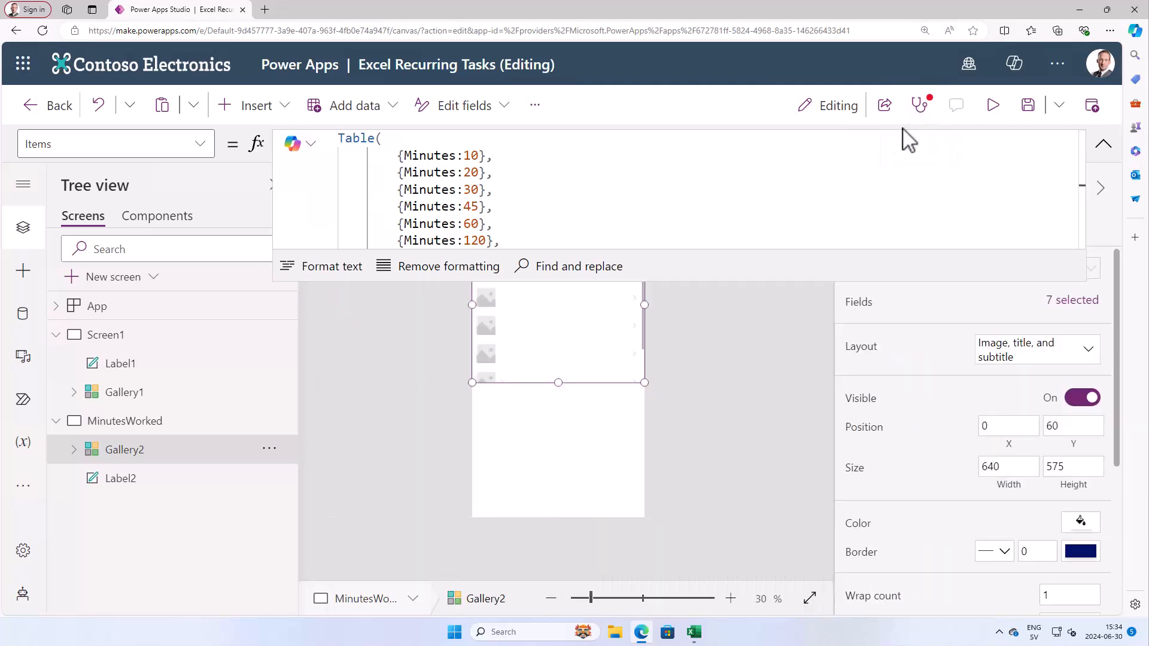
scroll("down", 3)
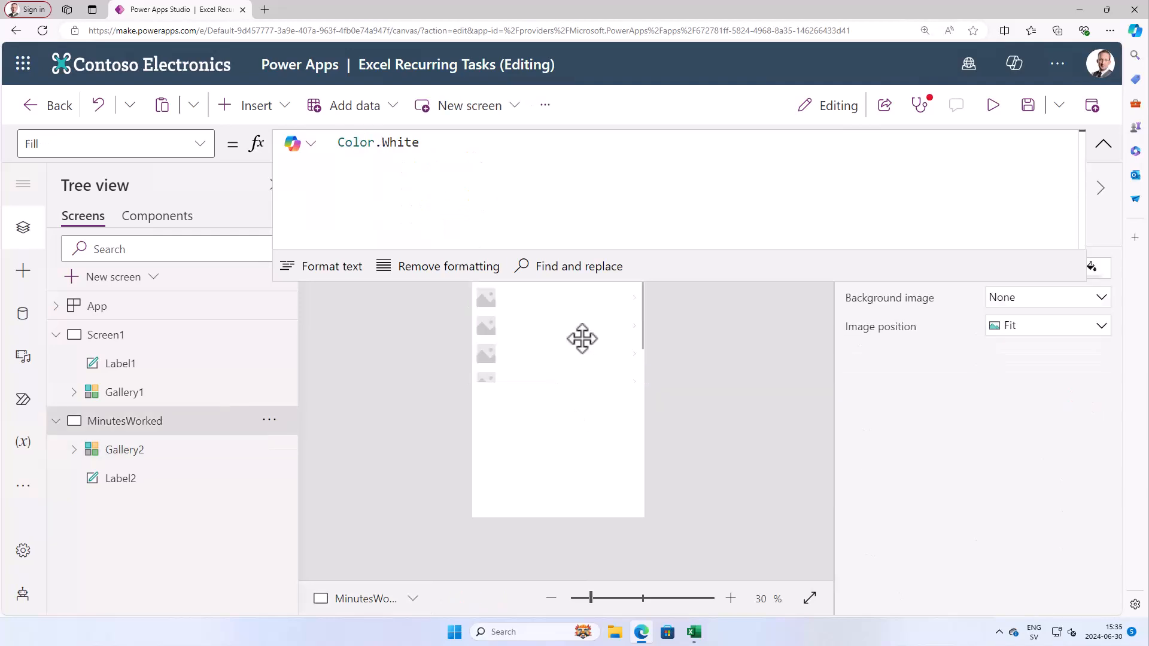
left_click(125, 449)
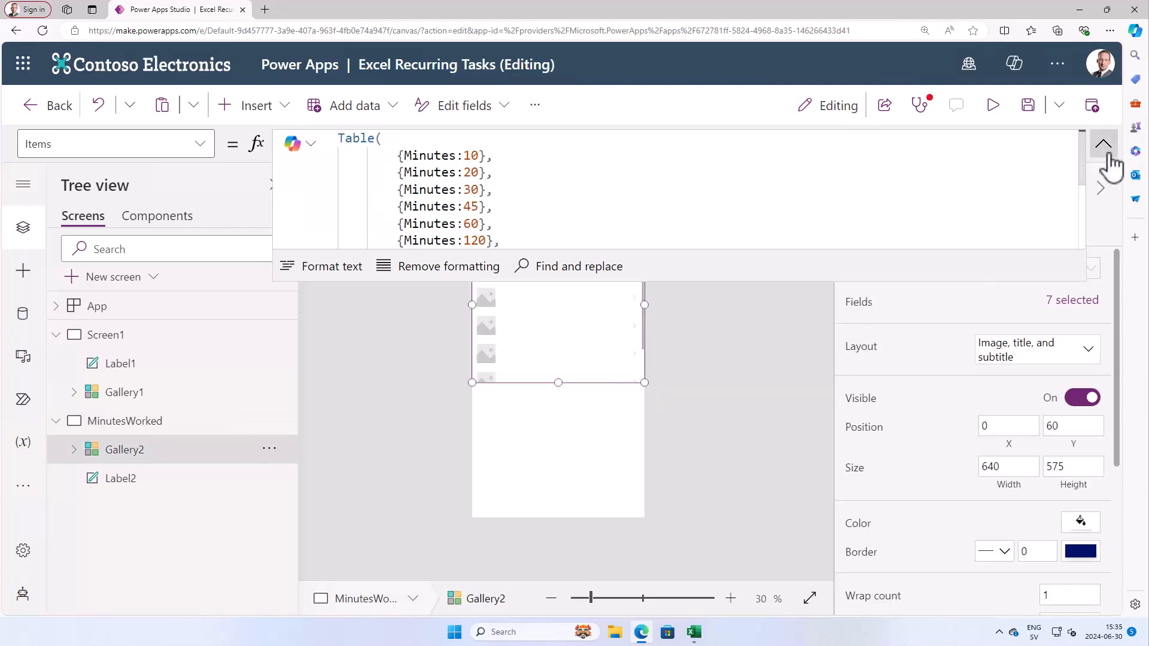
- Move Gallery2 below Label2, set its layout to Blank, and rename it MinutesGallery
left_click(1104, 144)
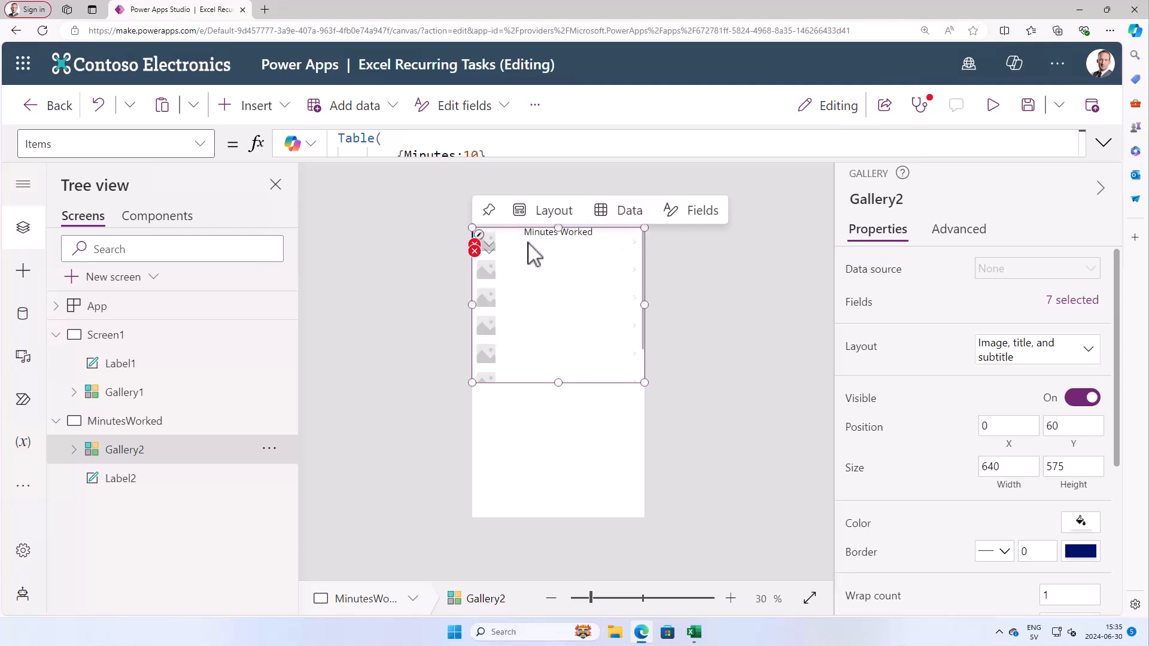
left_click(1088, 350)
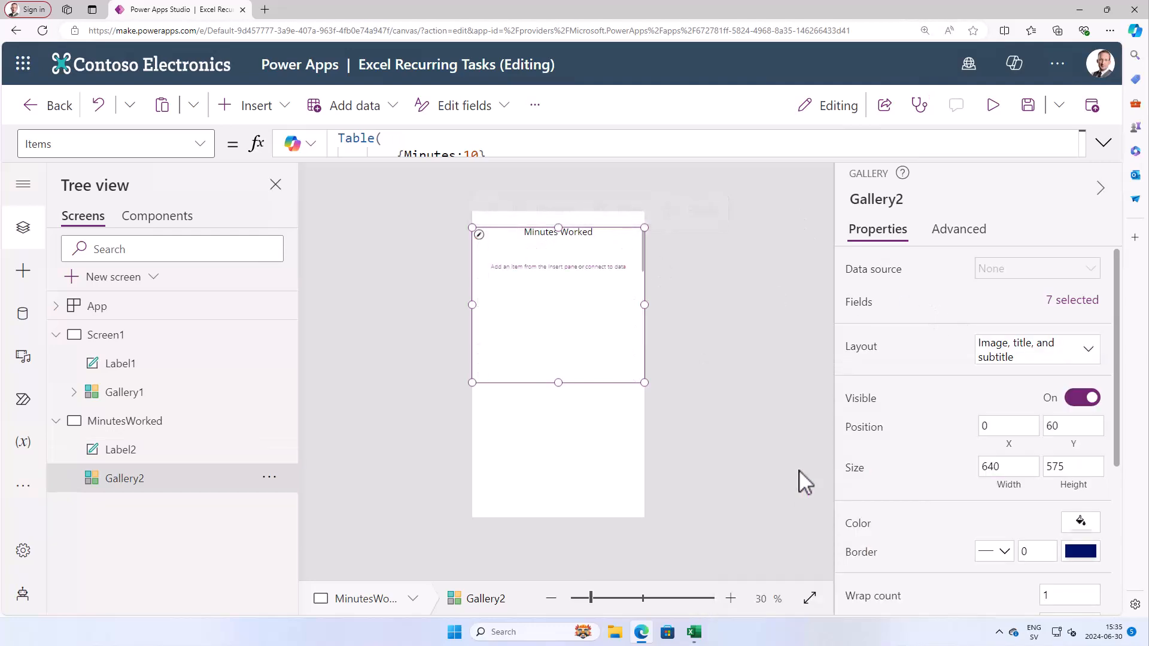
left_click(1036, 348)
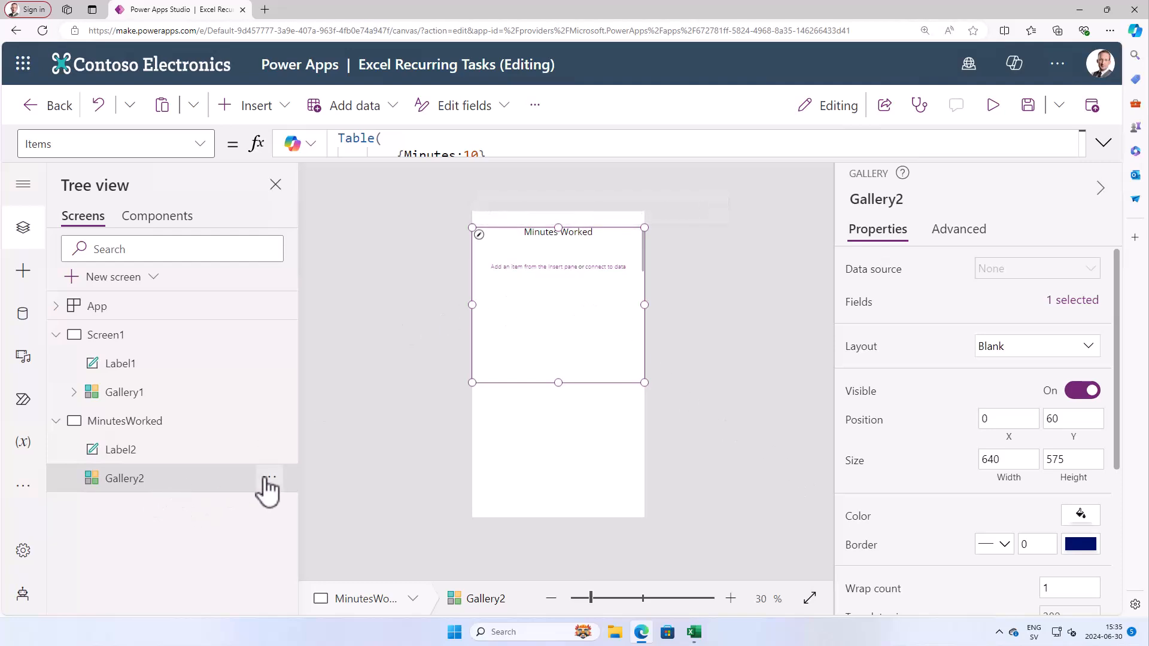
double_click(124, 478)
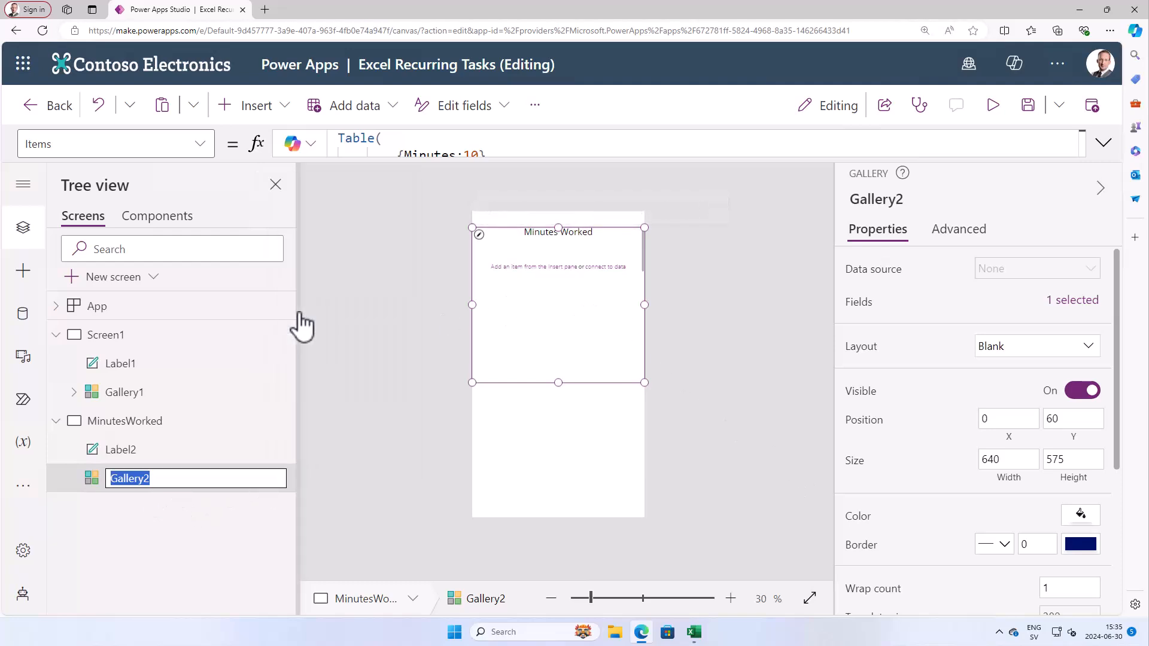
type("Minutes")
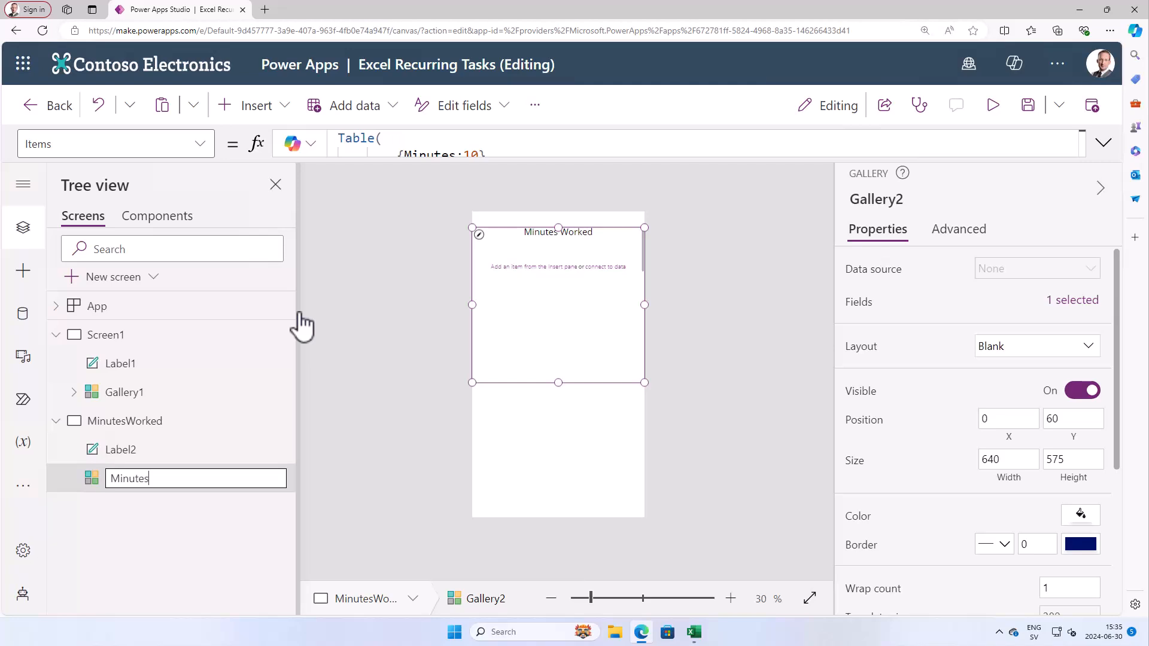
type("Gallery")
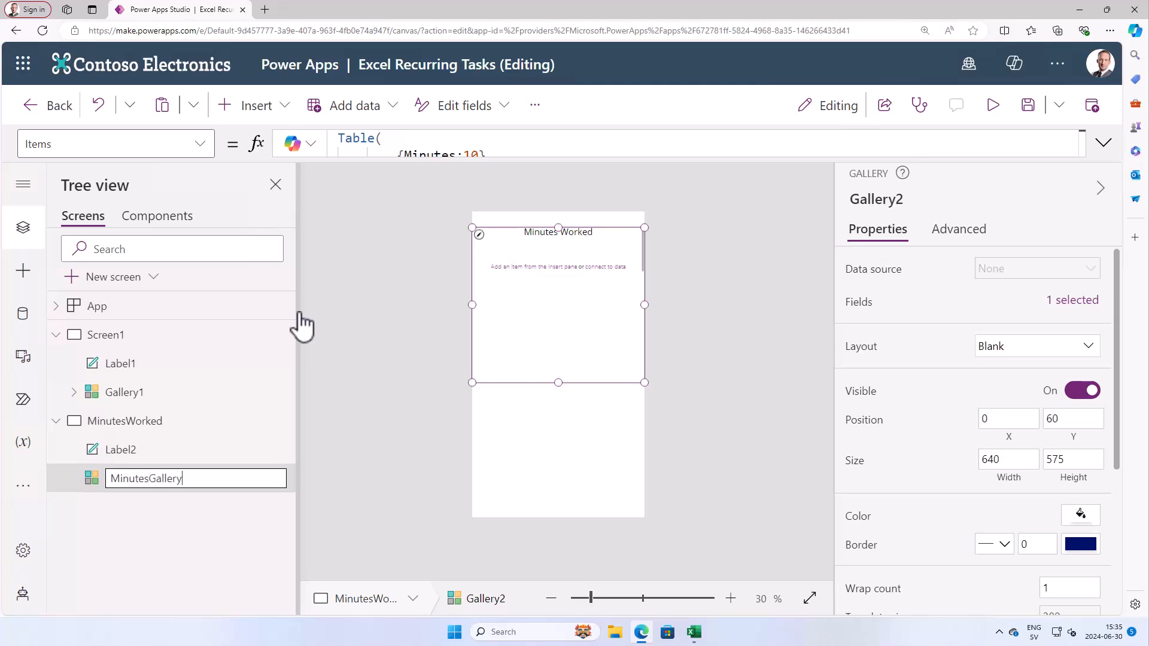
left_click(256, 105)
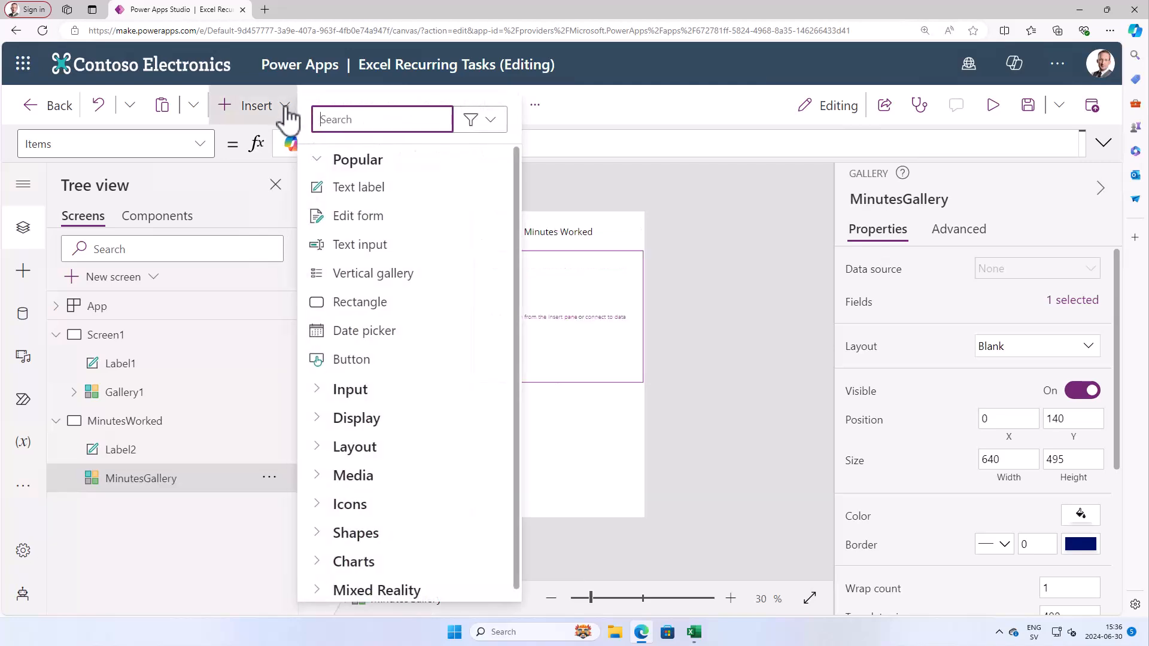
- Insert a button into MinutesGallery, set wrap count 2, shrink the button, template size 100
left_click(351, 359)
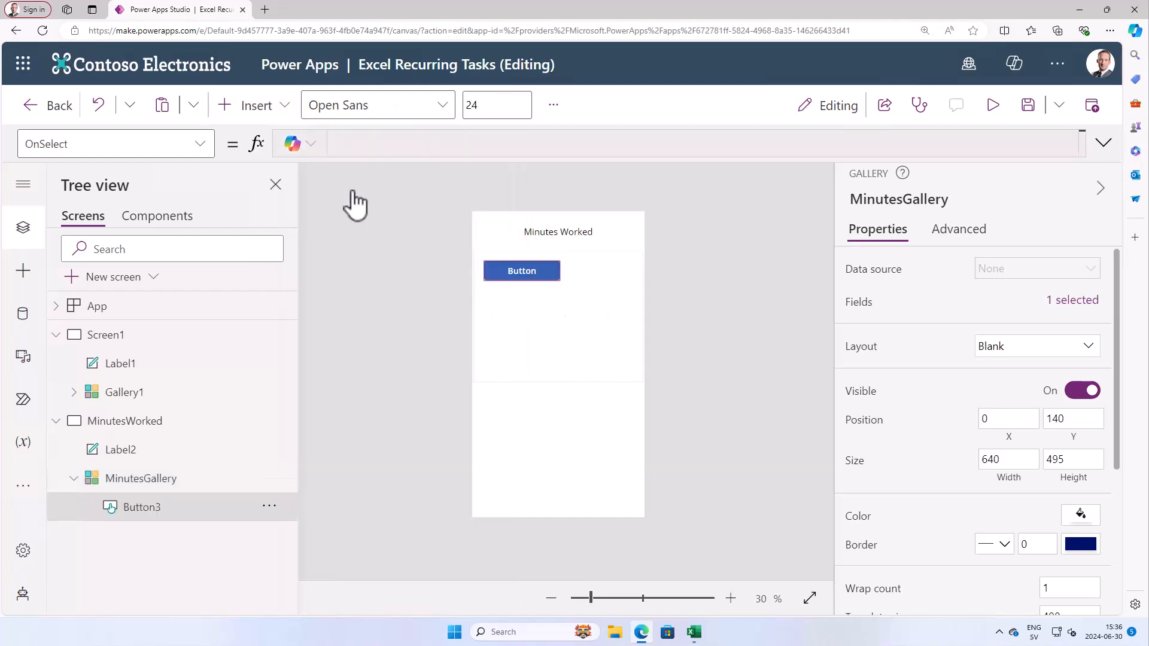
left_click(141, 507)
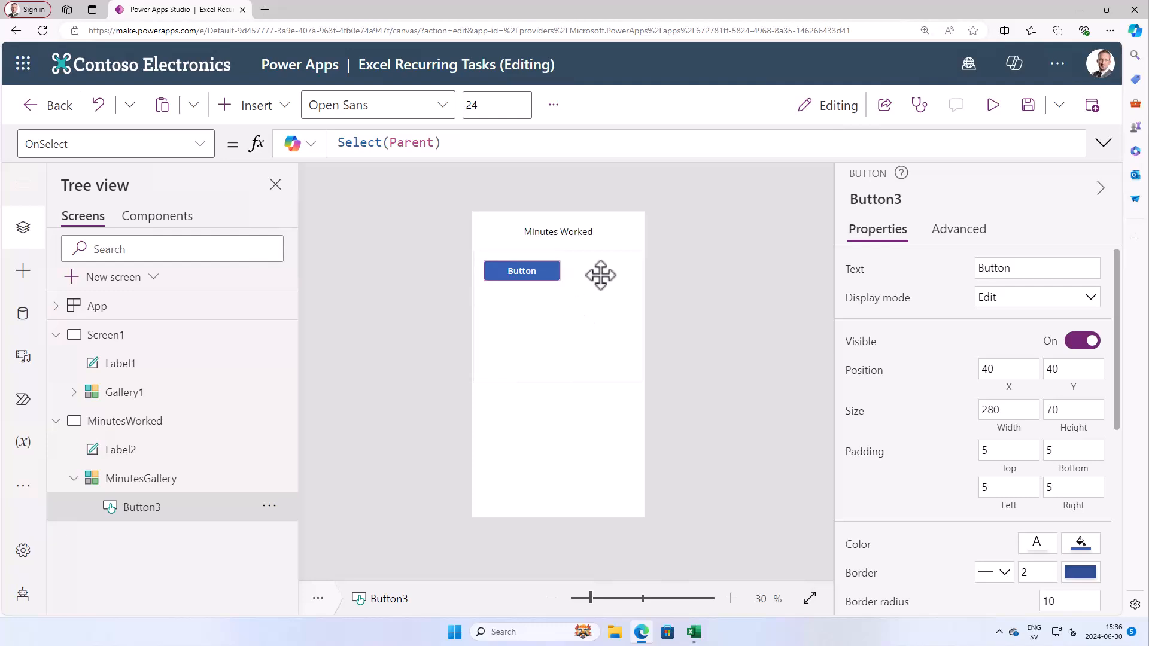
left_click(150, 478)
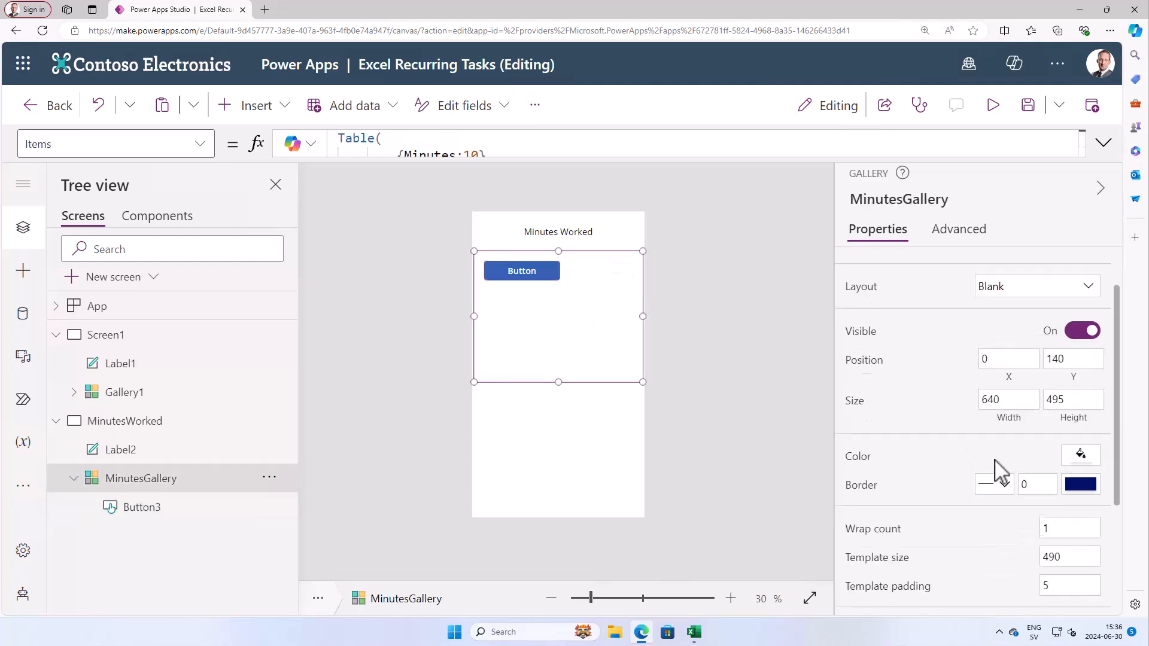
scroll("down", 3)
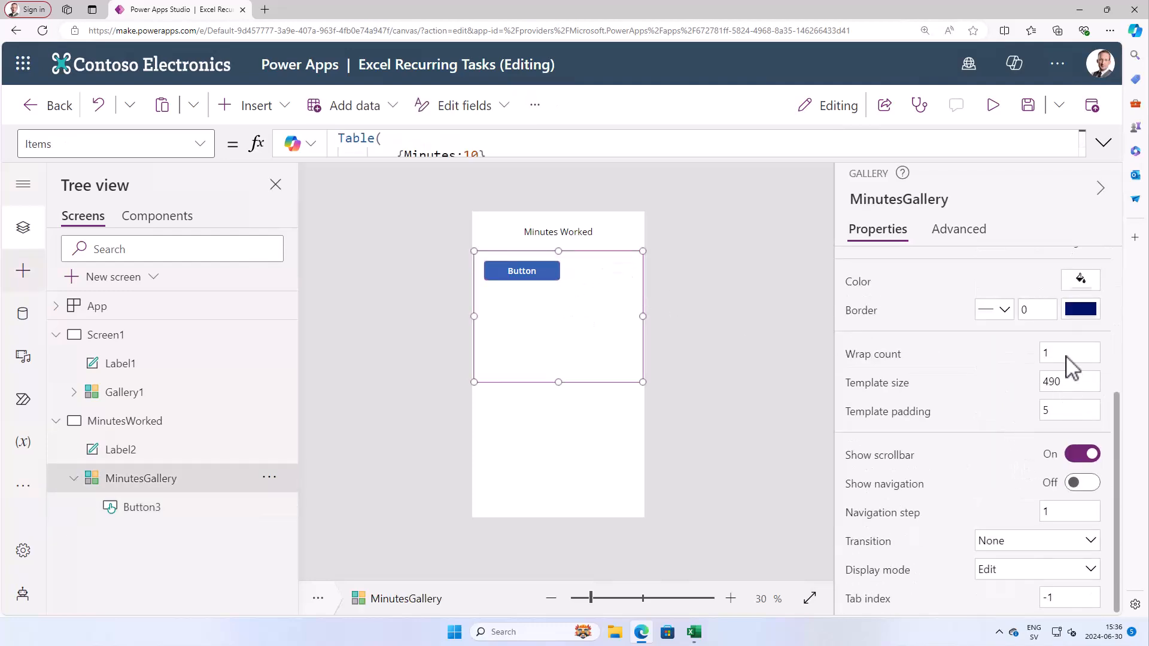
type("2")
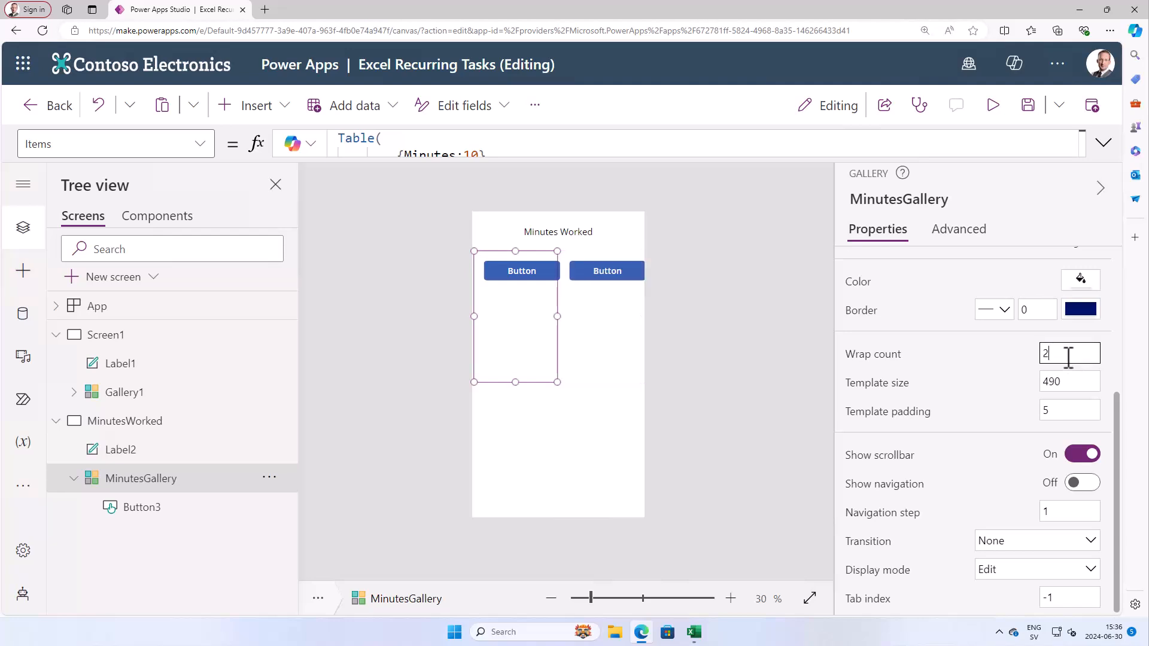
left_click(522, 270)
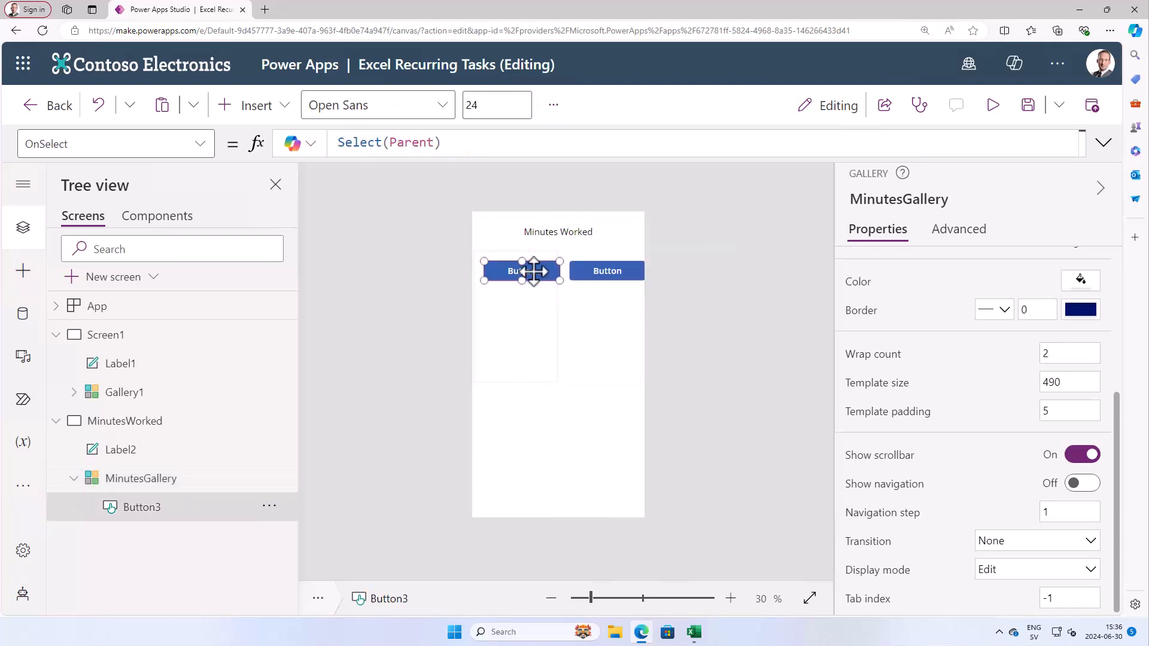
left_click(513, 271)
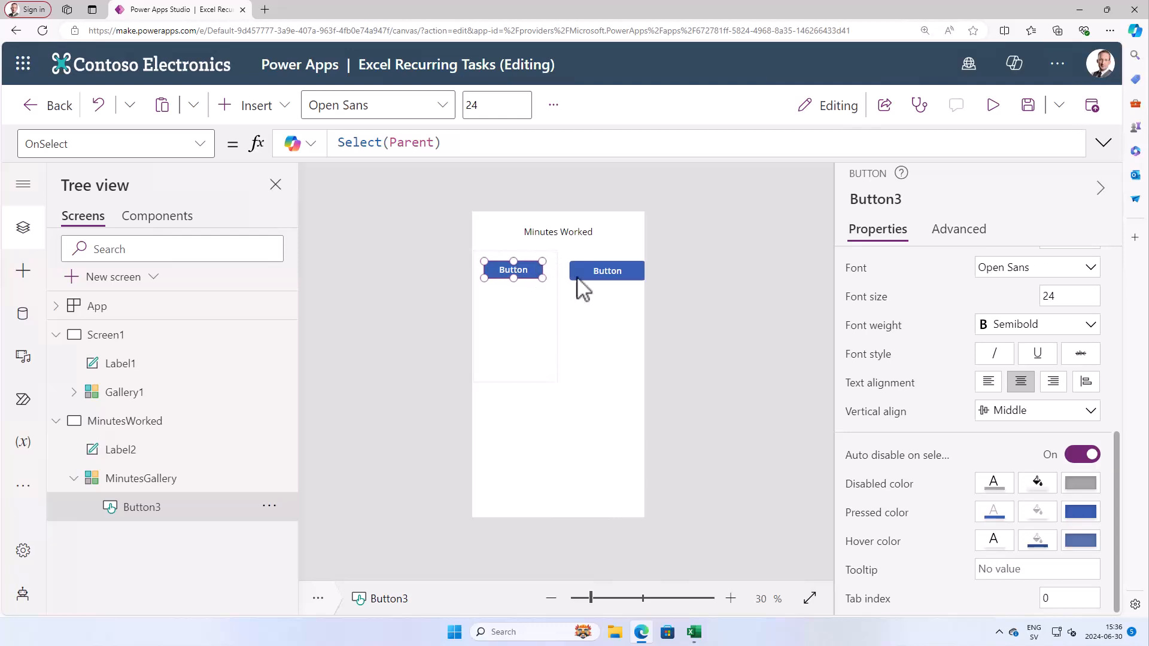
left_click(140, 478)
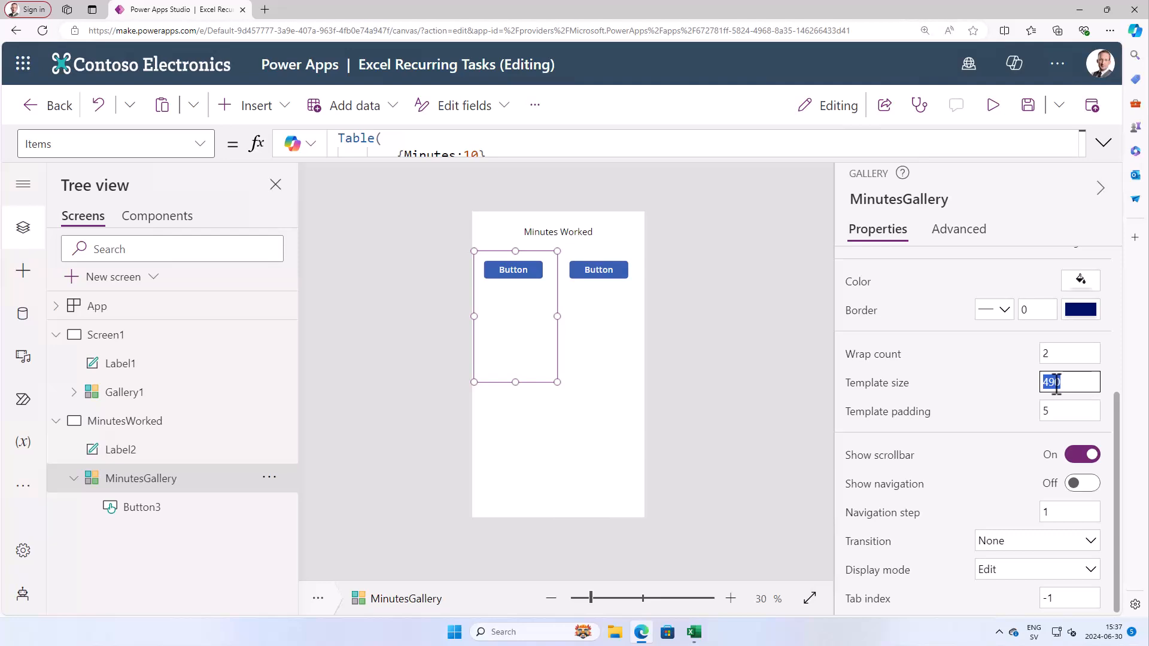
type("100")
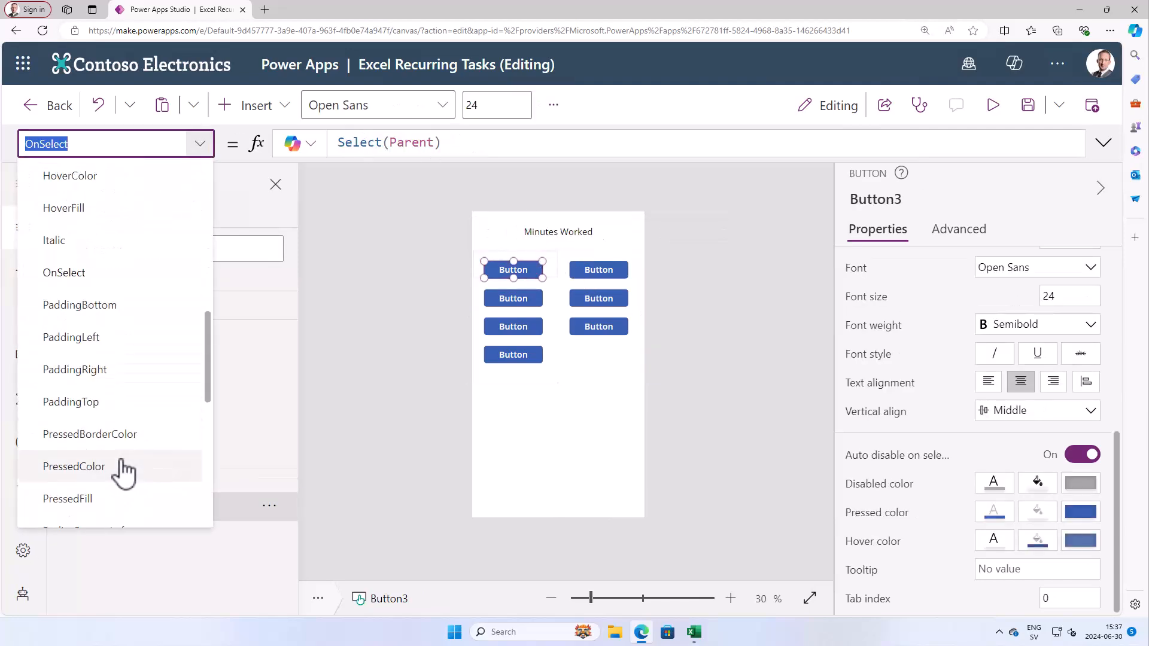
- Set Button3's Text to ThisItem.Minutes, then select the gallery and the screen
scroll("down", 3)
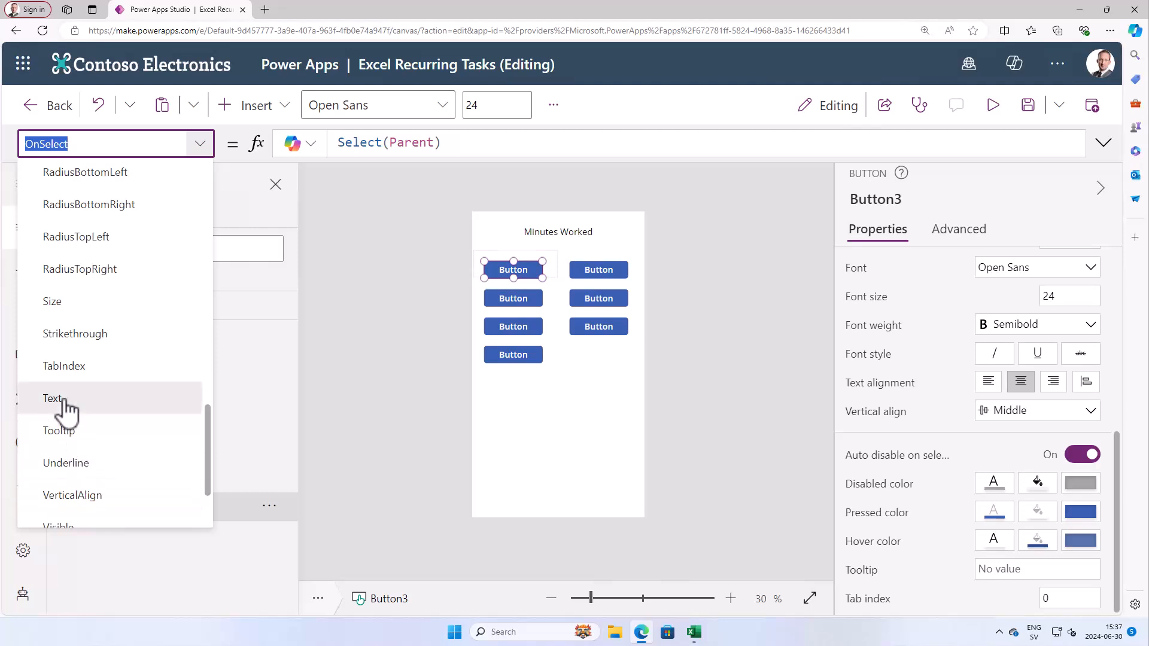
left_click(54, 399)
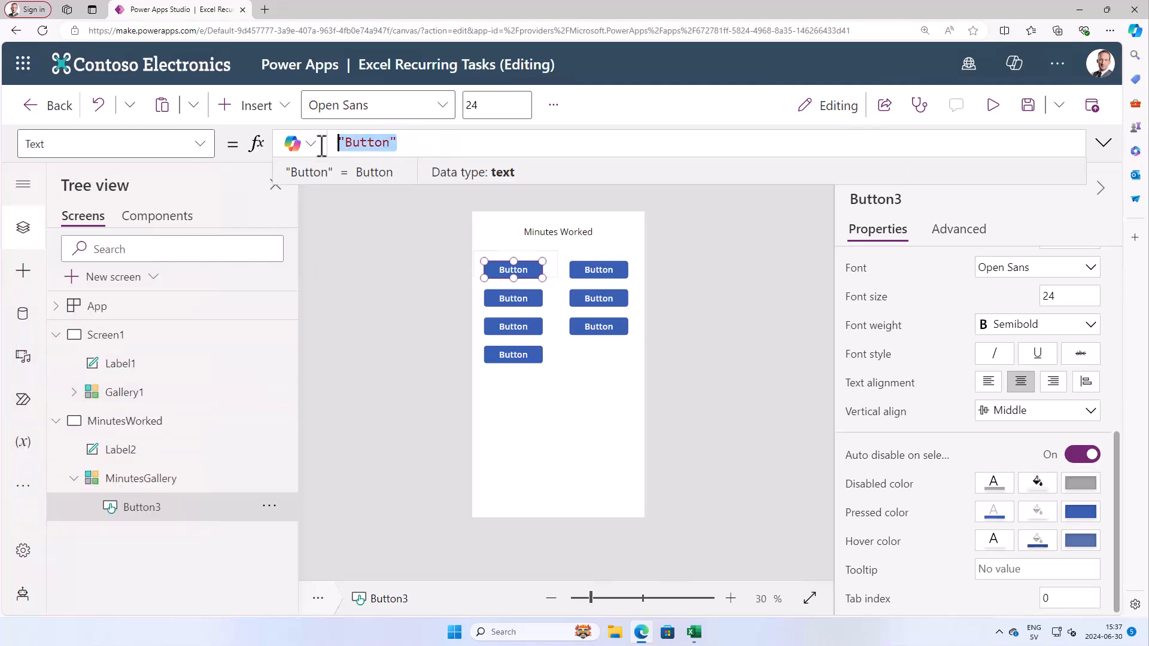
type("ThisItem.Minutes")
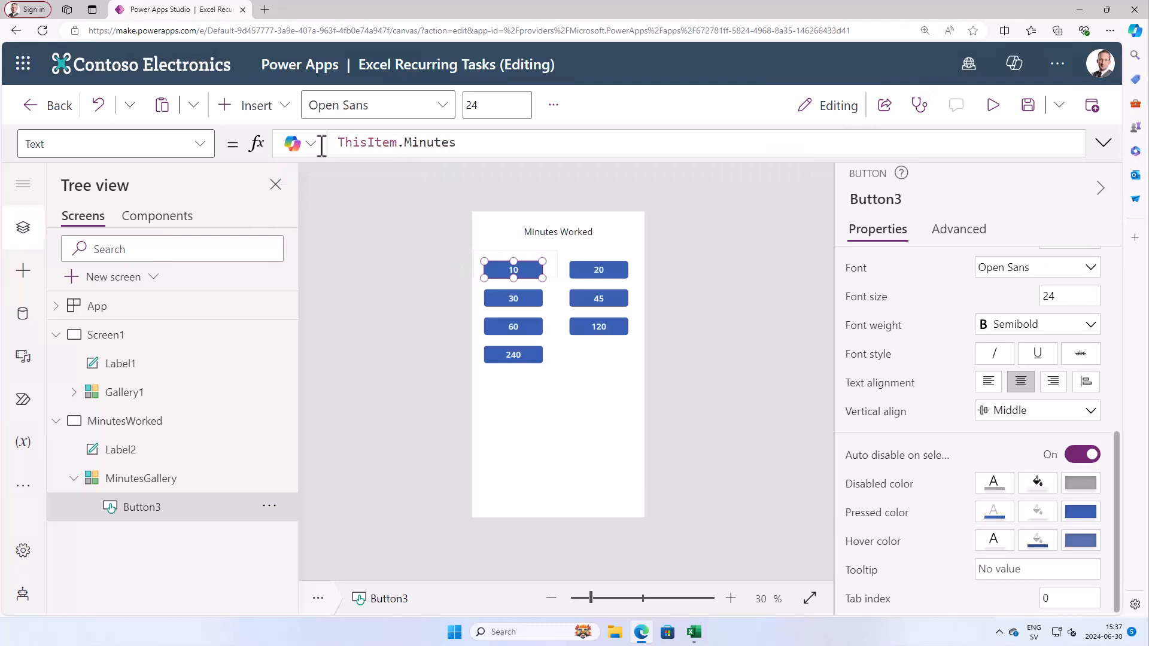
left_click(140, 478)
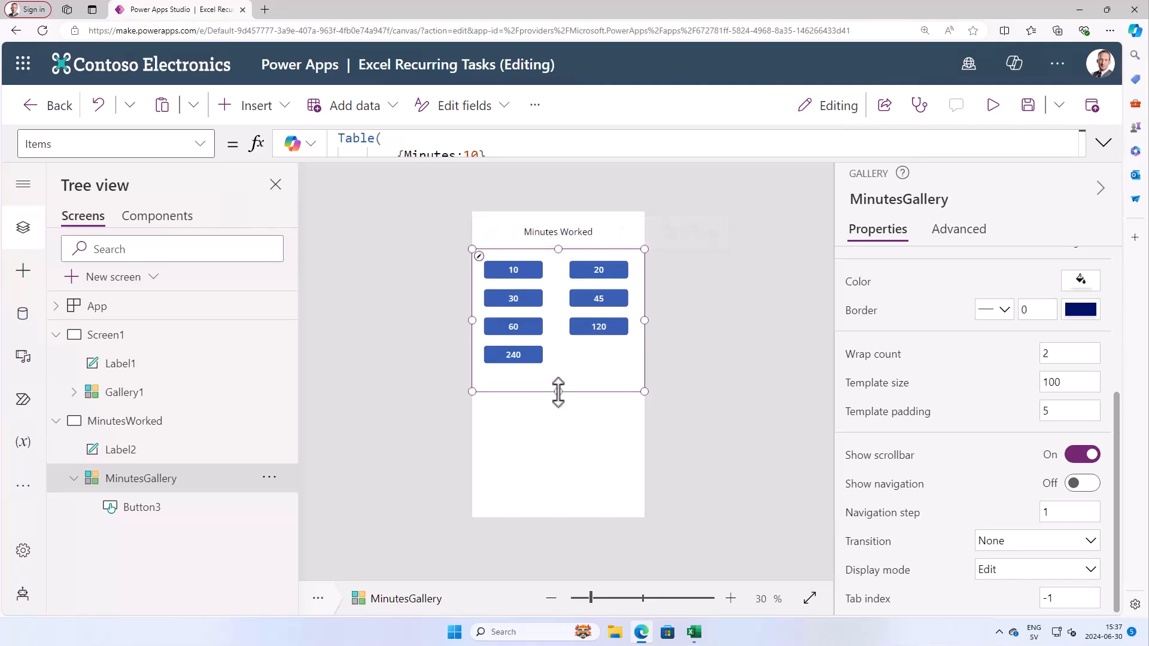
left_click(125, 421)
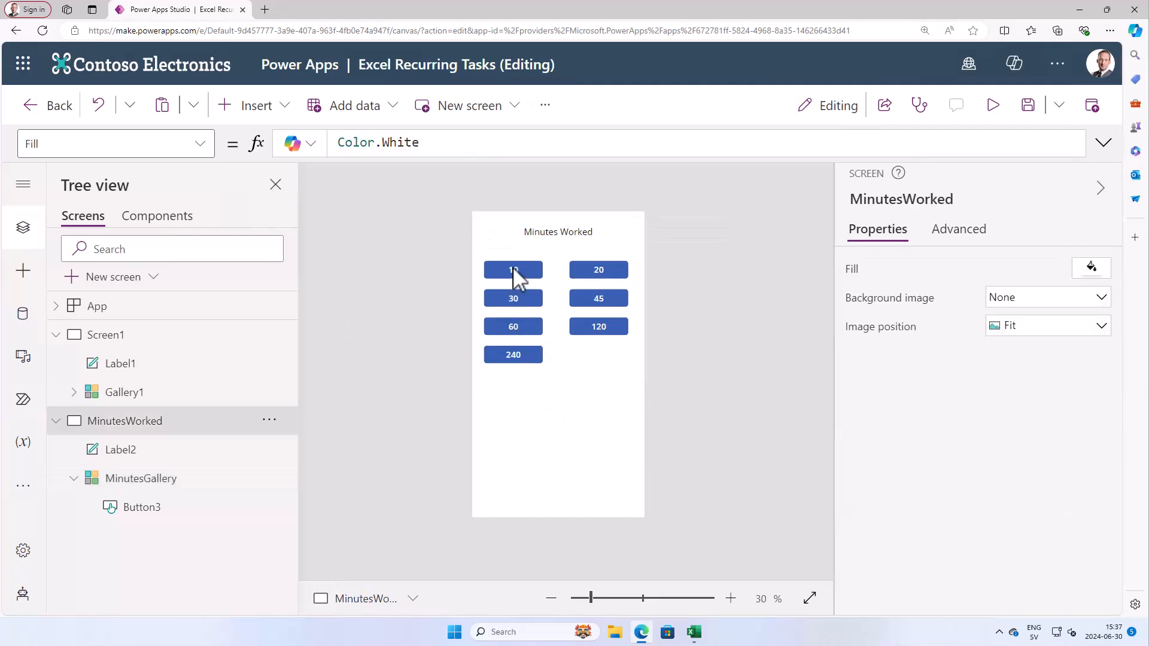
- Select btnSaveTask inside Gallery1 and copy its Patch formula that marks the task Done
left_click(513, 269)
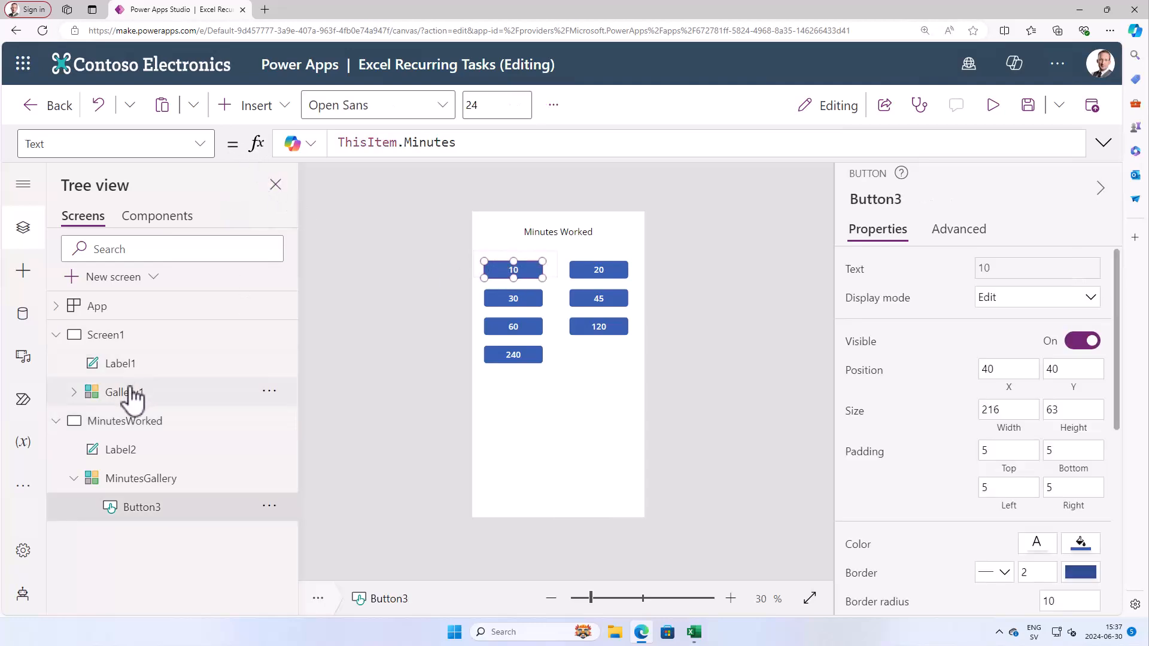
left_click(72, 392)
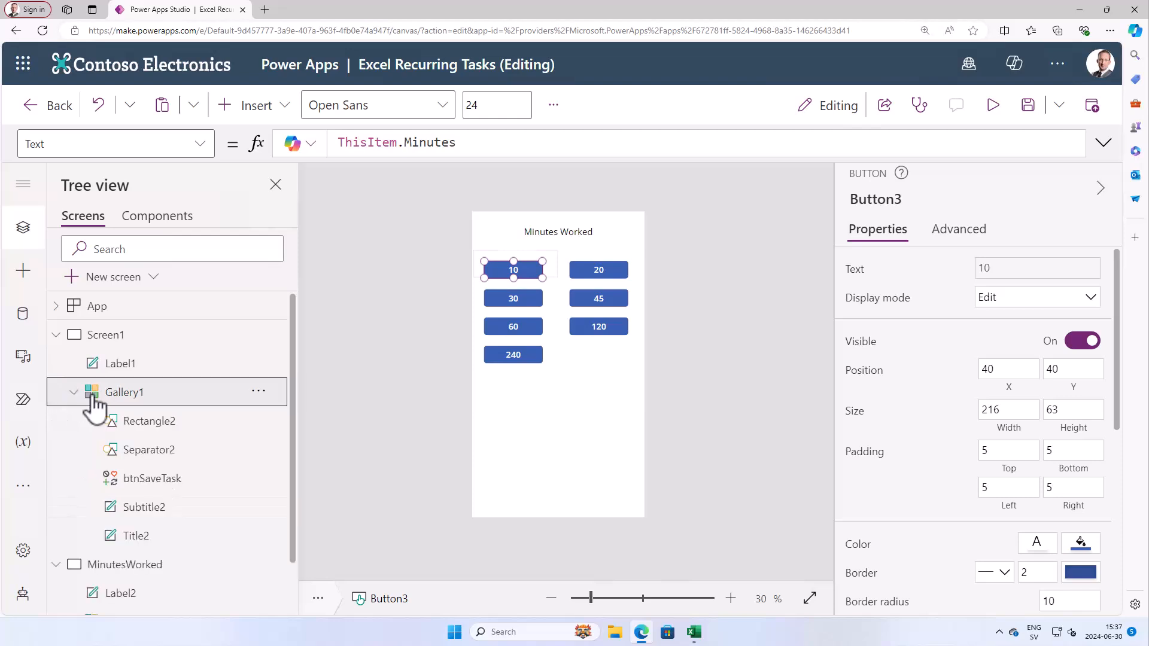
left_click(153, 477)
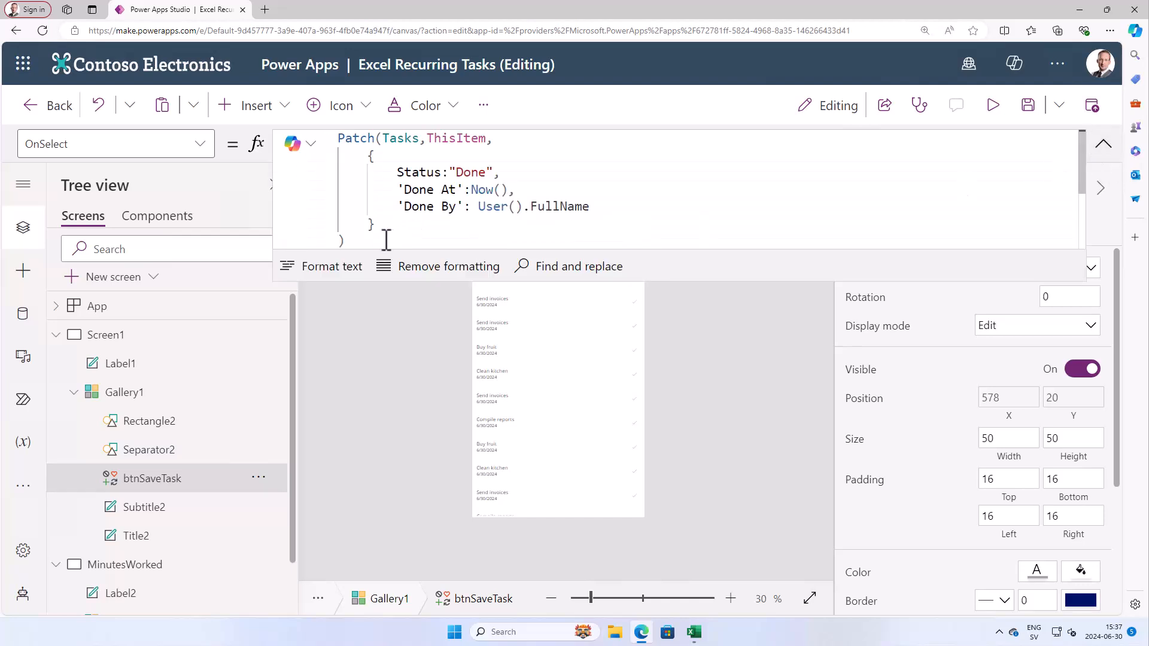
key("ctrl+a")
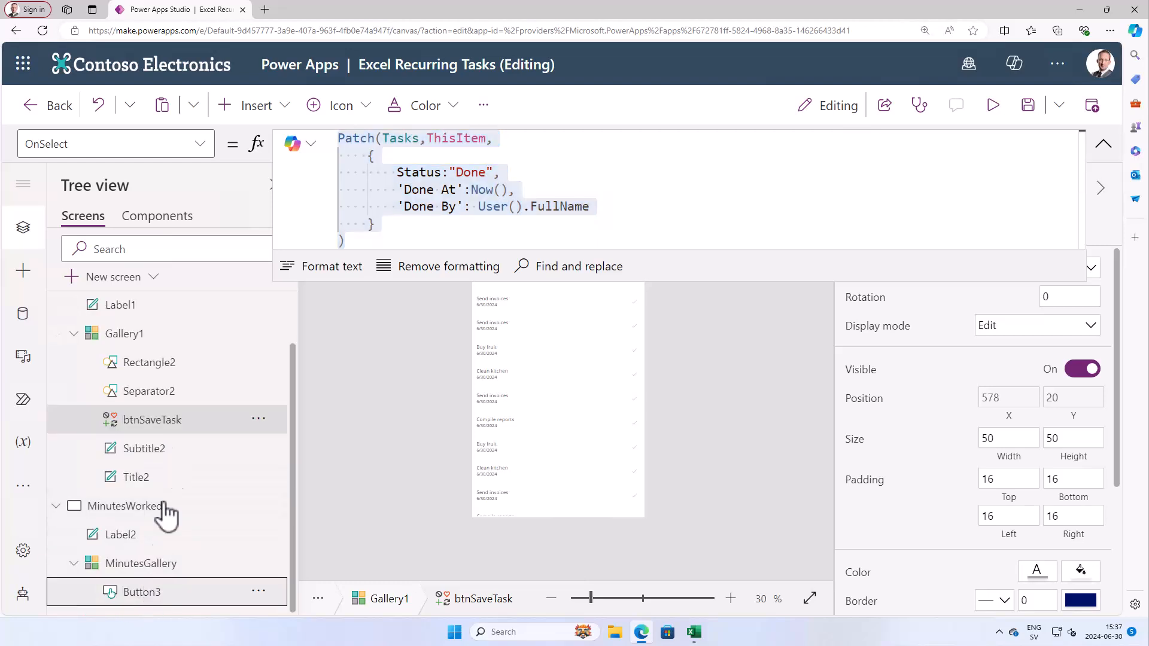
- Give Button3's OnSelect the Patch using Gallery1.Selected and 'Minutes Worked': ThisItem.Minutes
left_click(141, 591)
type("gall")
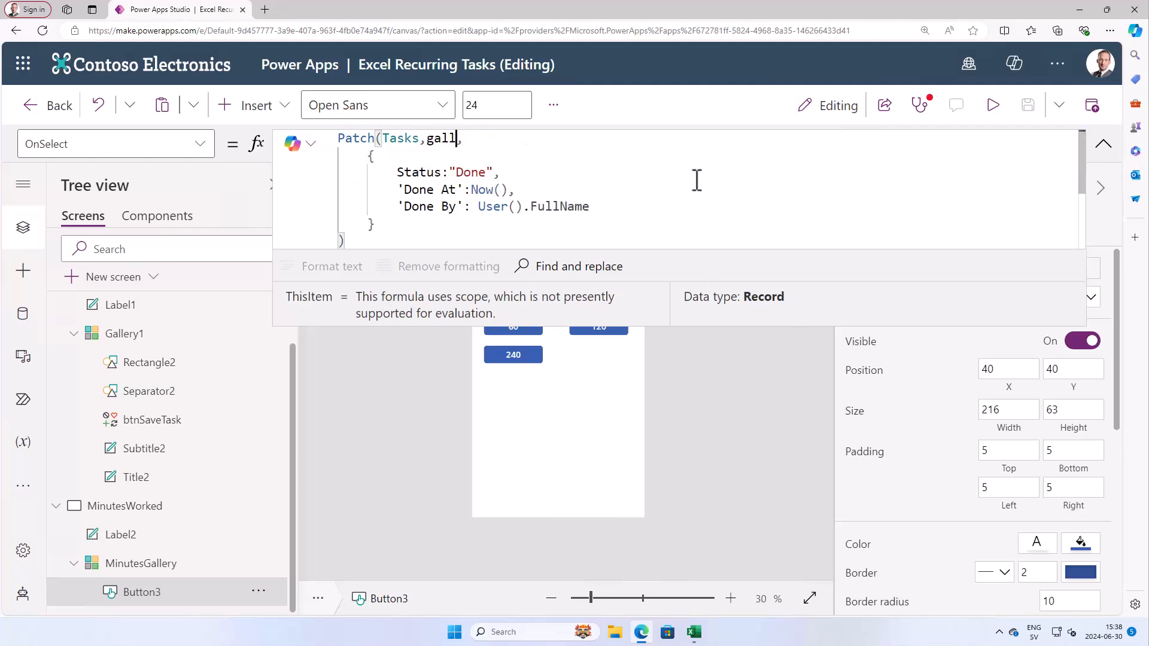
type("Gallery1.se")
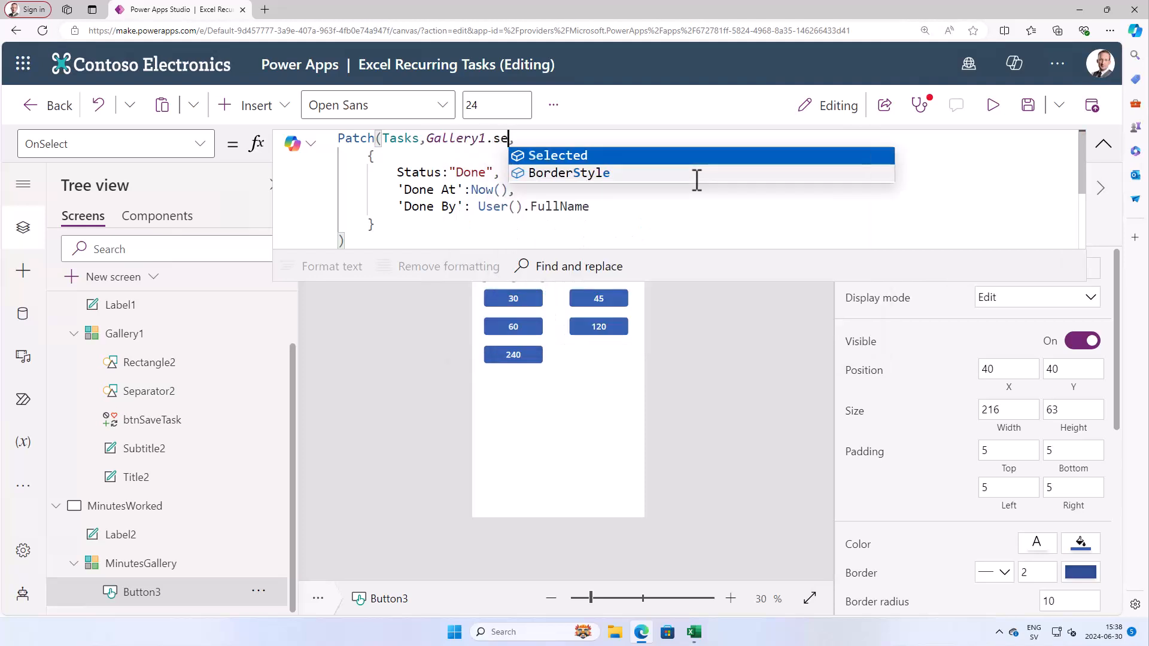
left_click(557, 155)
type(",'Minutes Worked':")
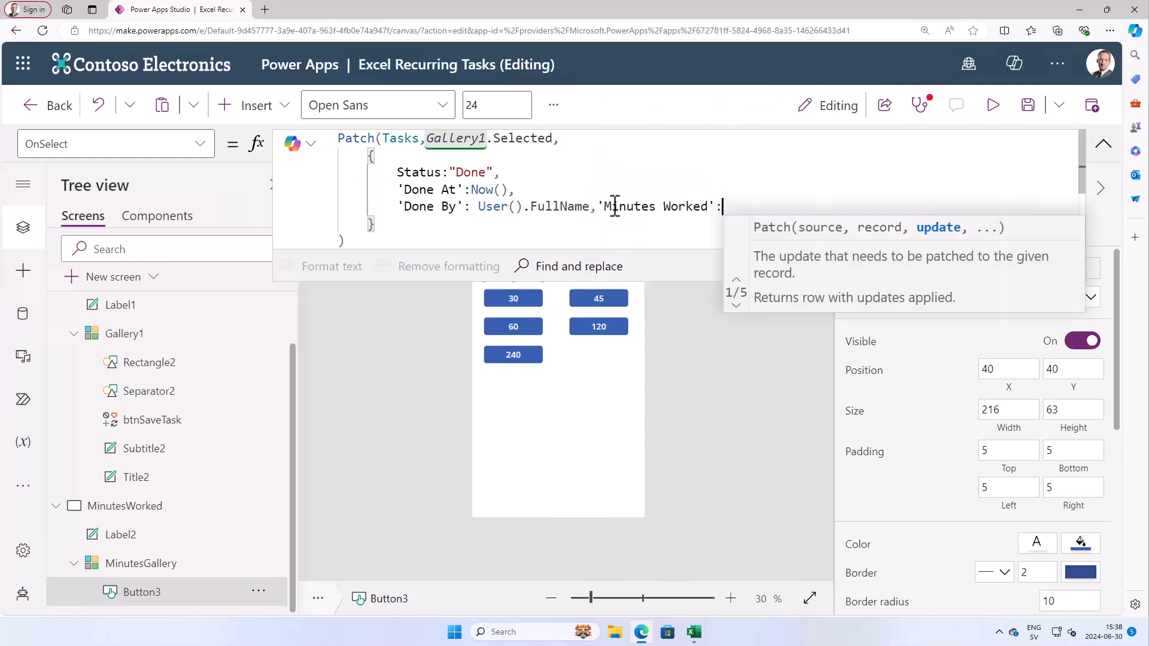
type("th")
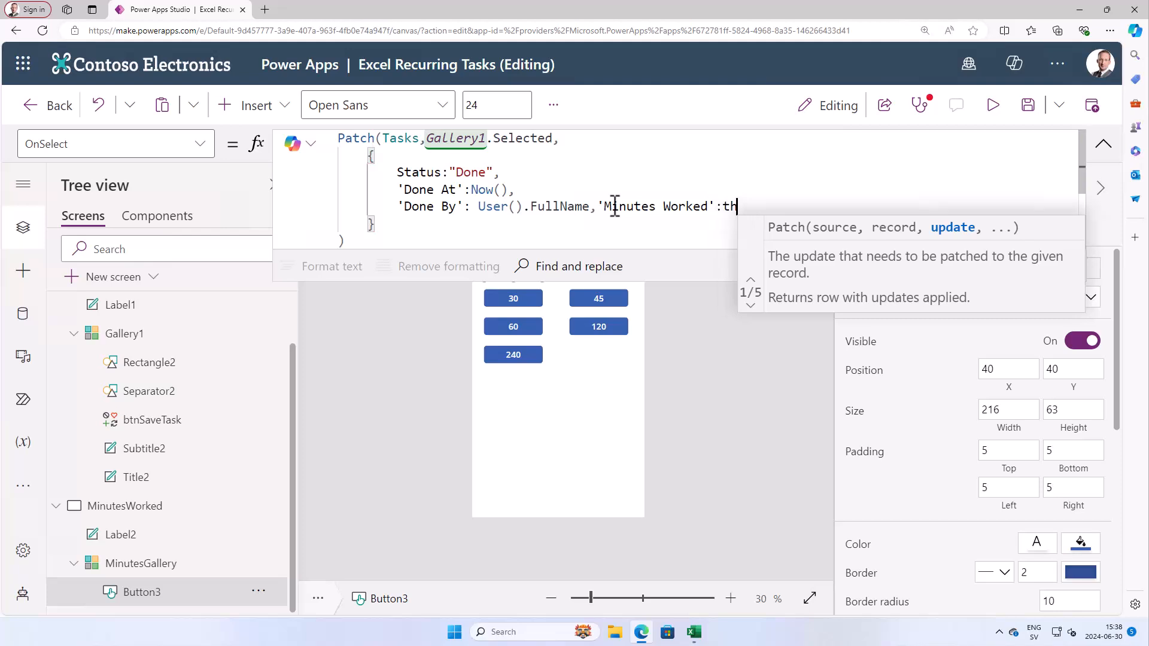
type("ThisItem")
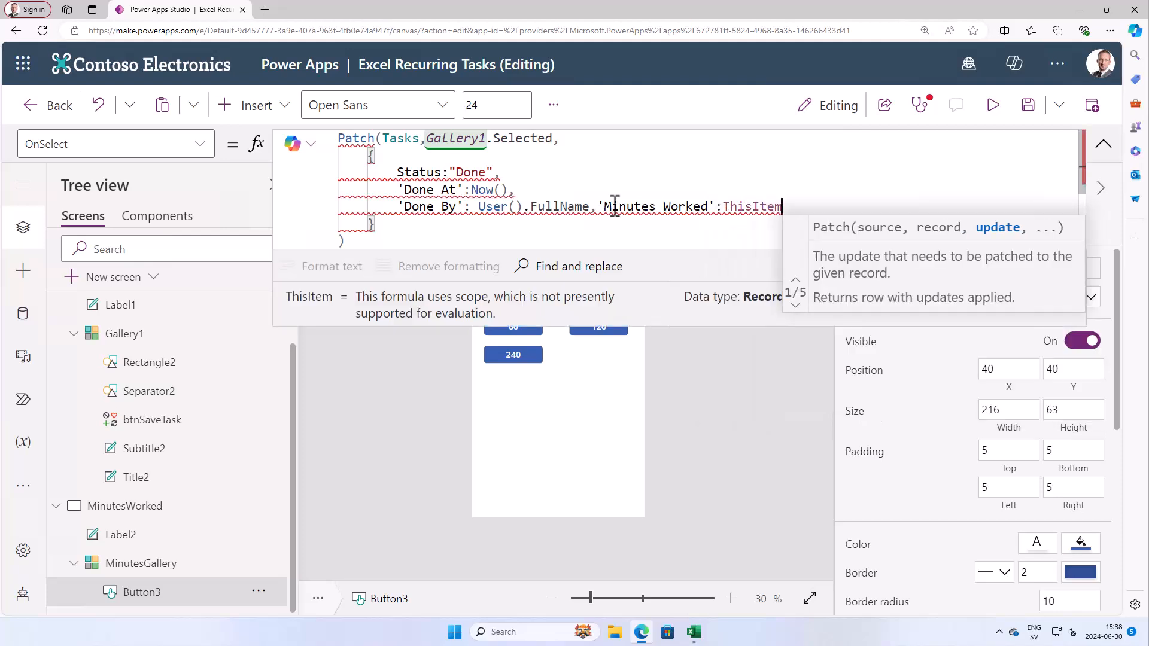
type(".mi")
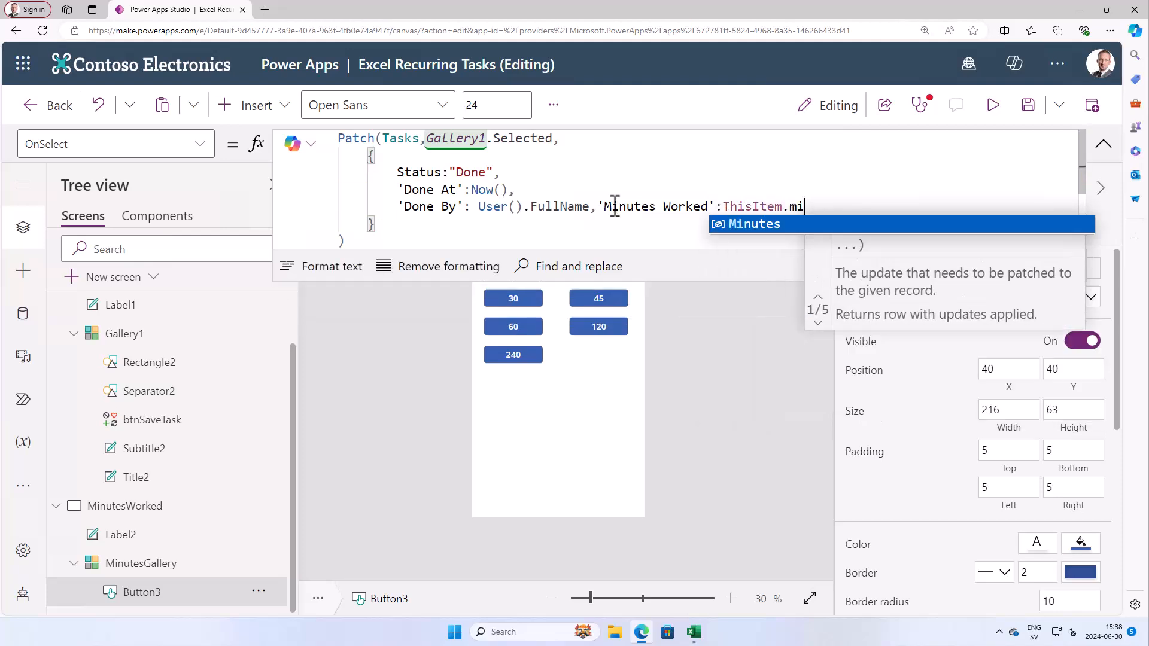
type("Minutes")
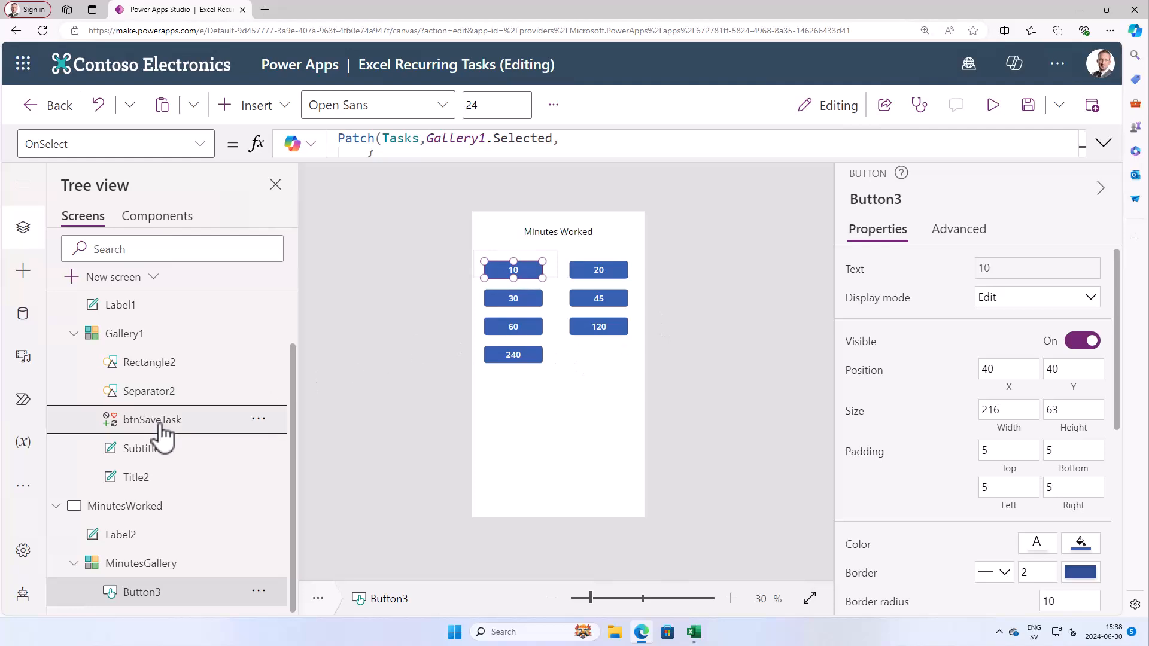
- Rename btnSaveTask to btnGoToMinutesScreen with OnSelect Navigate(MinutesWorked, ScreenTransition.CoverRight)
left_click(153, 419)
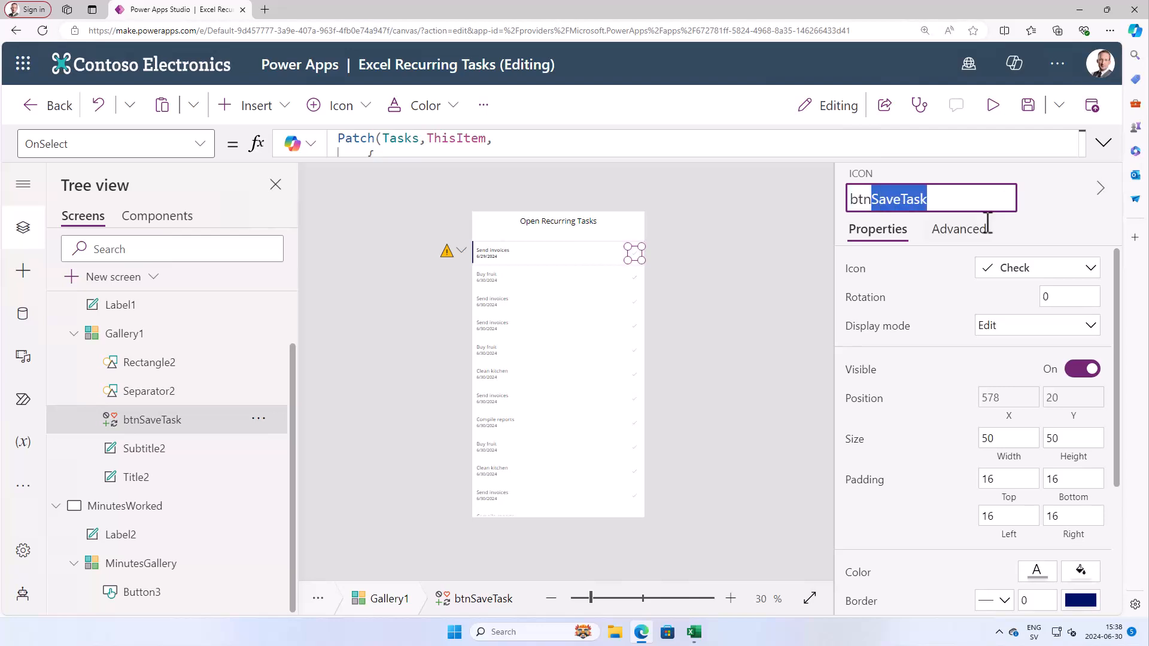
type("btnGoToMin")
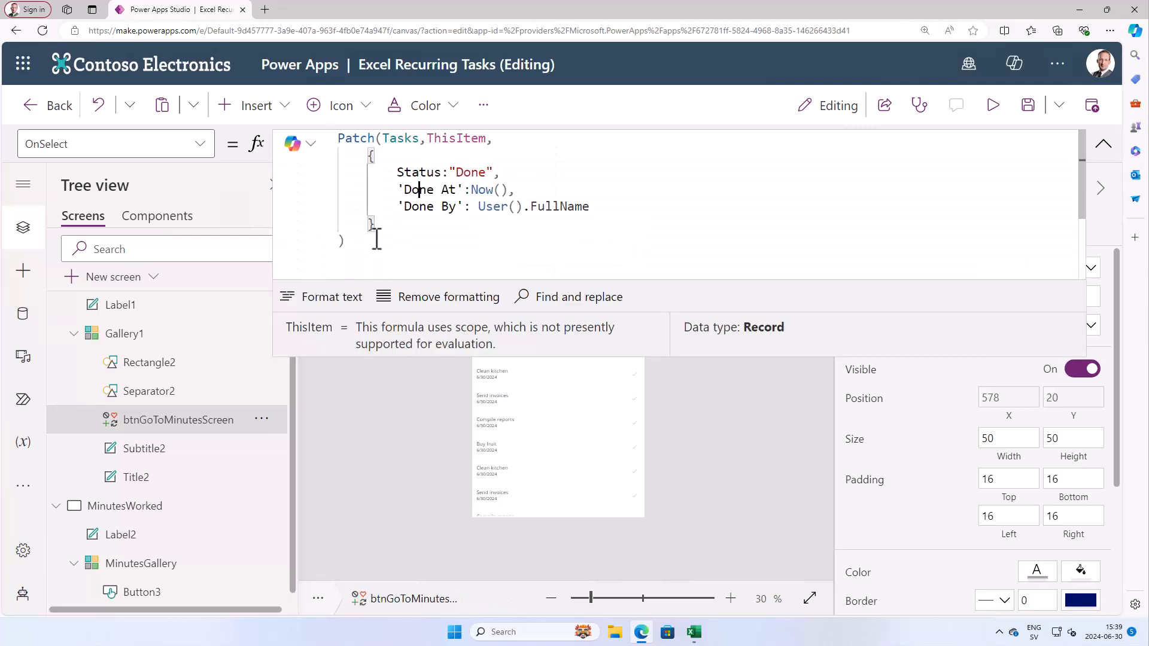
type("nav")
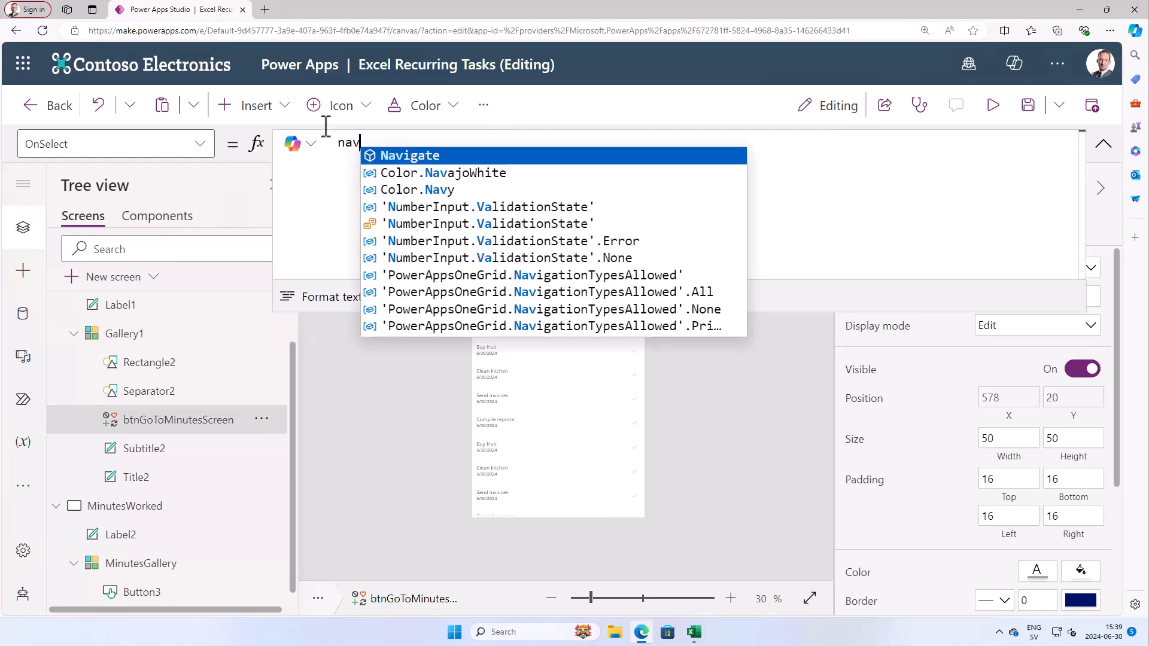
left_click(409, 155)
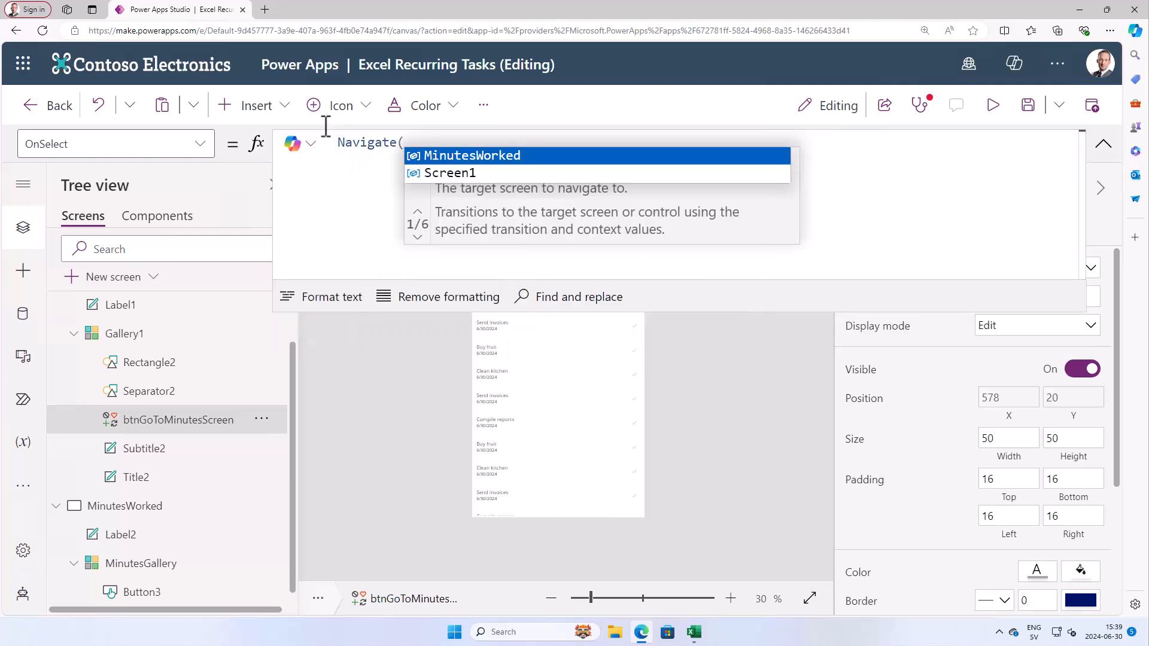
left_click(472, 156)
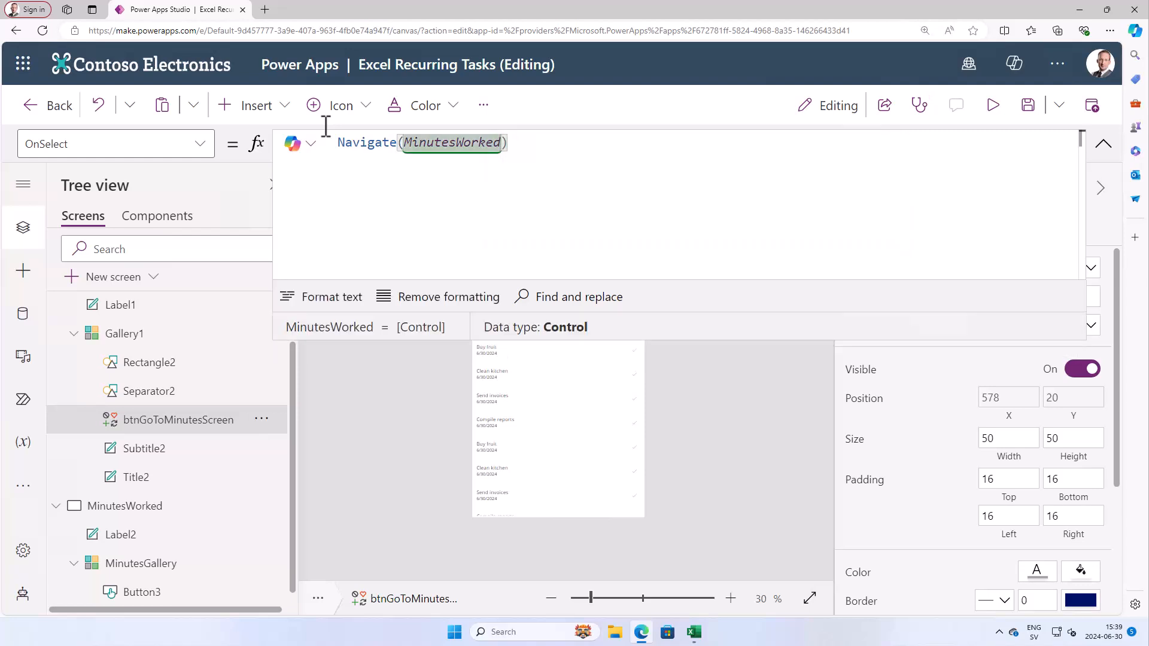
type(",ScreenTransition.CoverRight")
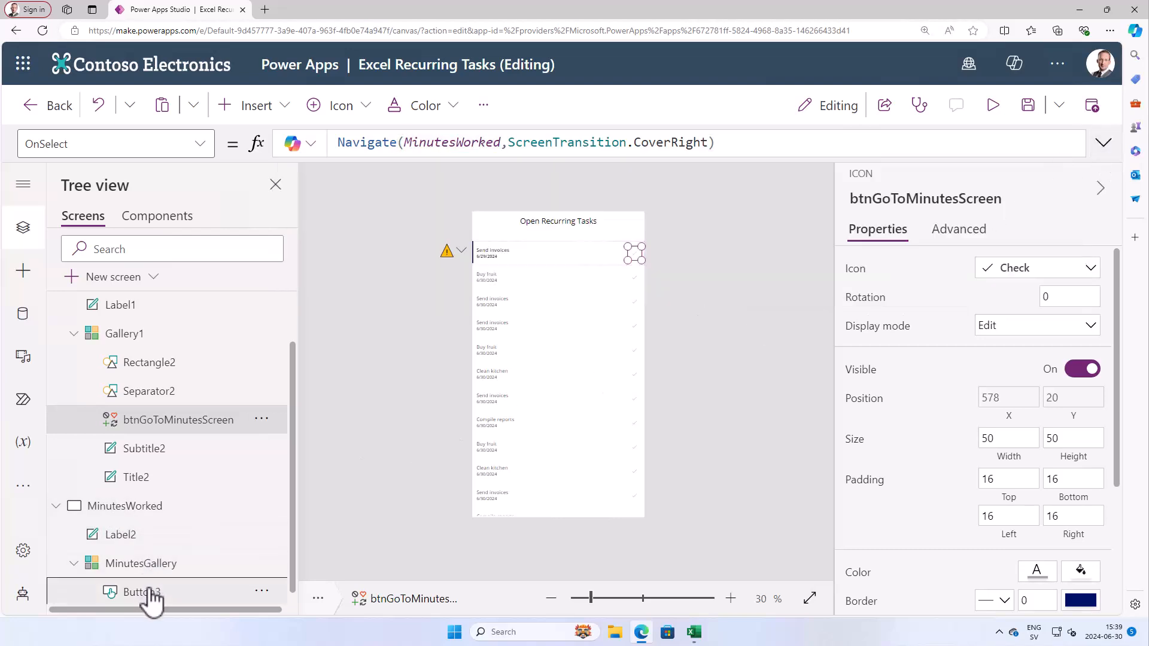
- Append Navigate(Screen1, ScreenTransition.CoverRight) after the Patch in Button3's OnSelect
left_click(141, 592)
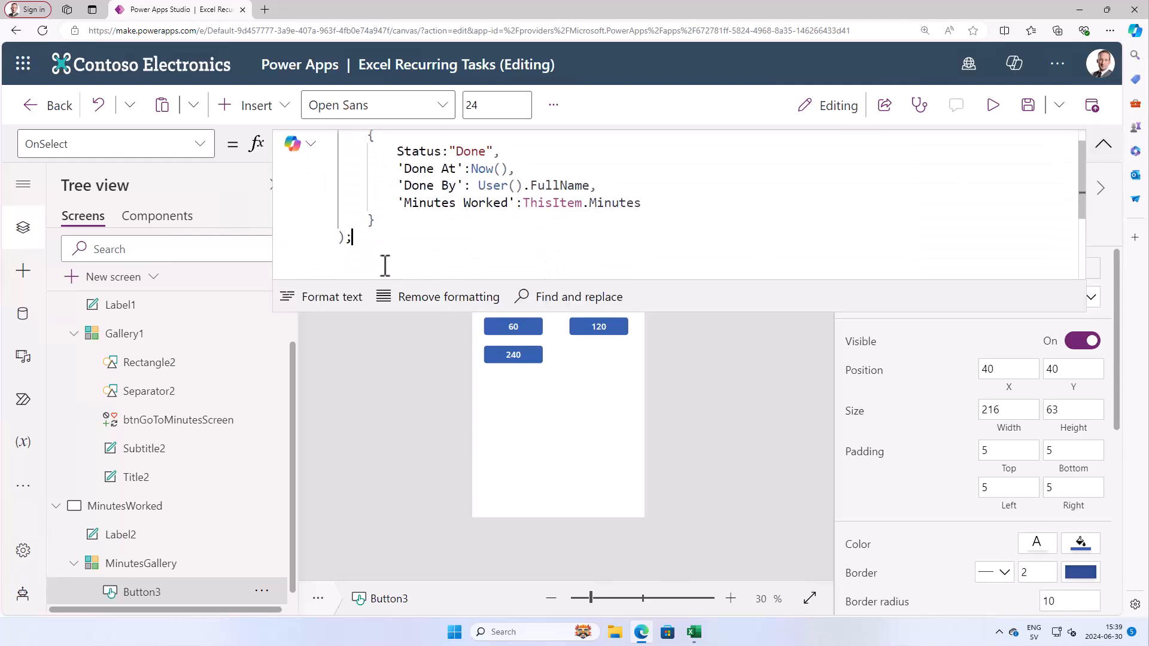
type("nav")
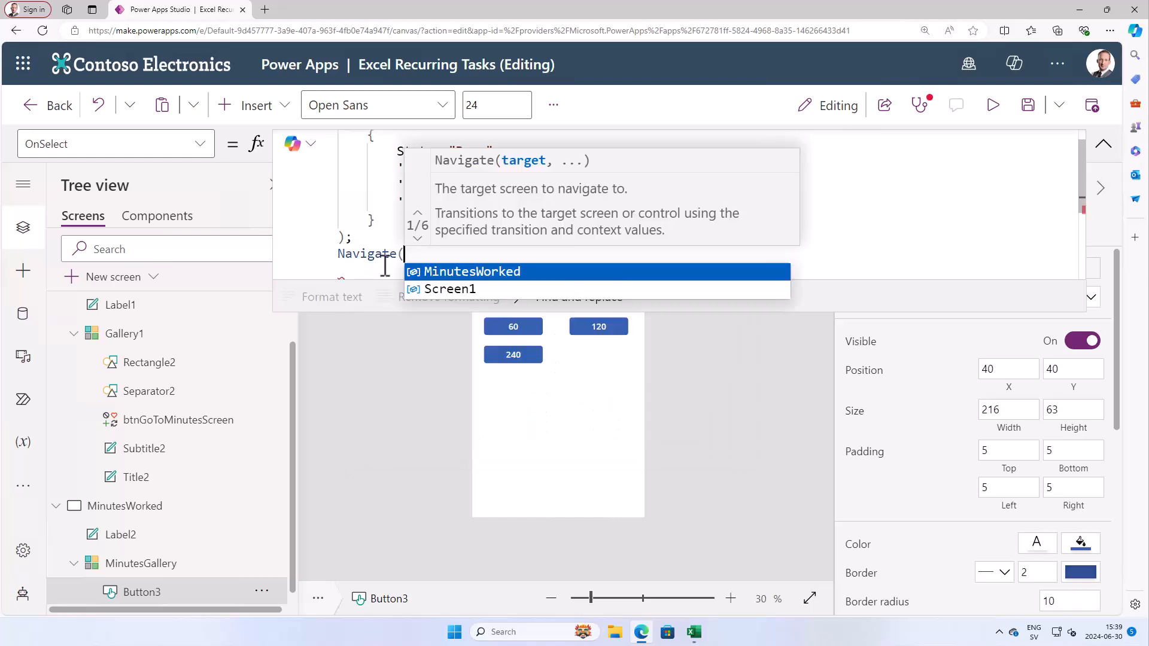
type("sree")
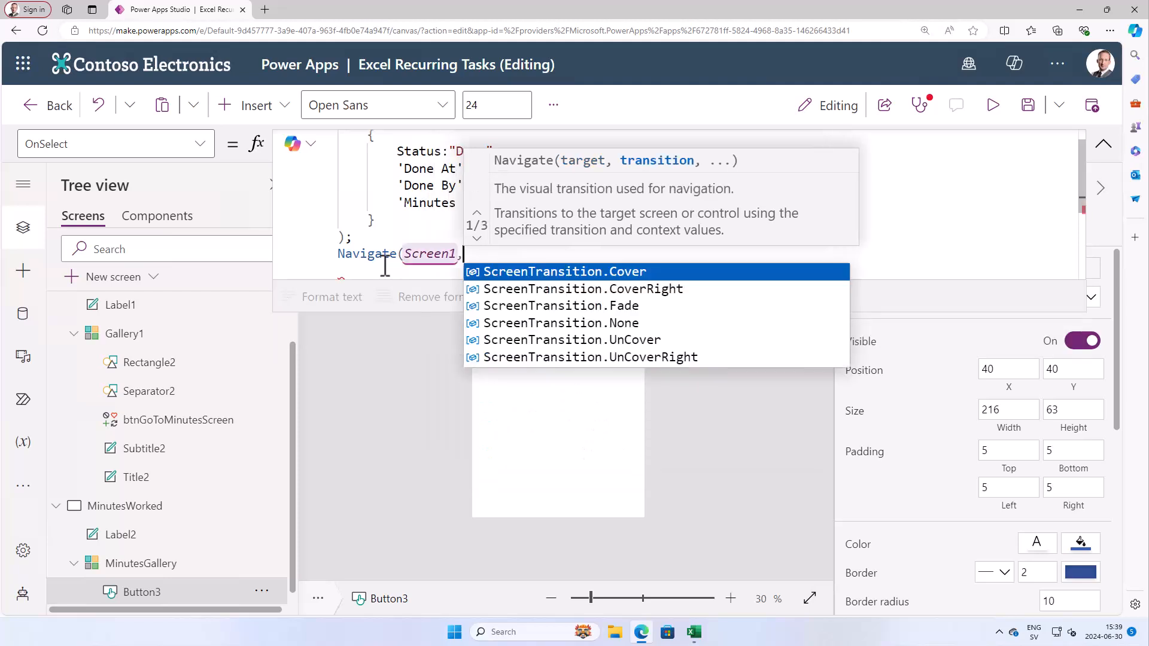
left_click(583, 287)
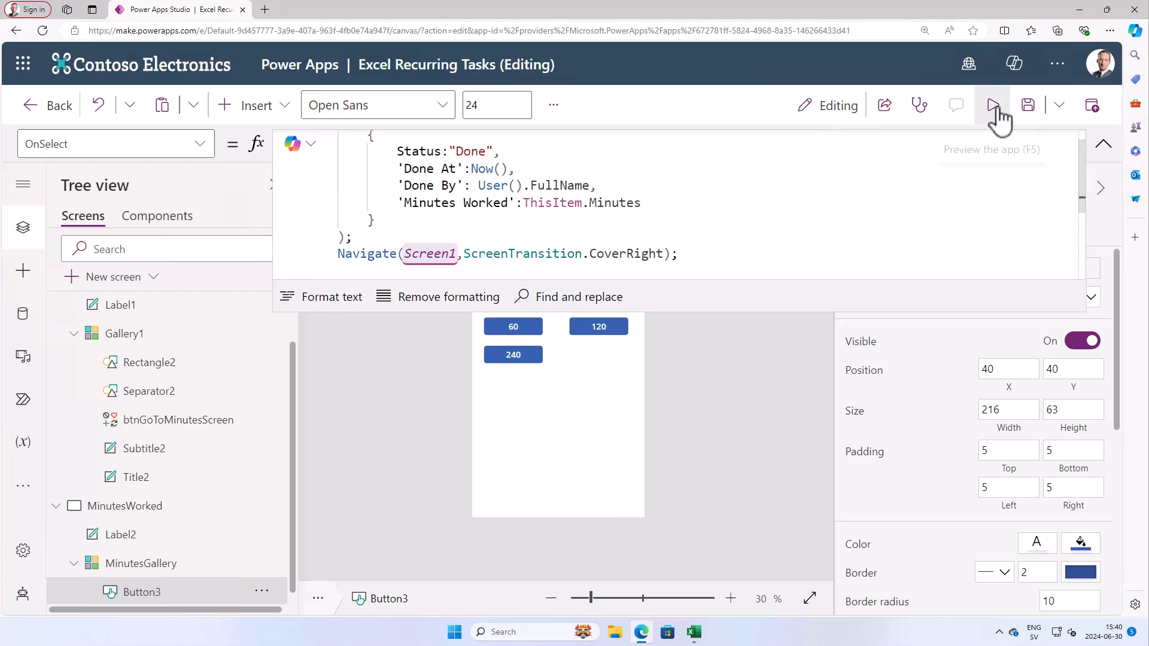
- Restart the preview and log 45 minutes, removing Send invoices (6/29) from the list
left_click(992, 105)
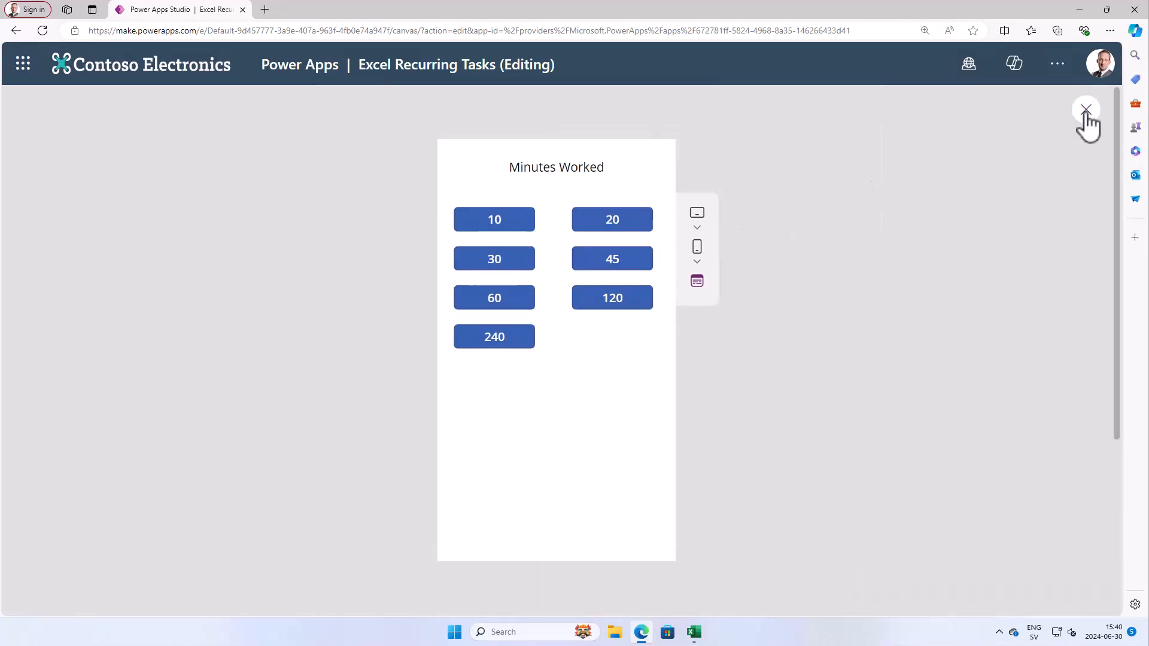
left_click(1086, 109)
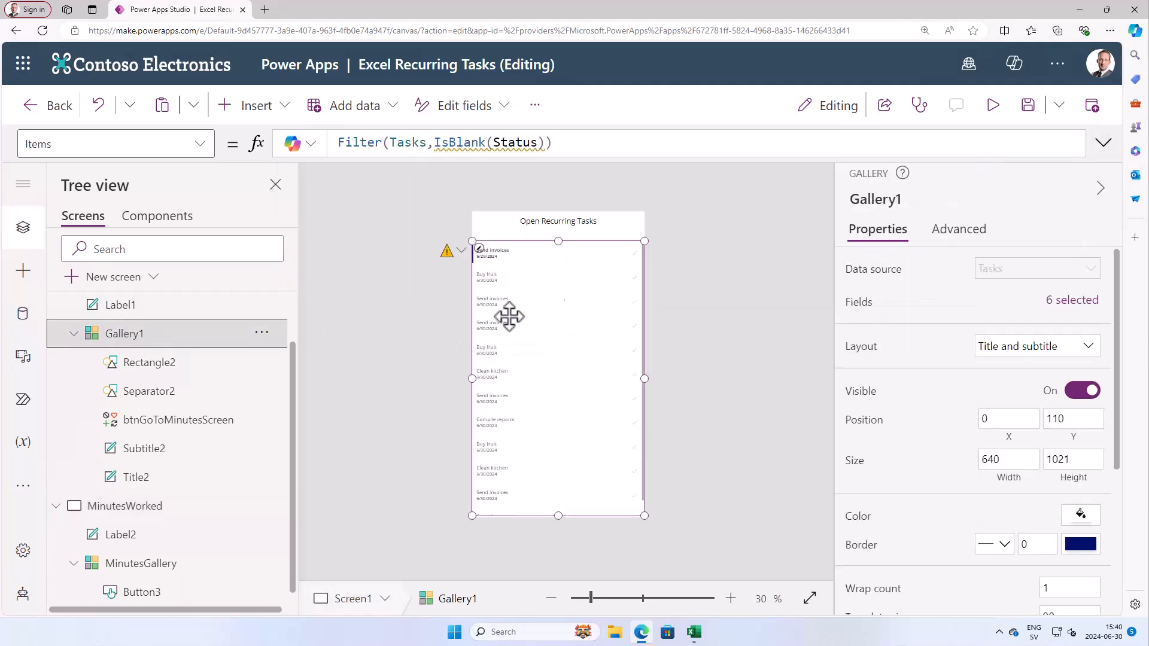
left_click(993, 105)
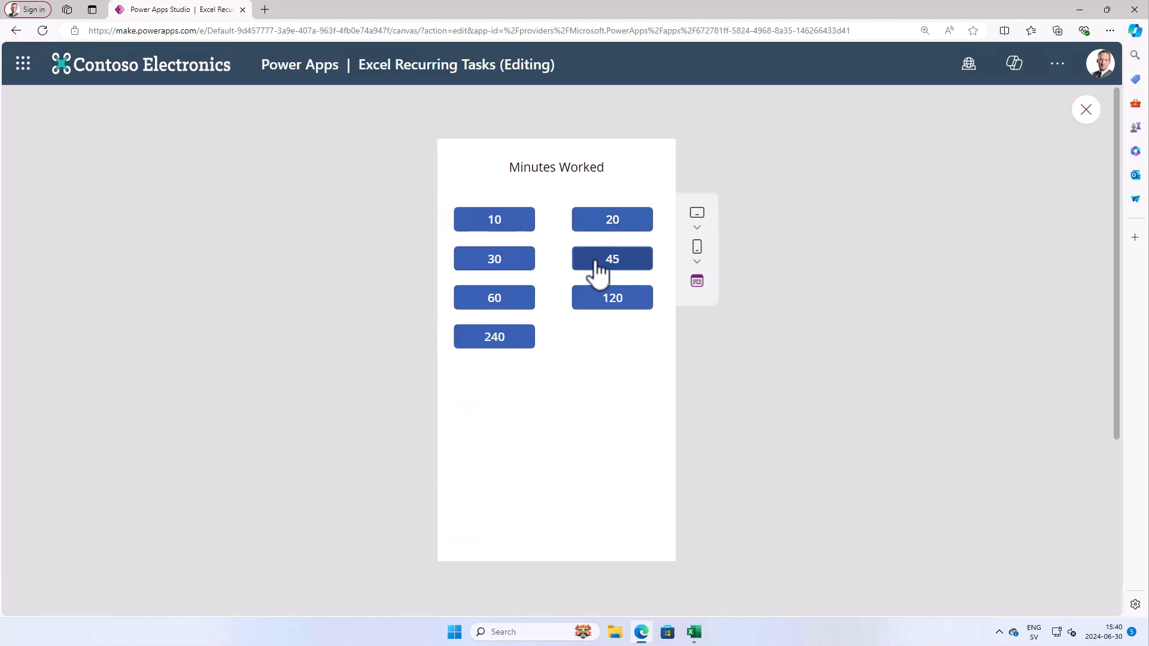
left_click(612, 258)
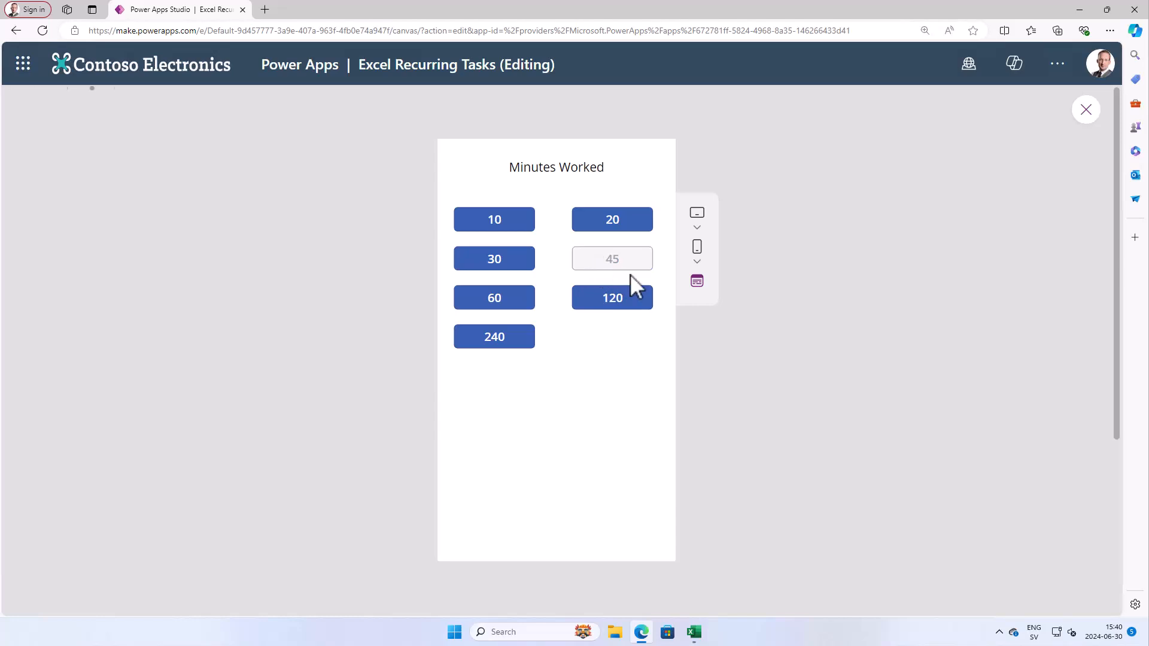
left_click(612, 258)
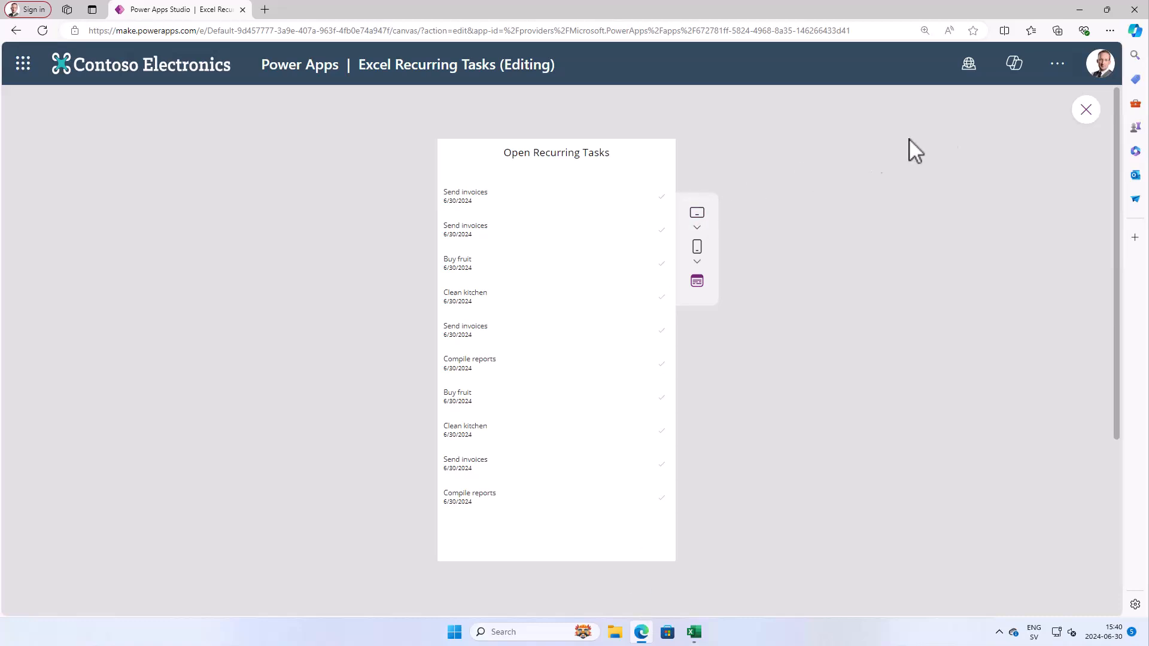
mouse_move(1086, 109)
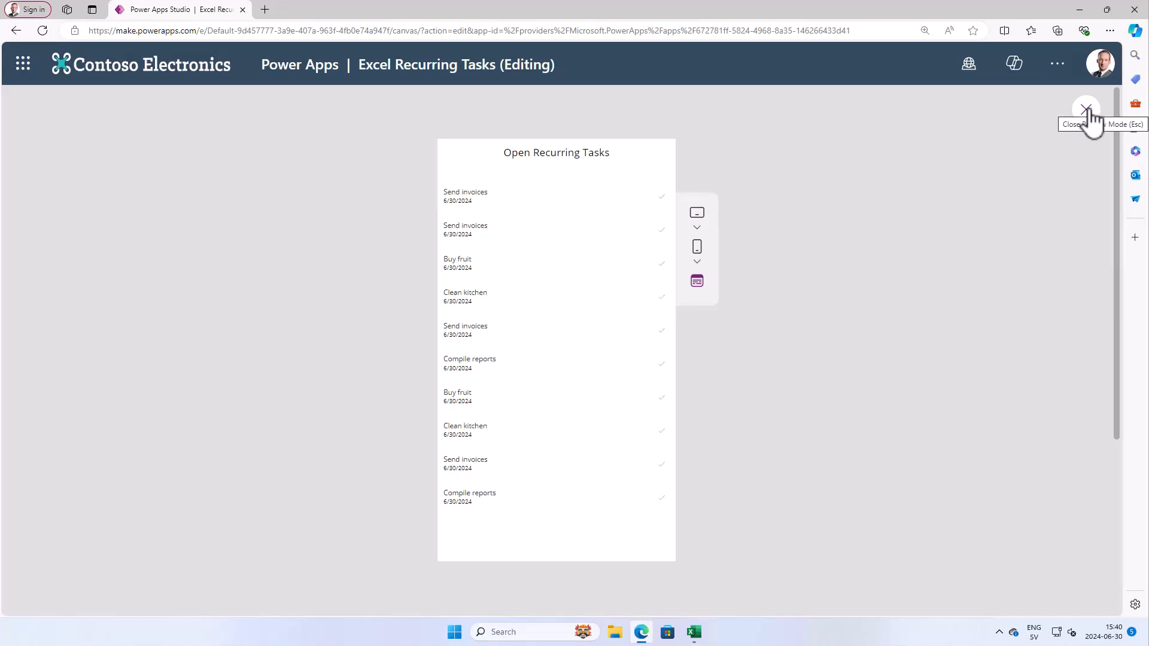
- Use a ChevronRight row icon and set Gallery1 OnSelect to Navigate(MinutesWorked, ScreenTransition.CoverRight)
left_click(1087, 109)
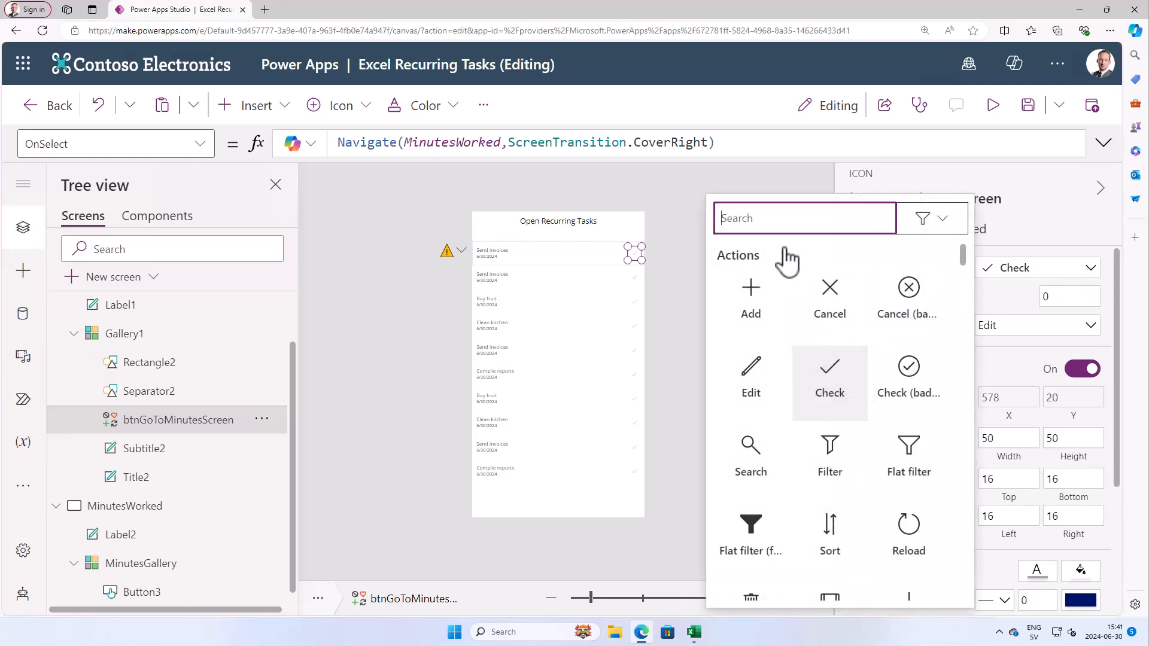
type("rig")
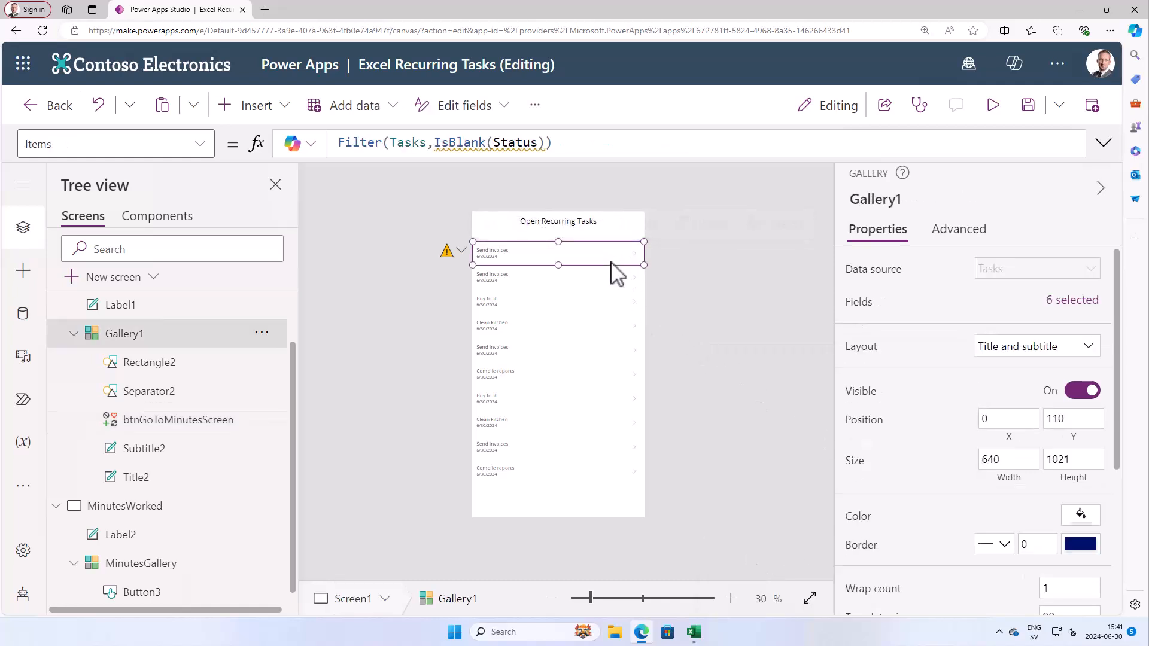
left_click(200, 144)
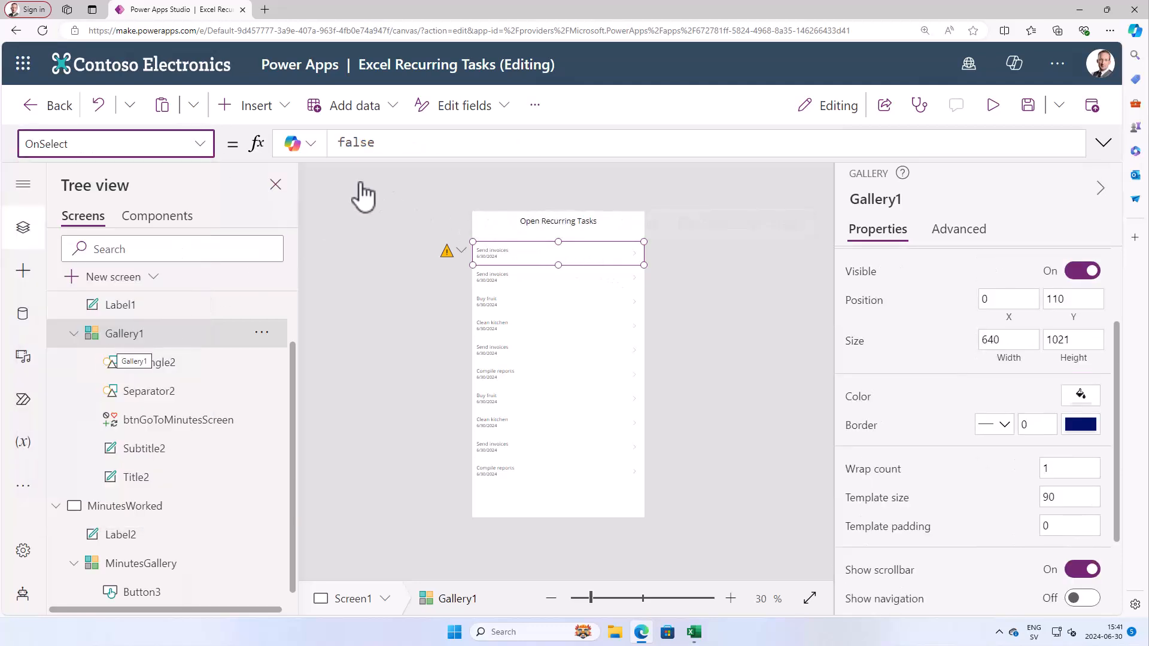
type("Navigate")
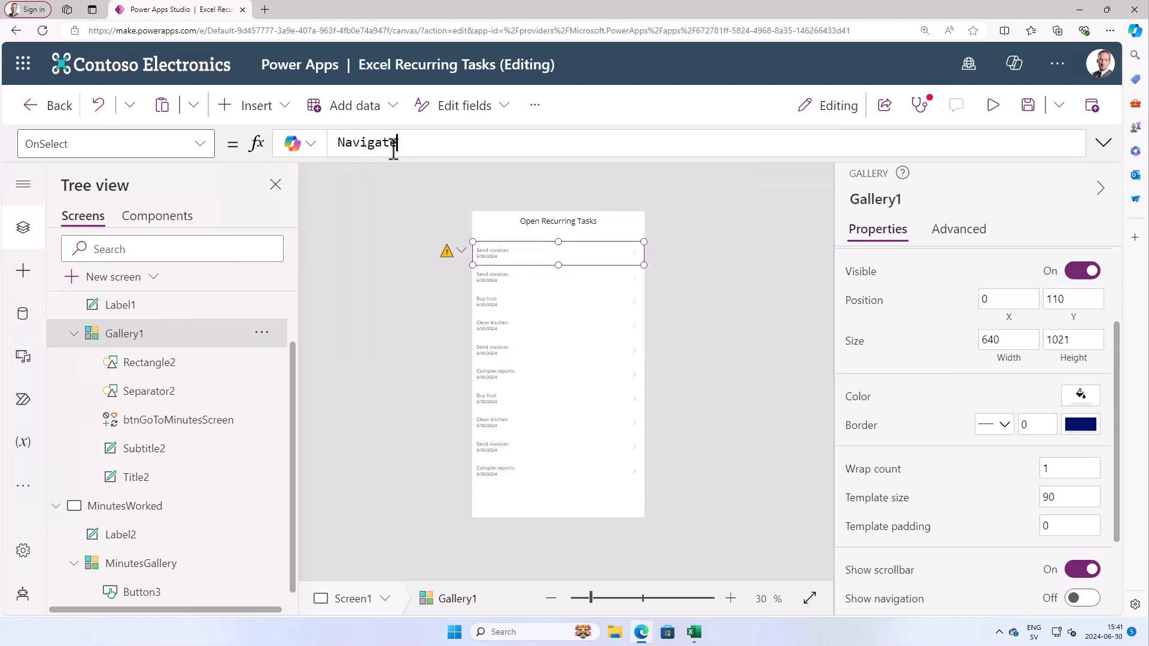
type("(Minut")
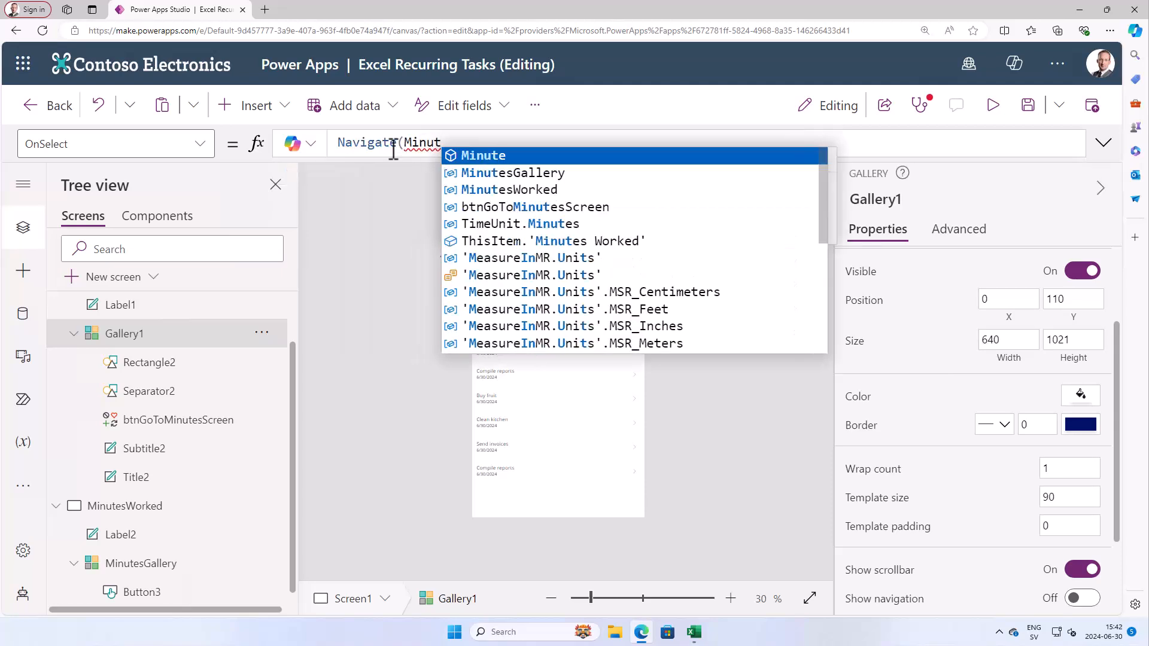
left_click(512, 173)
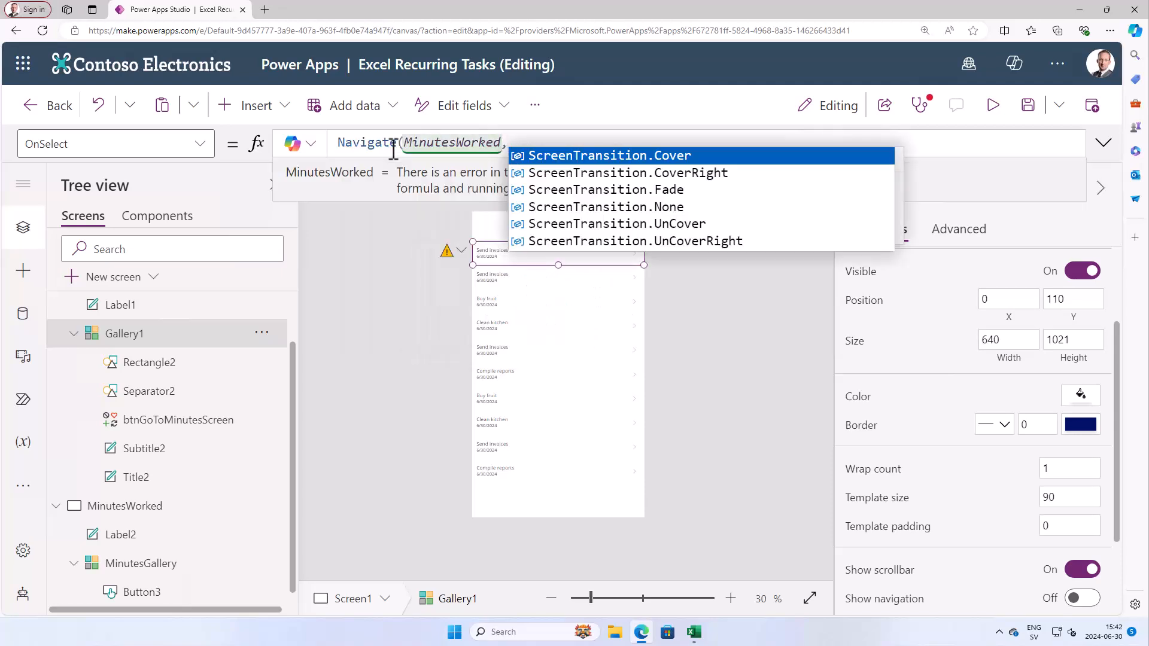
left_click(627, 172)
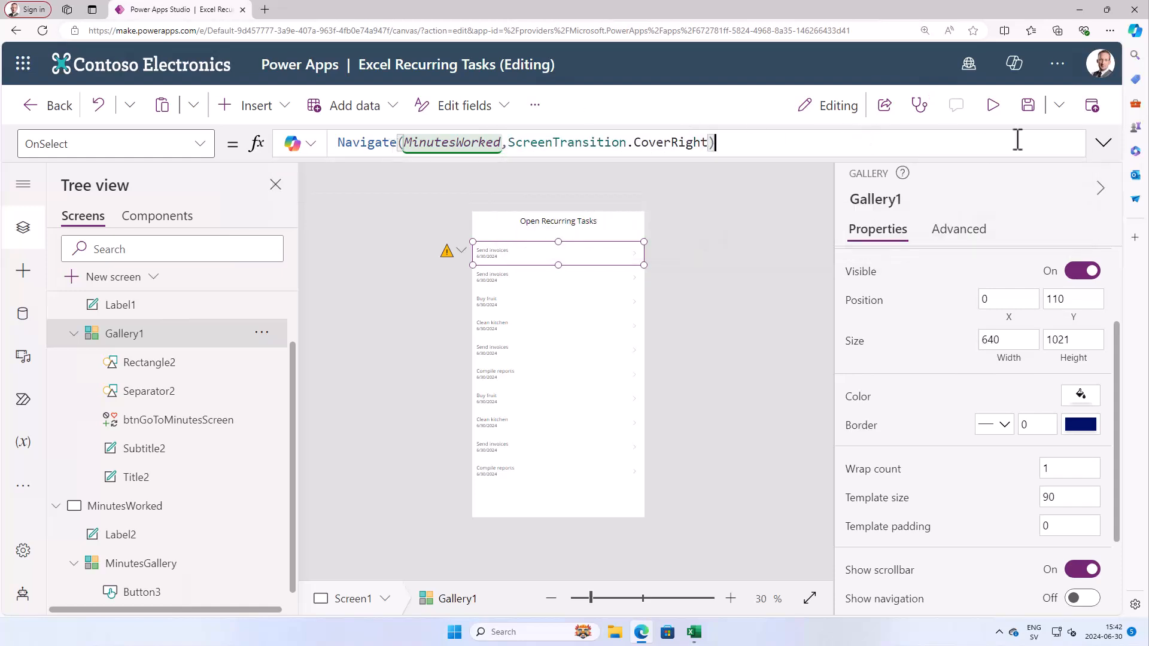
left_click(992, 105)
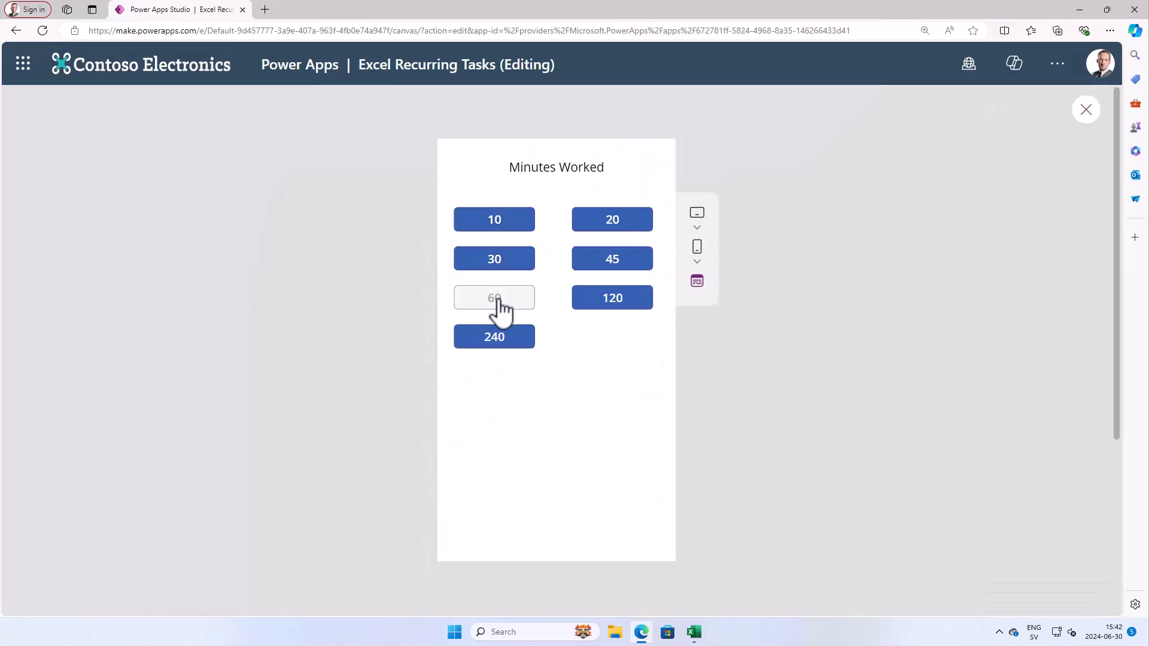
- Pick 60 minutes in the preview, returning to Open Recurring Tasks with seven tasks
left_click(494, 297)
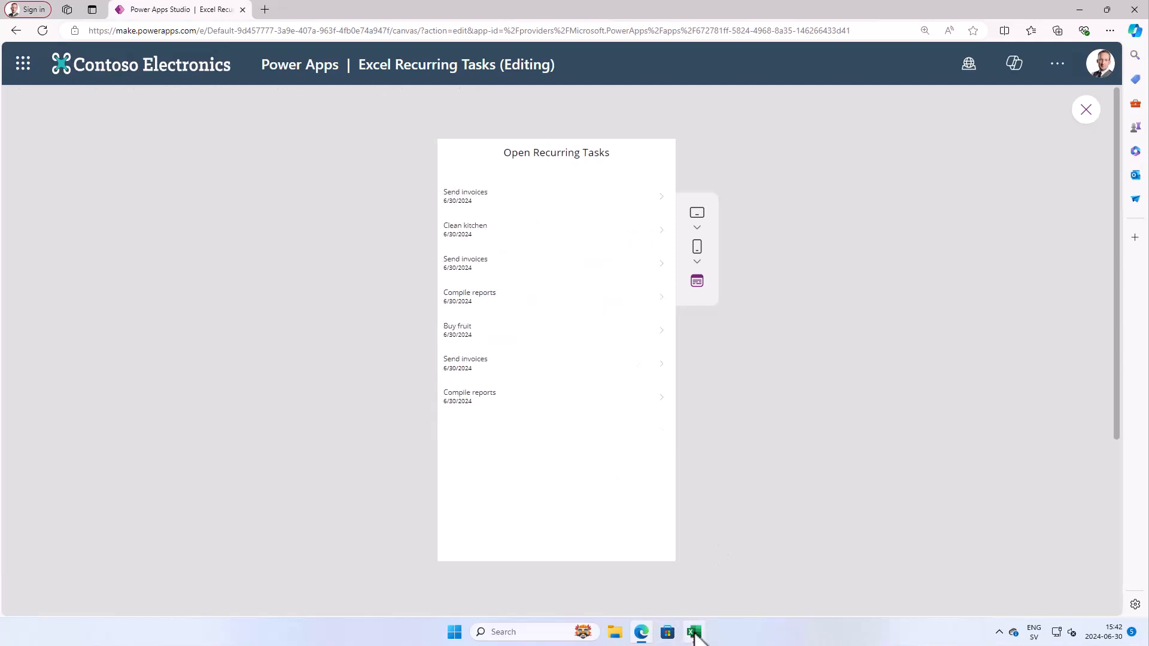
- Review Minutes Worked in Excel's Tasks table and format Clean kitchen's Done At (F16) as a date
left_click(693, 632)
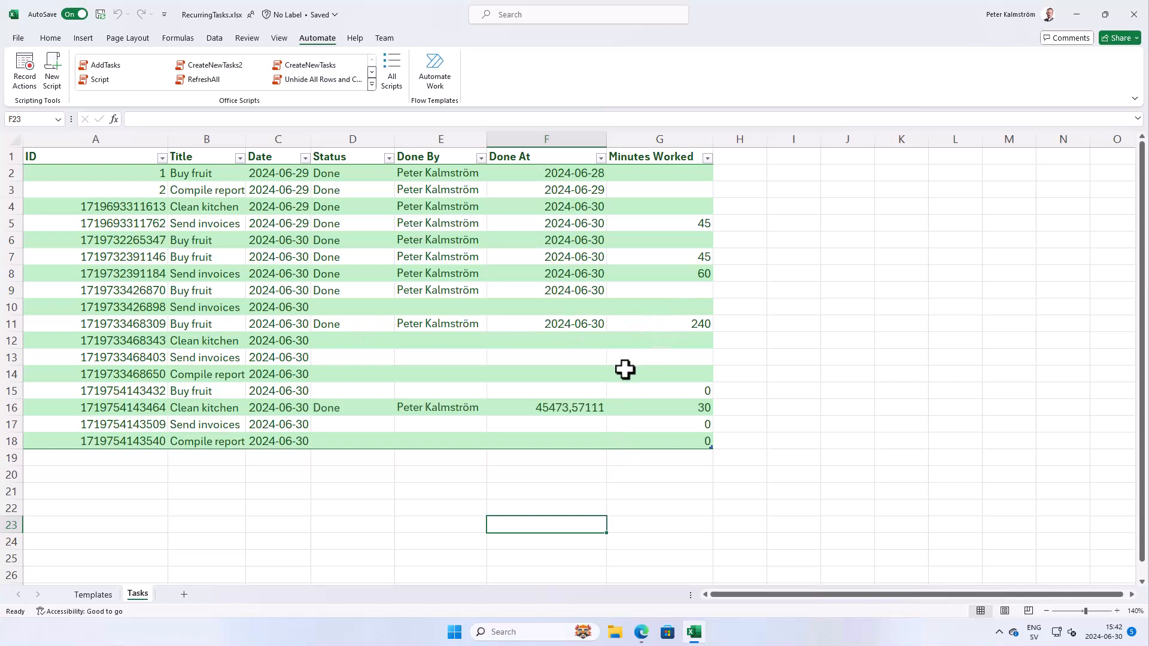
mouse_move(563, 414)
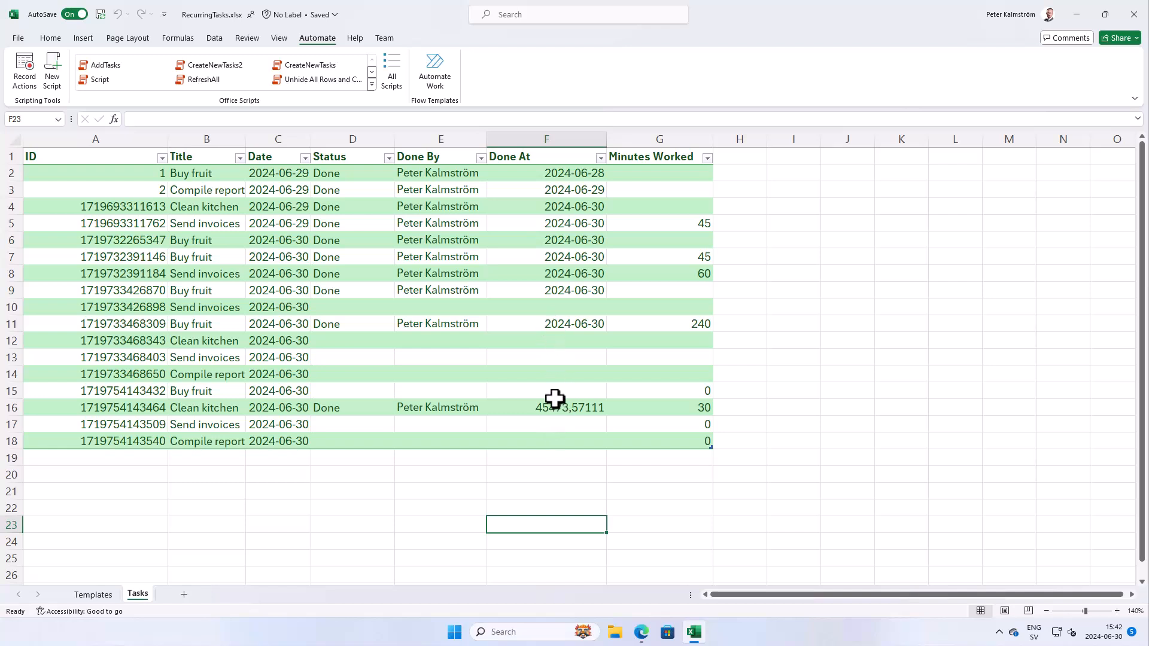
mouse_move(563, 412)
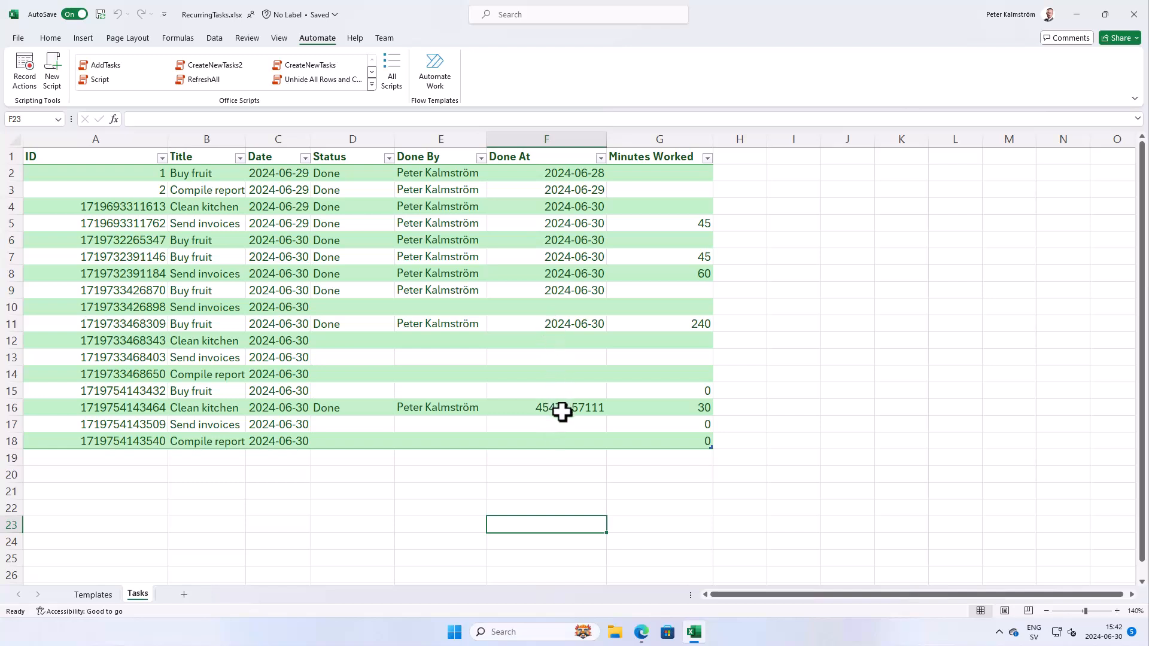
left_click(546, 324)
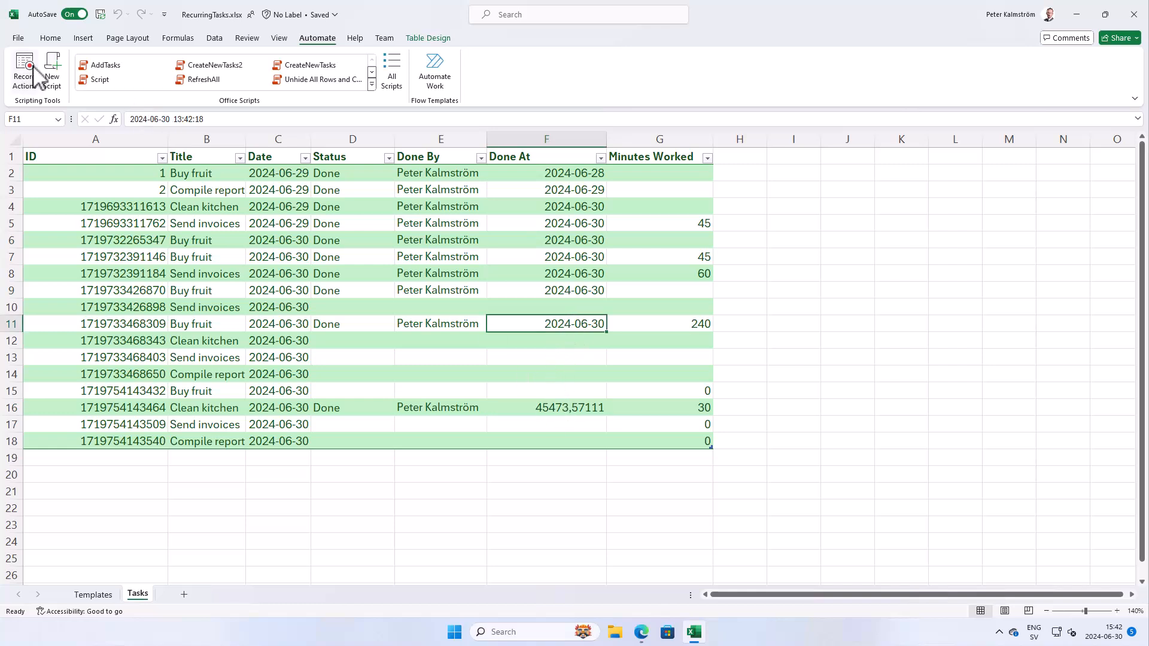
left_click(50, 38)
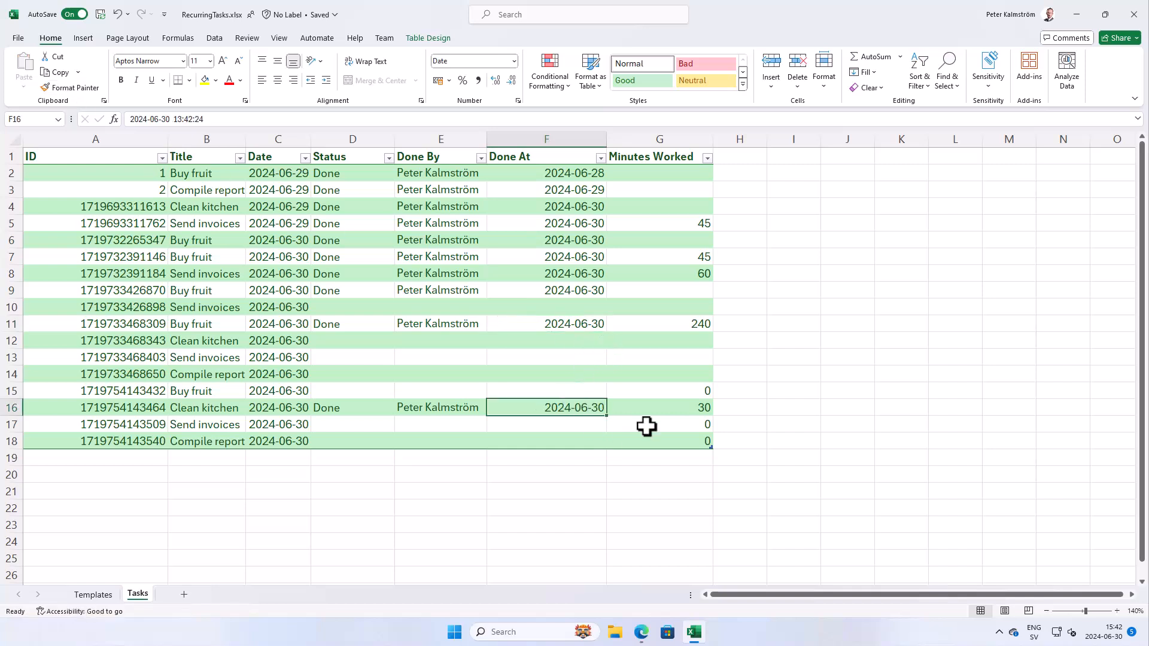
mouse_move(278, 156)
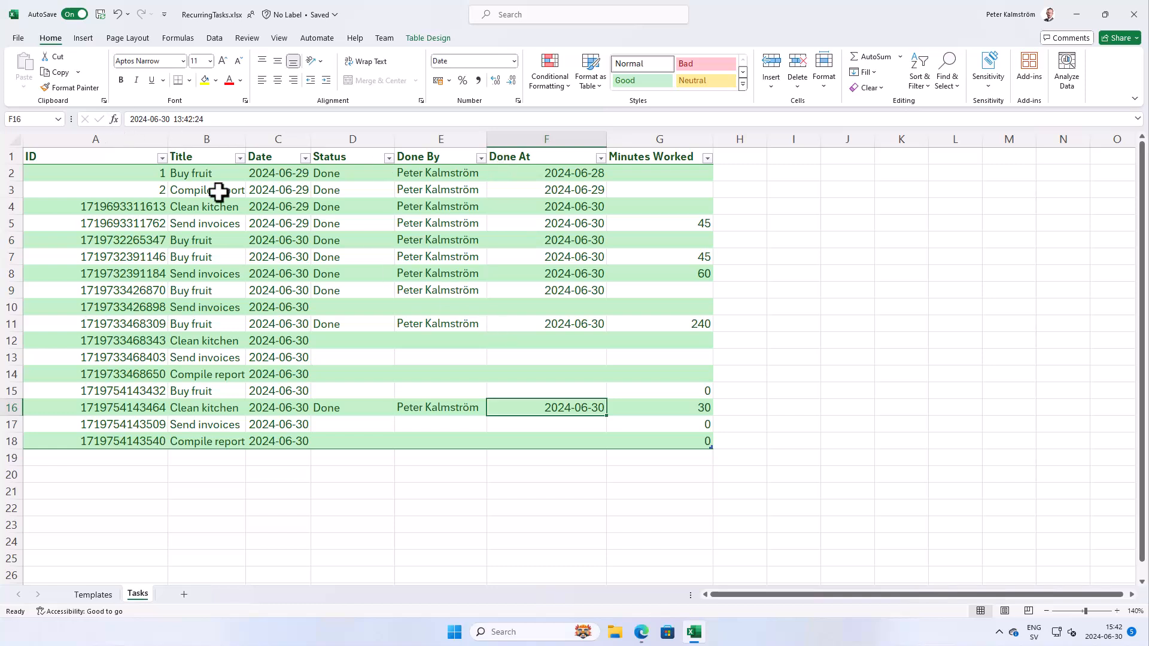
left_click(546, 139)
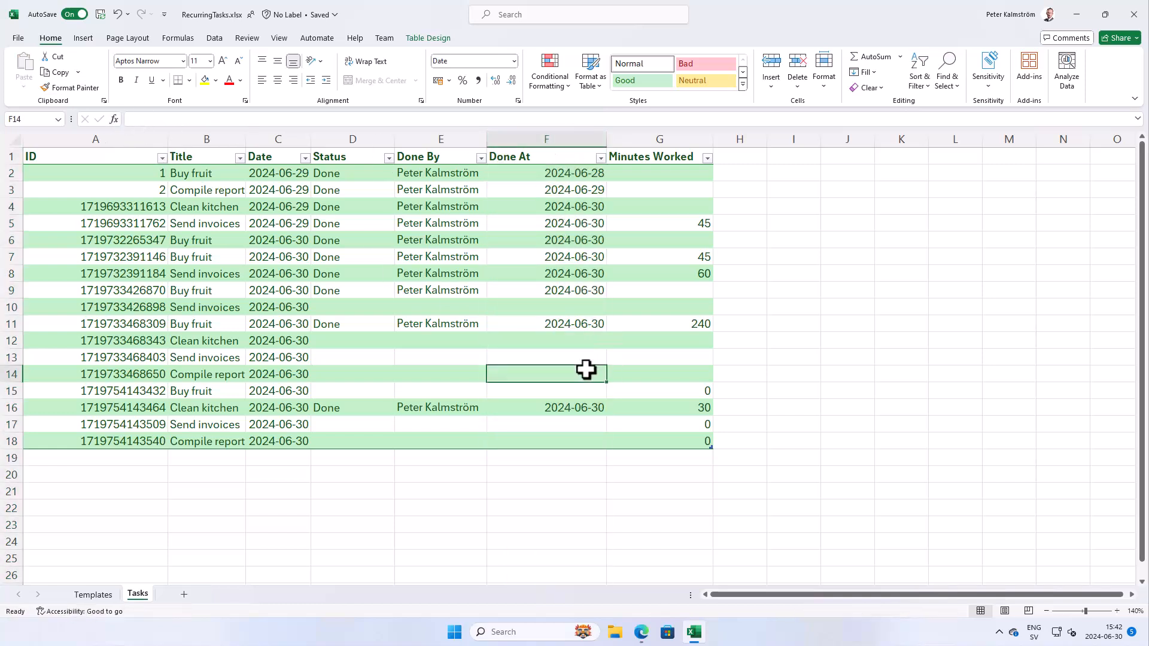
left_click(545, 391)
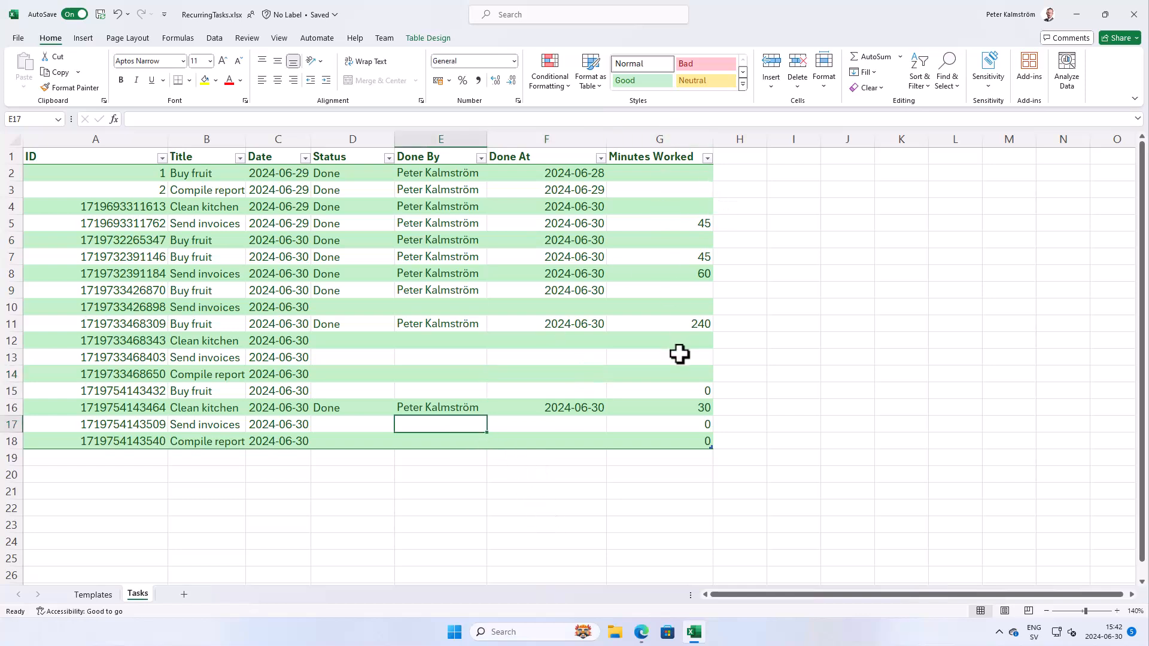
- Switch back to Power Apps and close the preview to resume editing Open Recurring Tasks
left_click(640, 633)
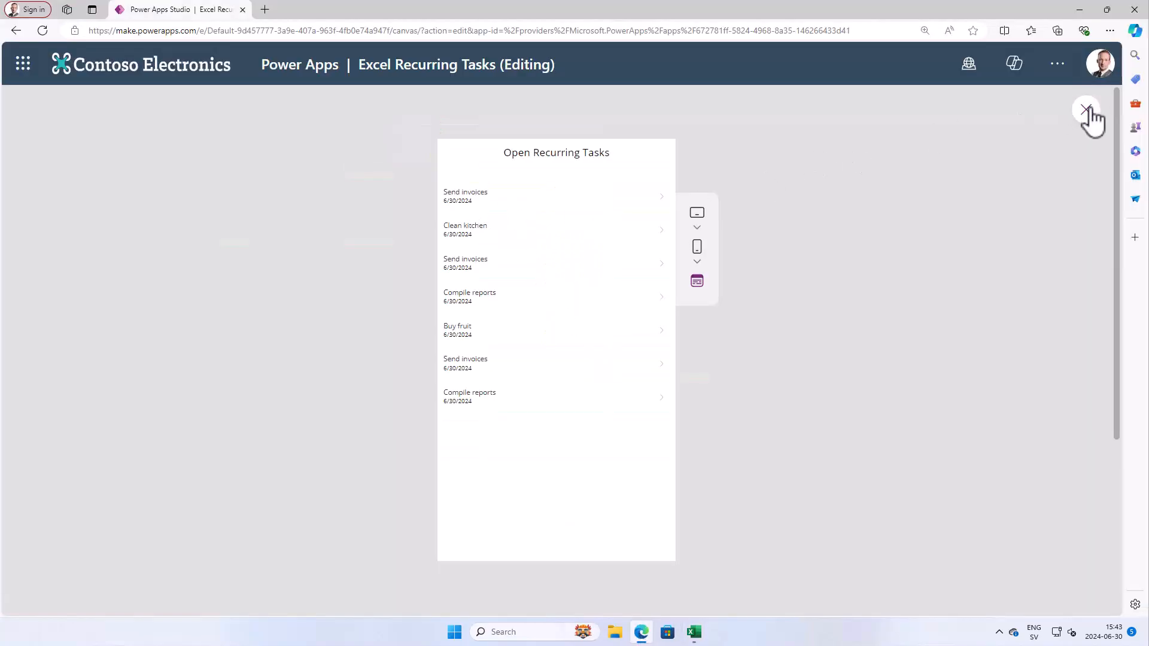
left_click(1087, 108)
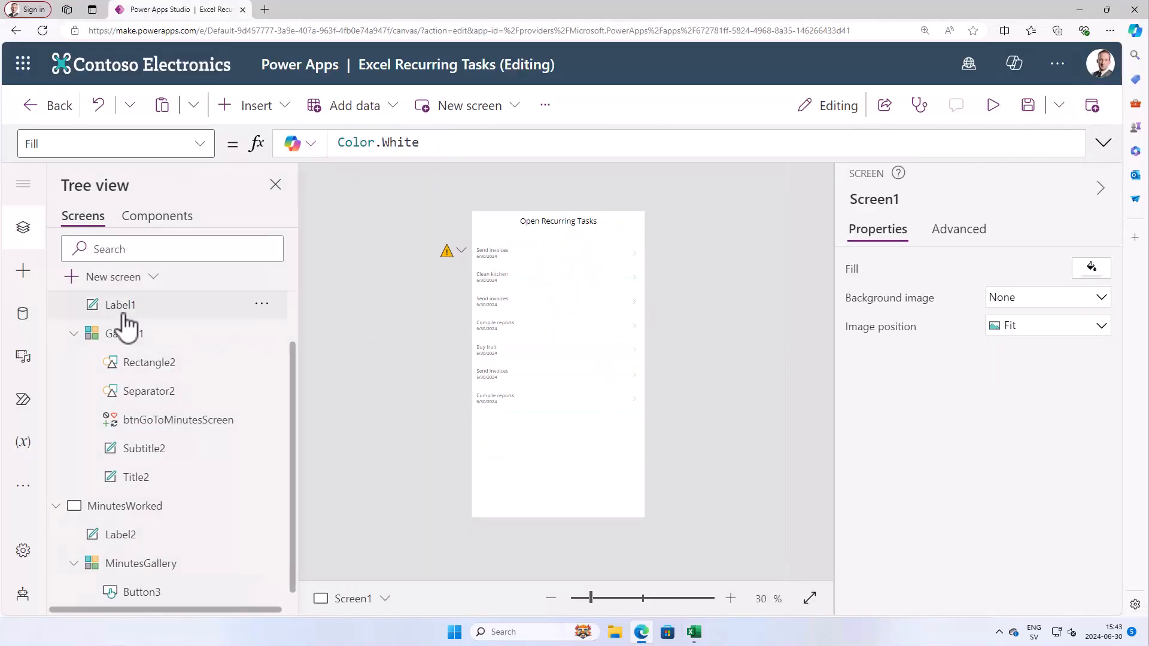